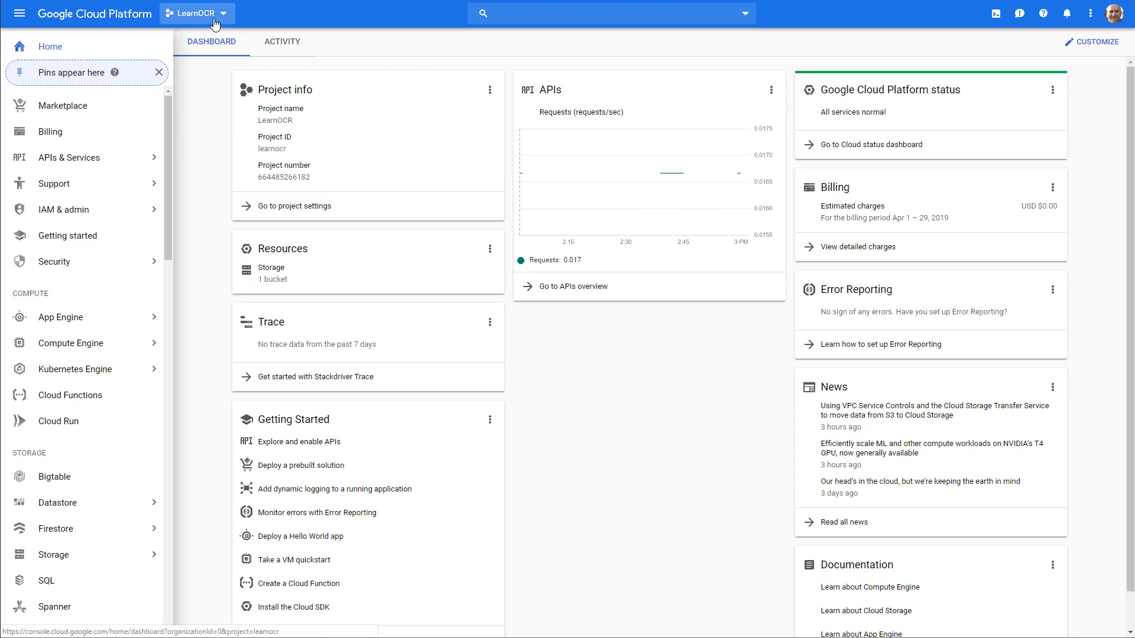
Create a new Google Cloud project named OCRVideo from the project selector.
click(195, 13)
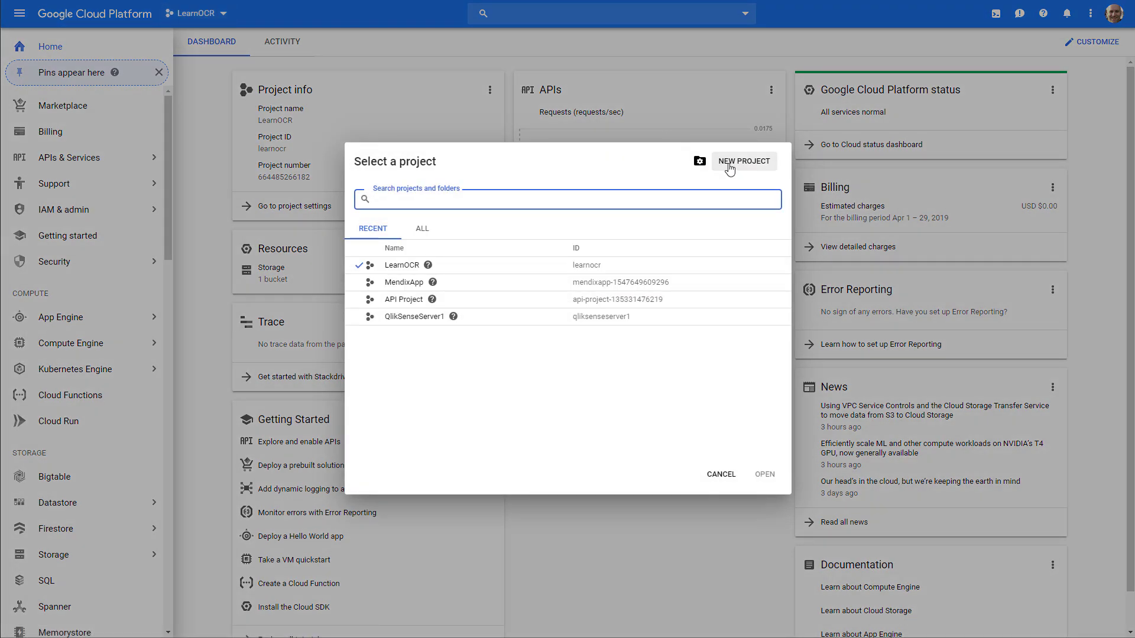
click(742, 160)
text(OCRVideo)
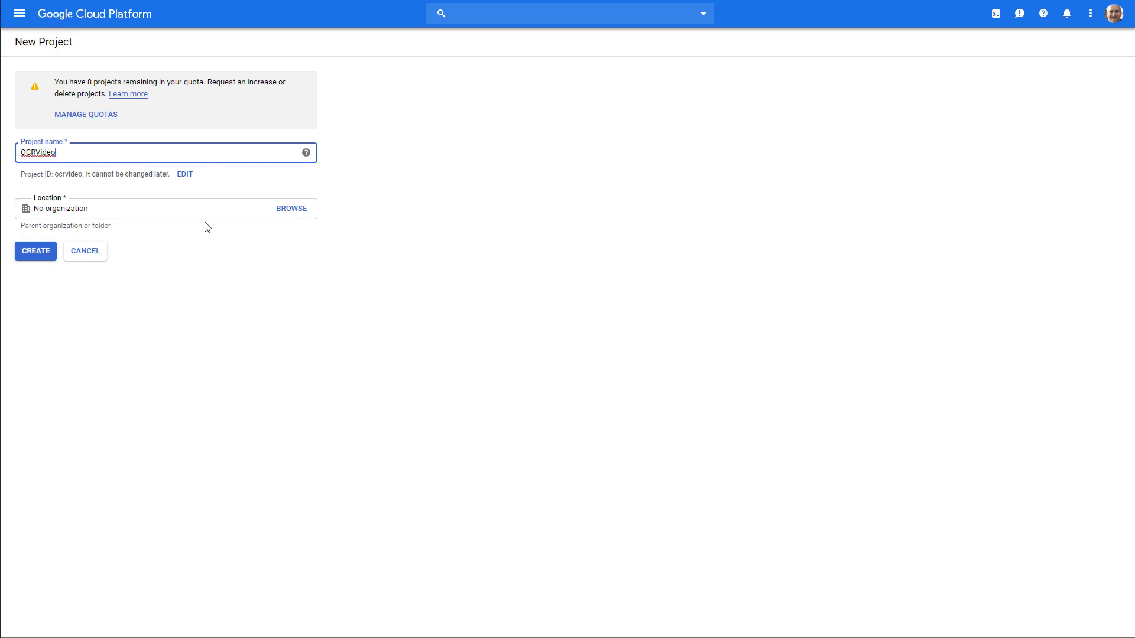
click(34, 250)
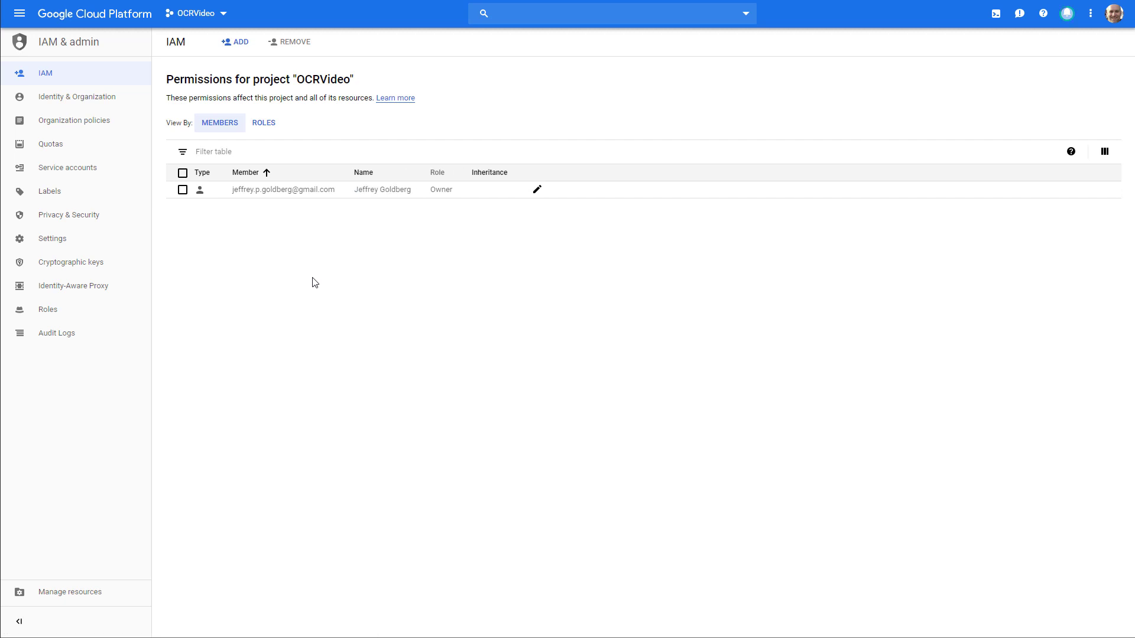
mouse_move(289, 199)
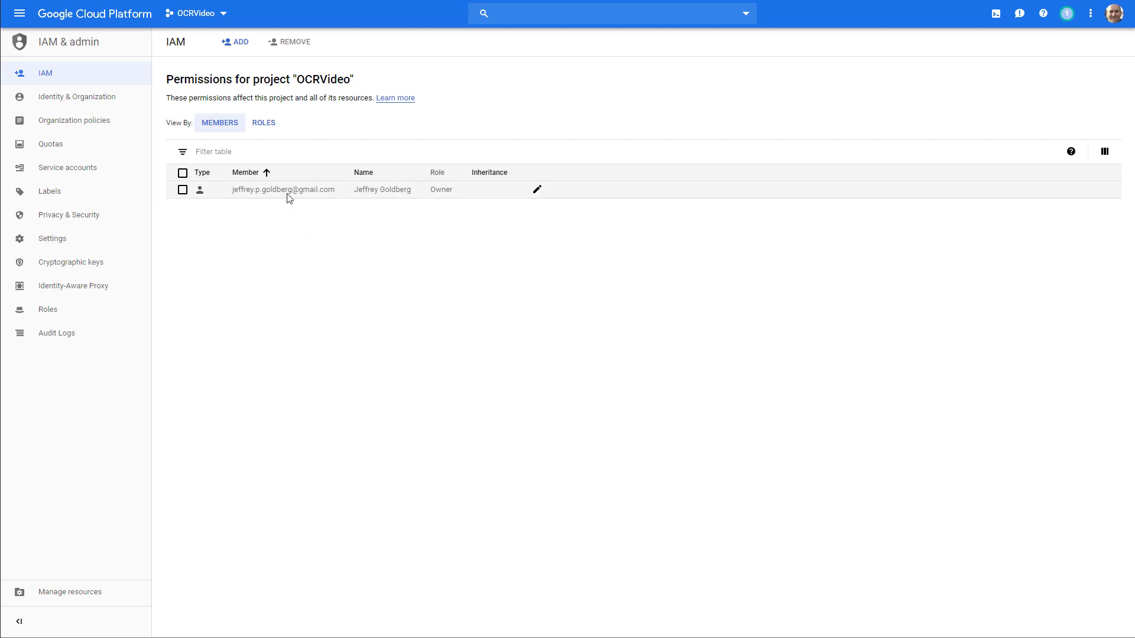
mouse_move(108, 158)
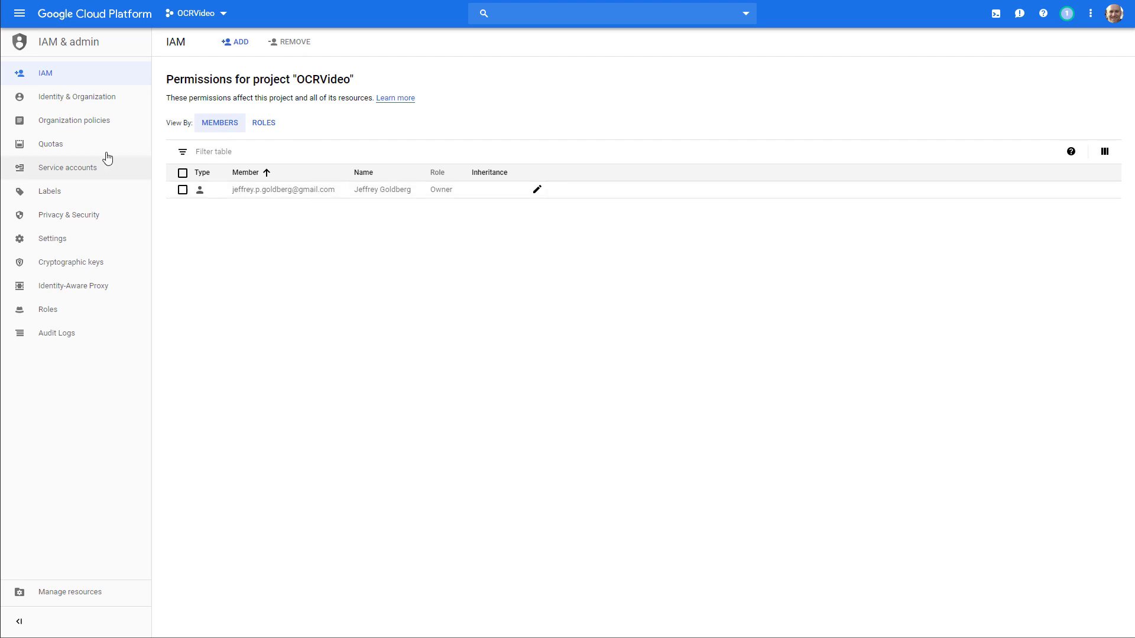
mouse_move(41, 69)
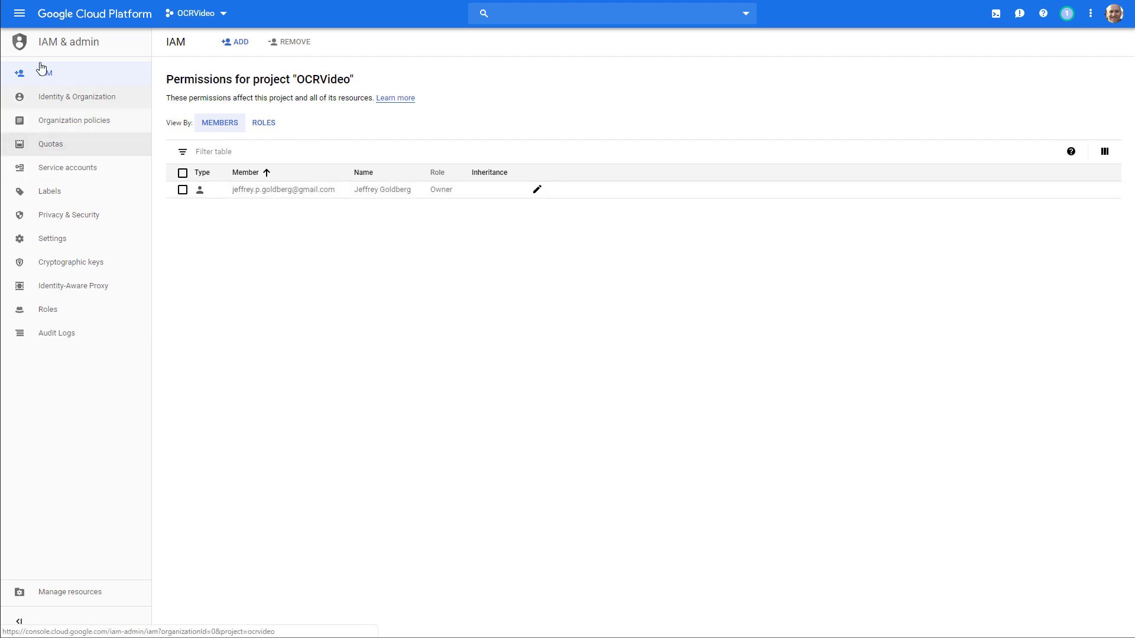
In APIs & Services, search the library for 'vision' and open the Cloud Vision API to enable it.
click(20, 13)
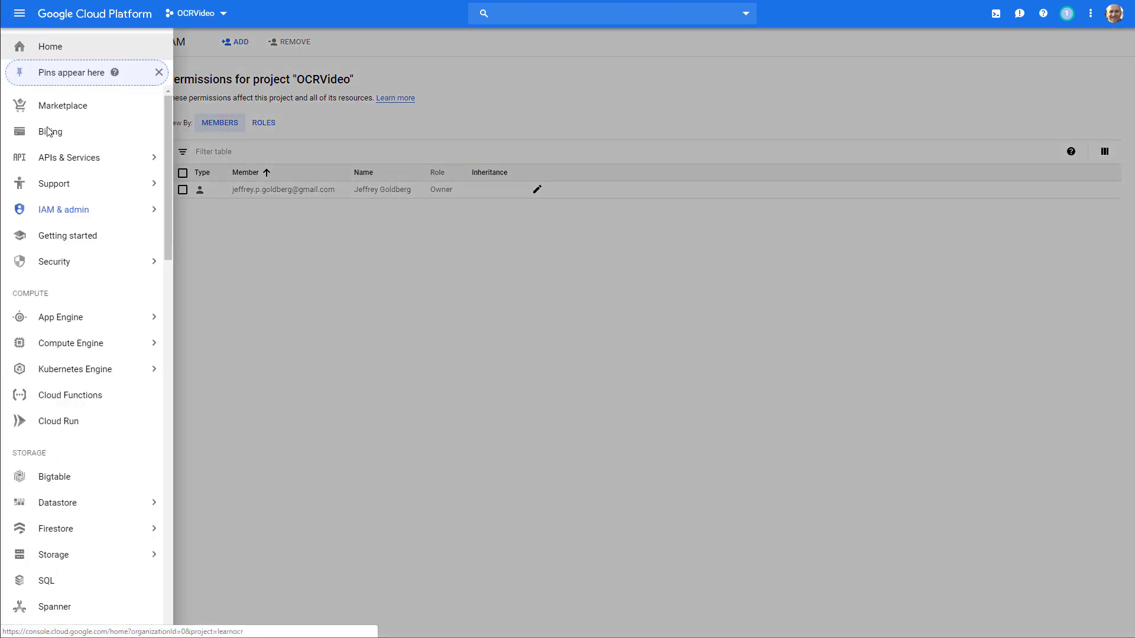
click(69, 157)
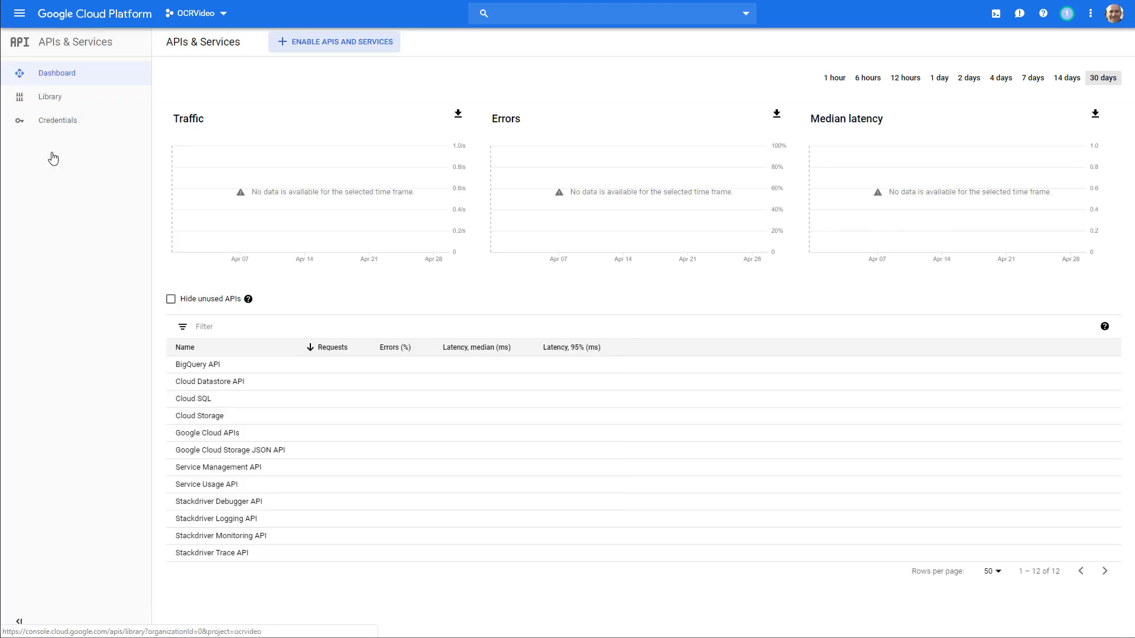
mouse_move(293, 48)
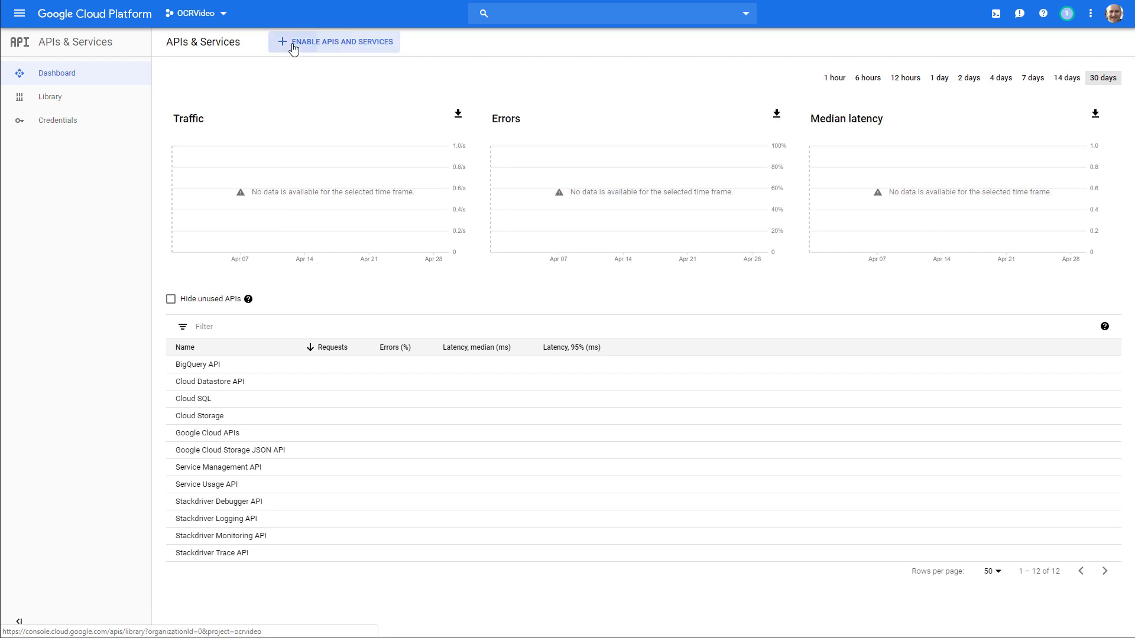
click(333, 42)
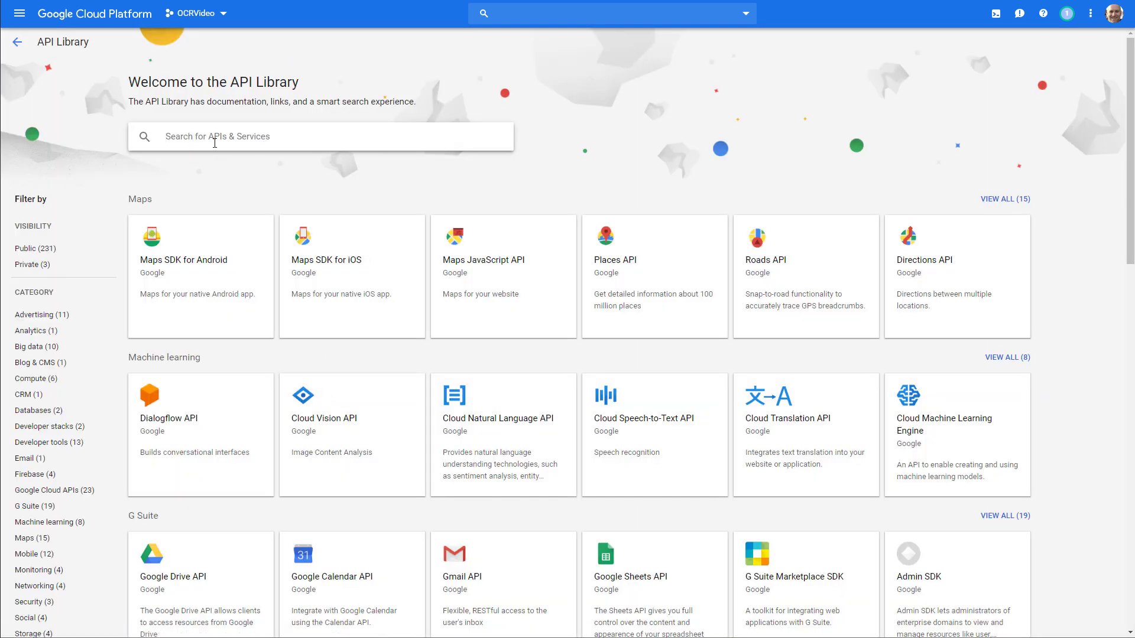
text(vision)
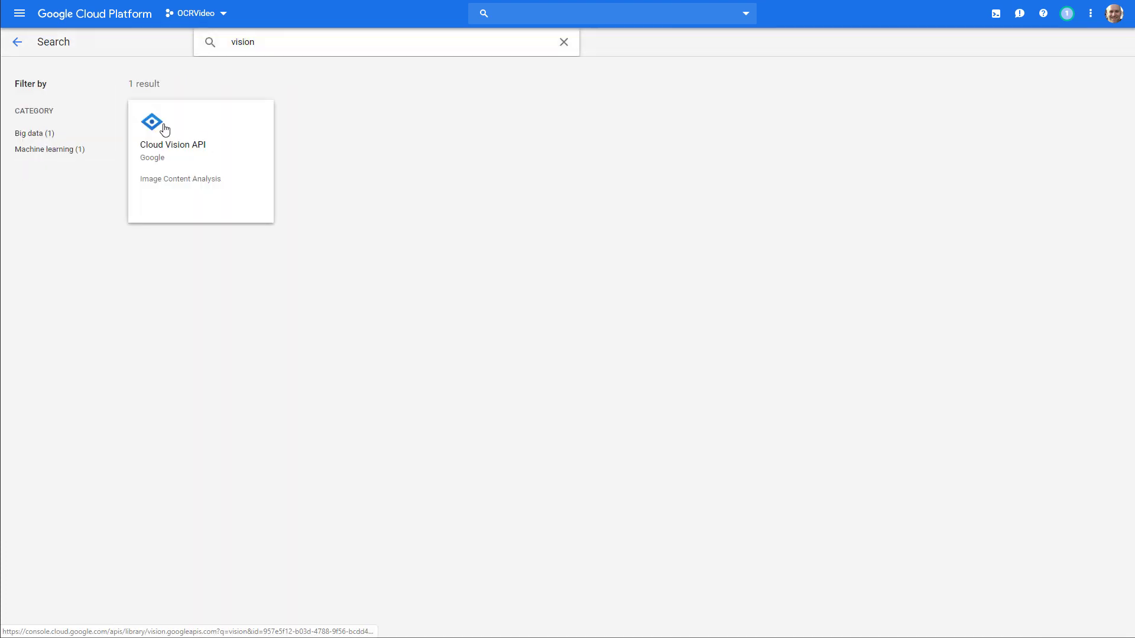
click(201, 145)
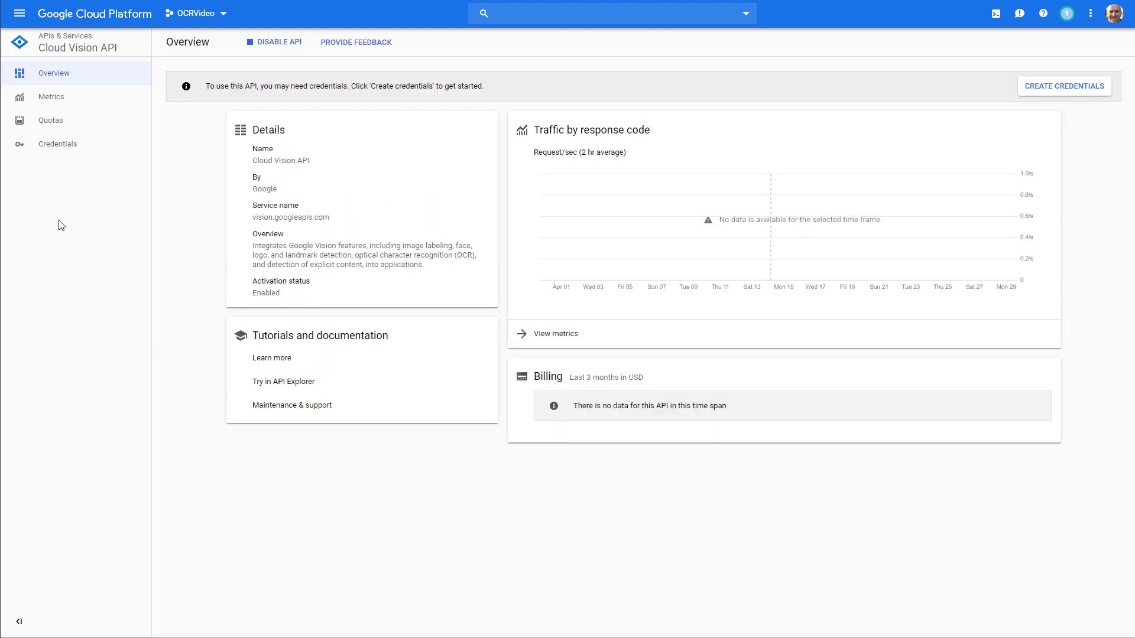
Create an unrestricted API key for OCRVideo from the Credentials page and dismiss the notice.
click(56, 144)
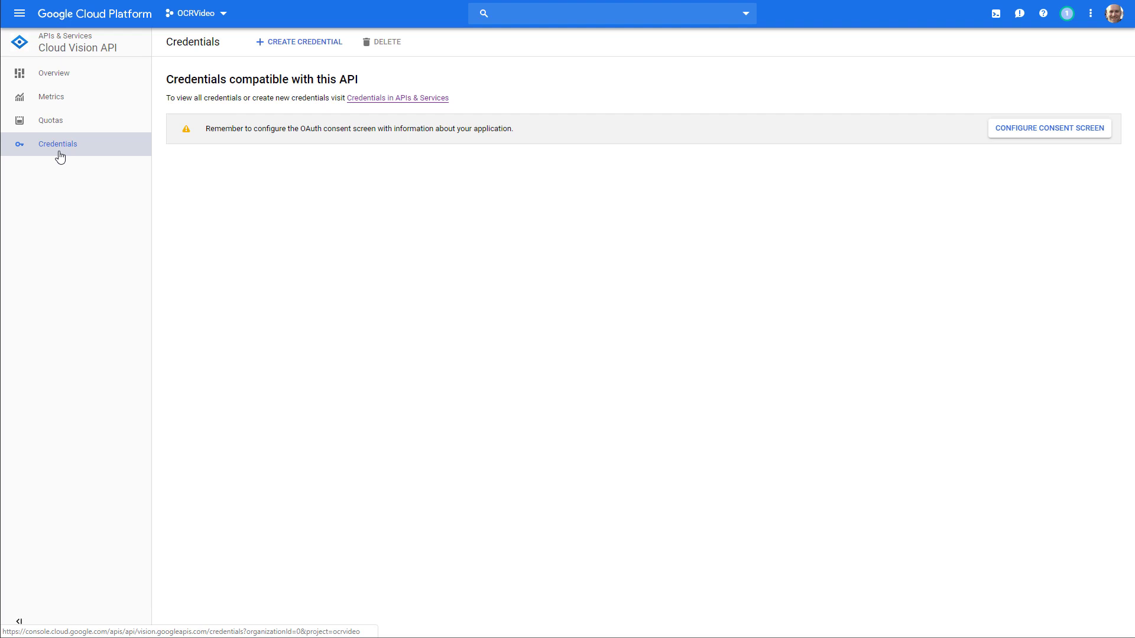
click(304, 42)
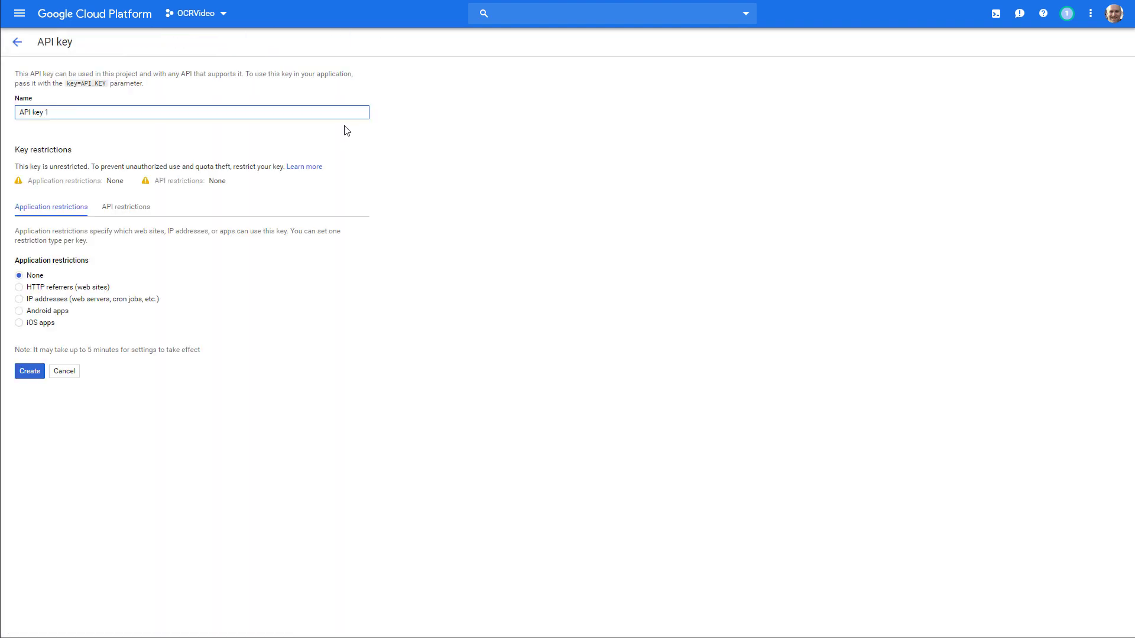
mouse_move(73, 182)
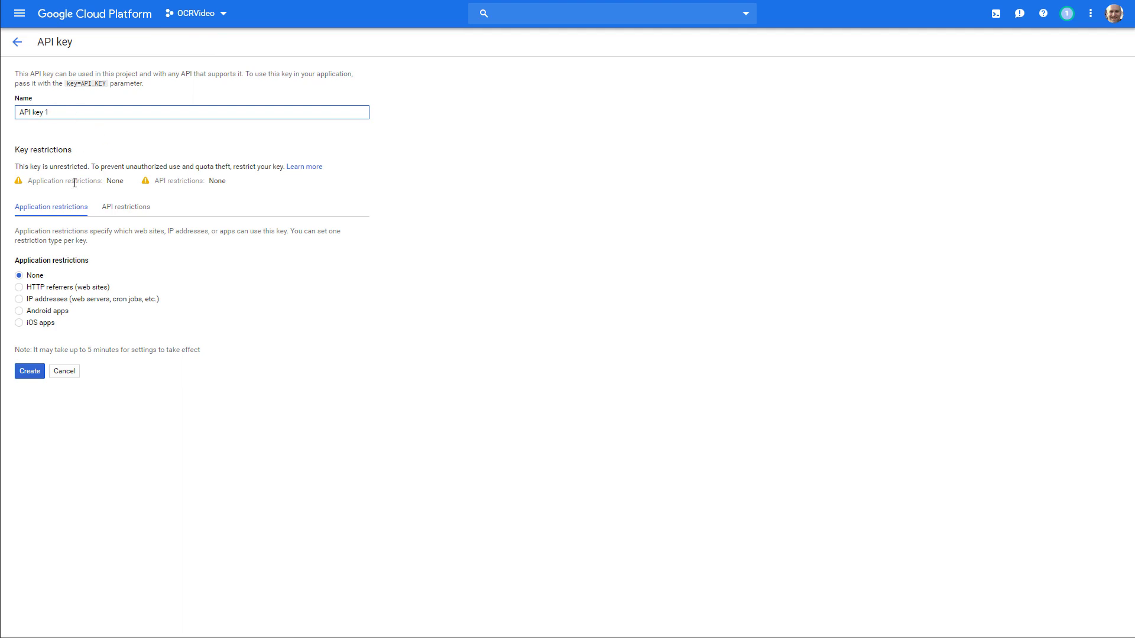
mouse_move(68, 279)
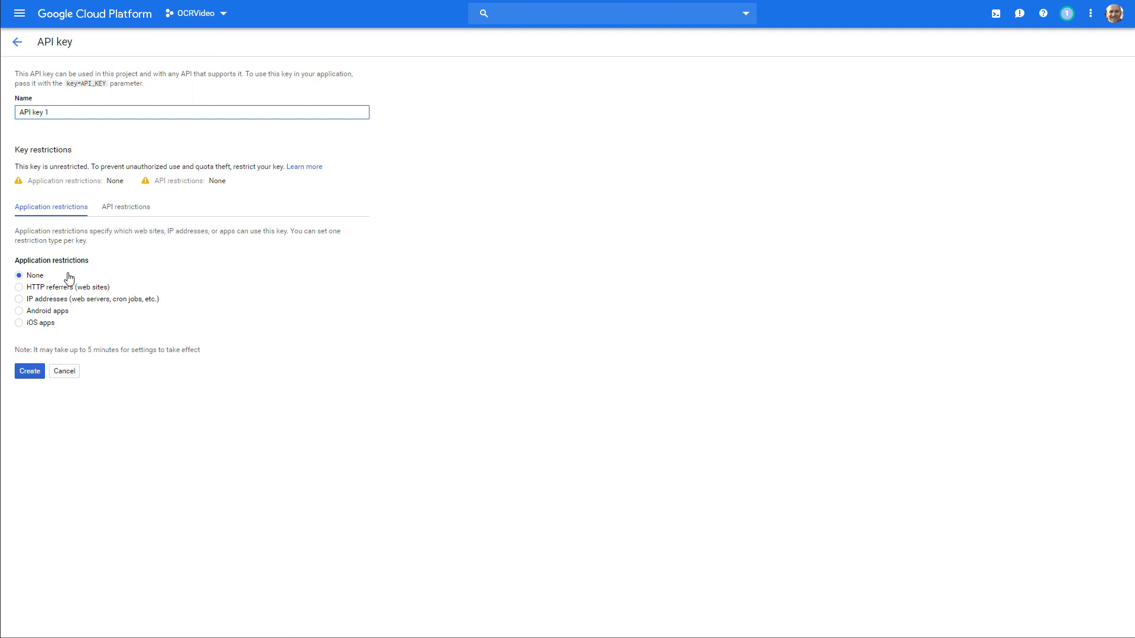
click(29, 370)
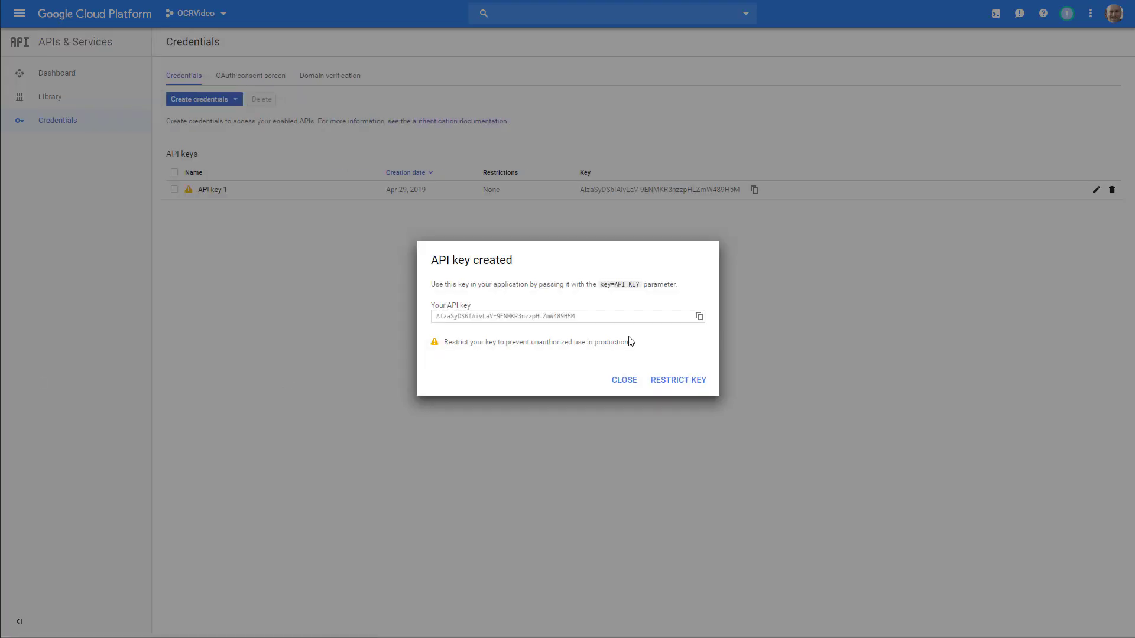
click(697, 316)
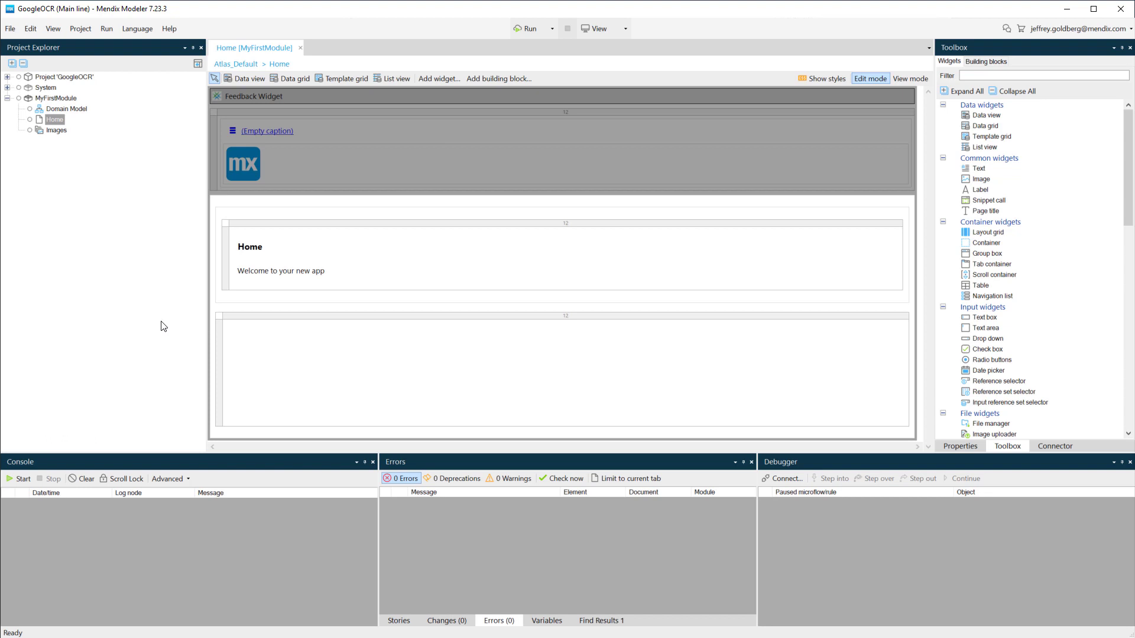
mouse_move(95, 157)
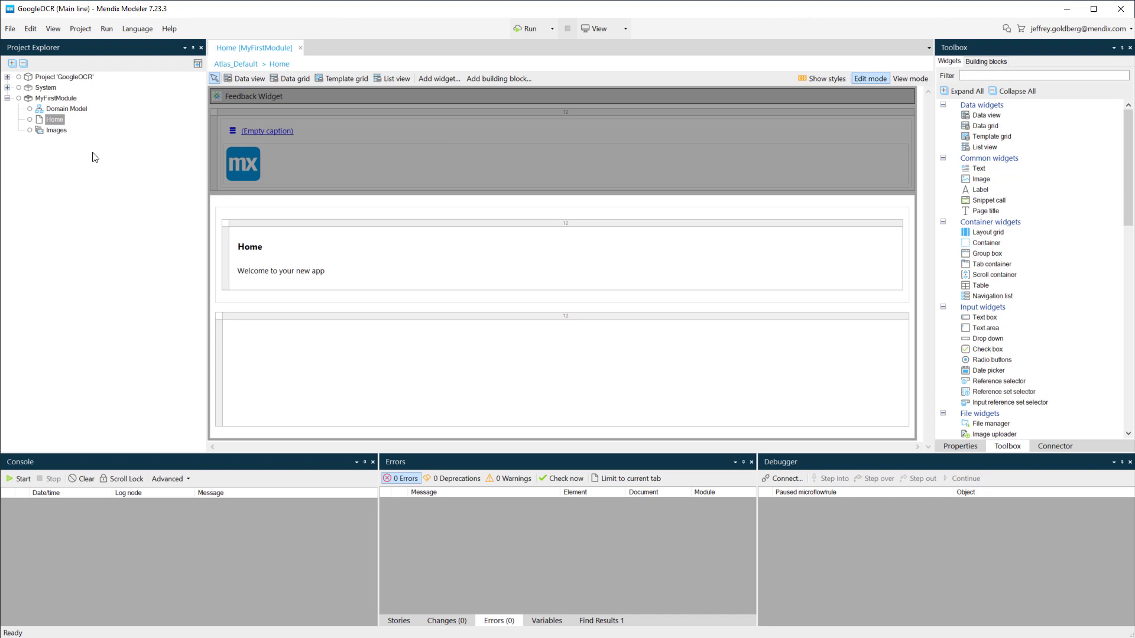
Search the Mendix App Store for 'ocr' and download the Google OCR module into the project.
click(1019, 28)
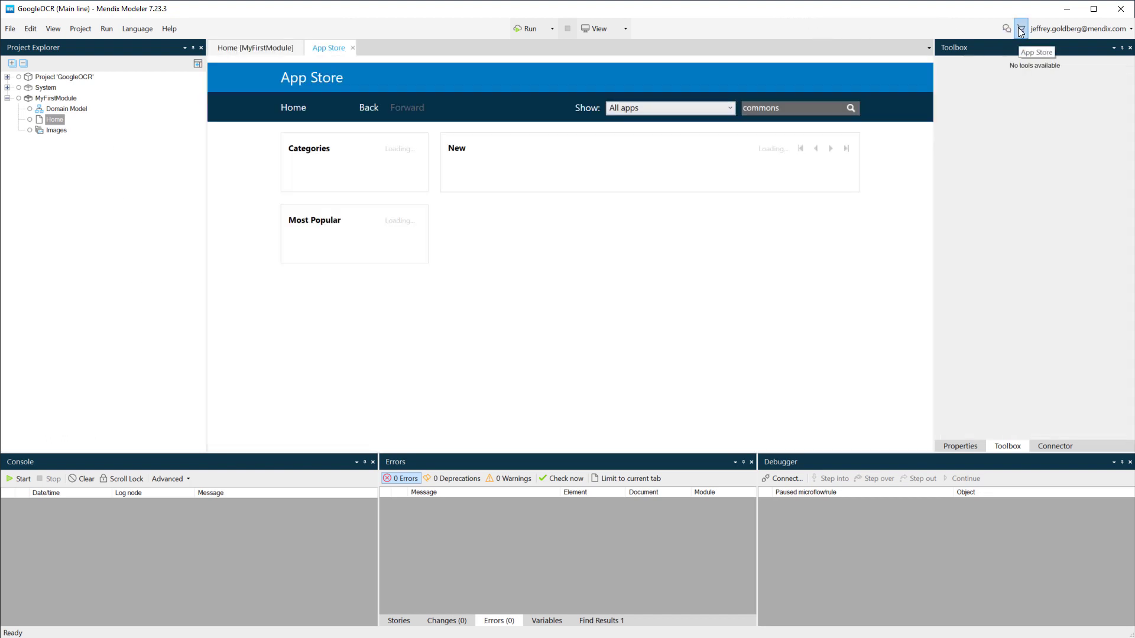
click(849, 107)
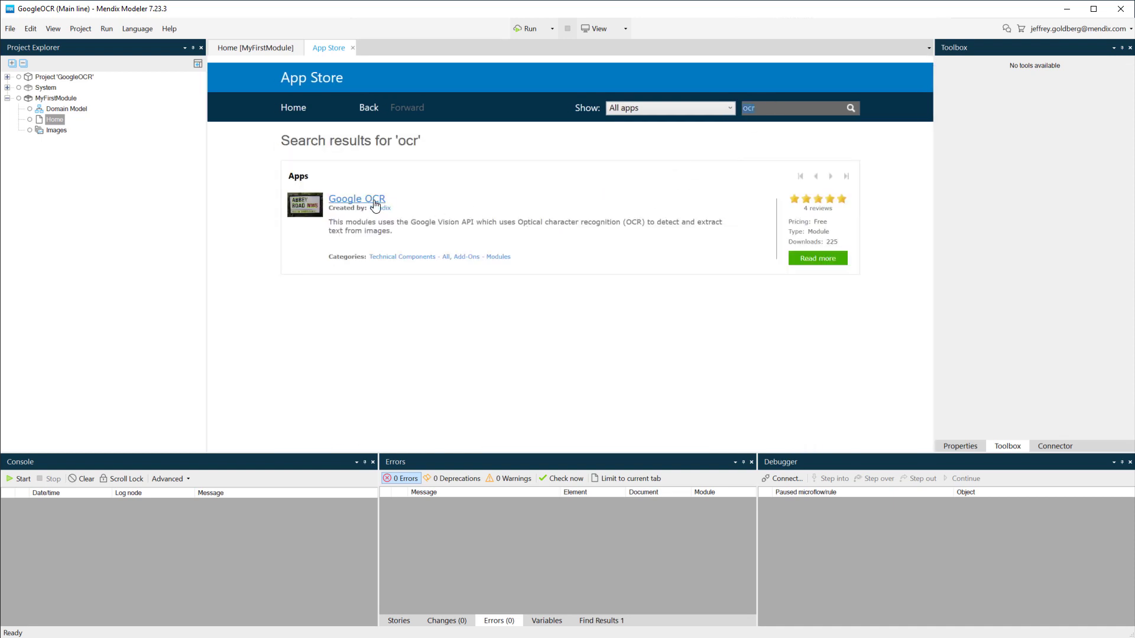
click(356, 199)
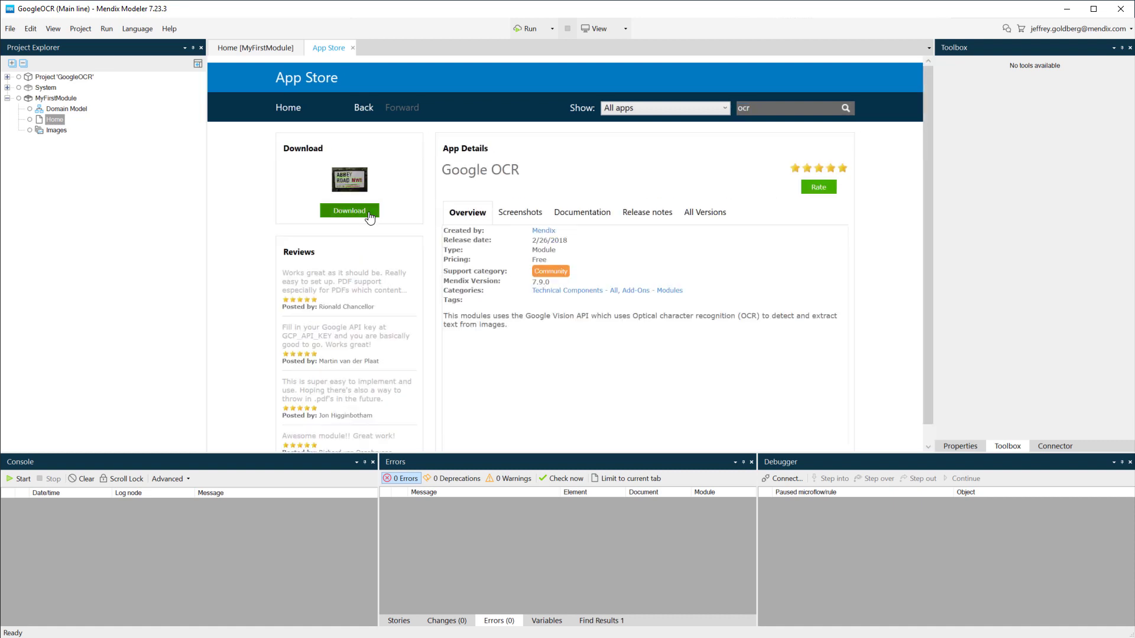
click(350, 210)
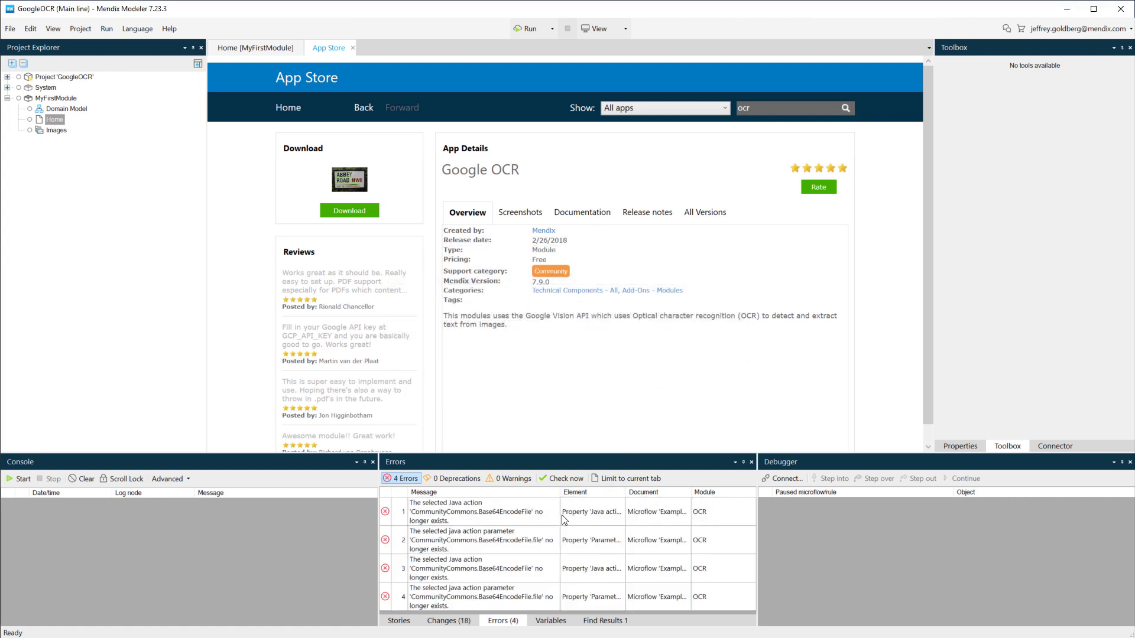
mouse_move(464, 524)
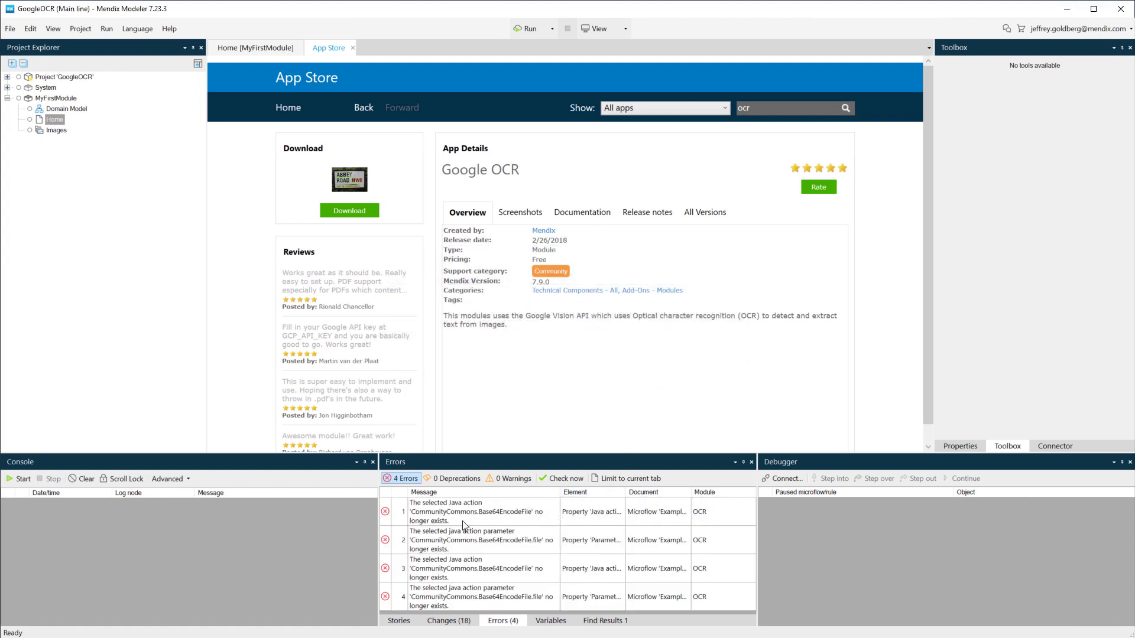
mouse_move(649, 247)
text(commons)
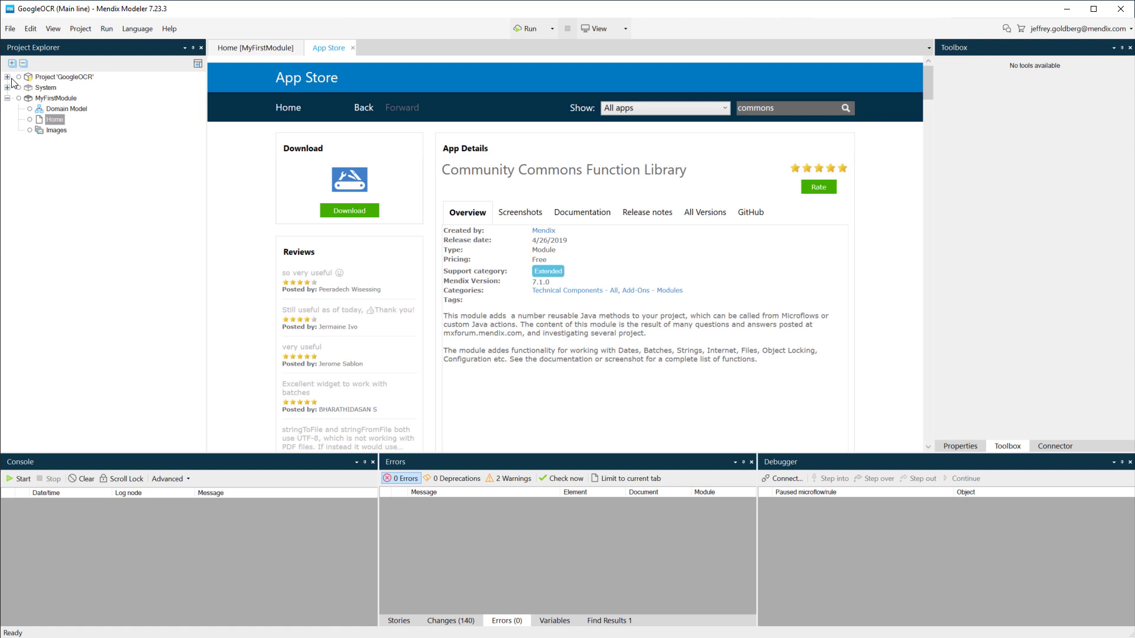
Expand the App Store modules node to show Administration, CommunityCommons and OCR.
click(7, 77)
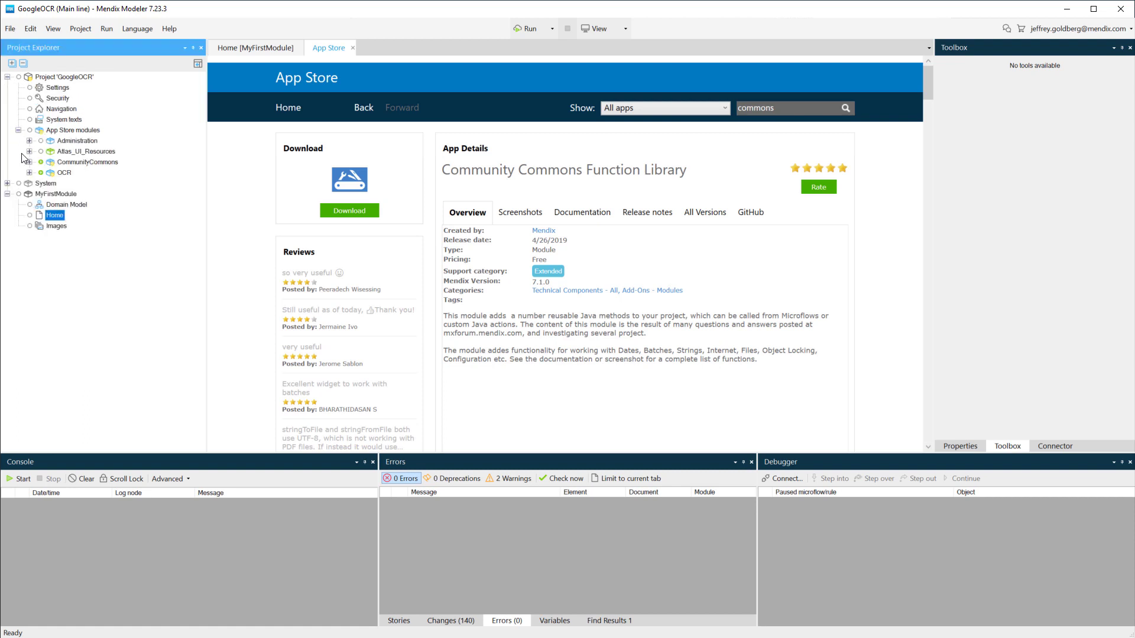
Inspect GCP_API_URL and set the Google API key as GCP_API_KEY's default value in the OCR module.
click(29, 173)
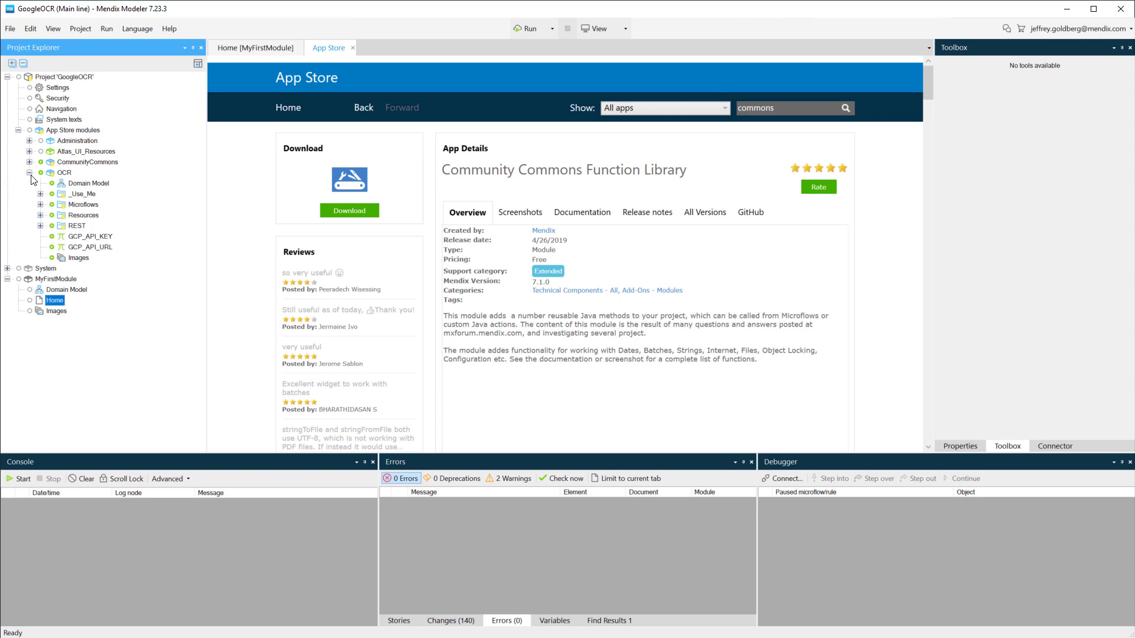
double_click(88, 246)
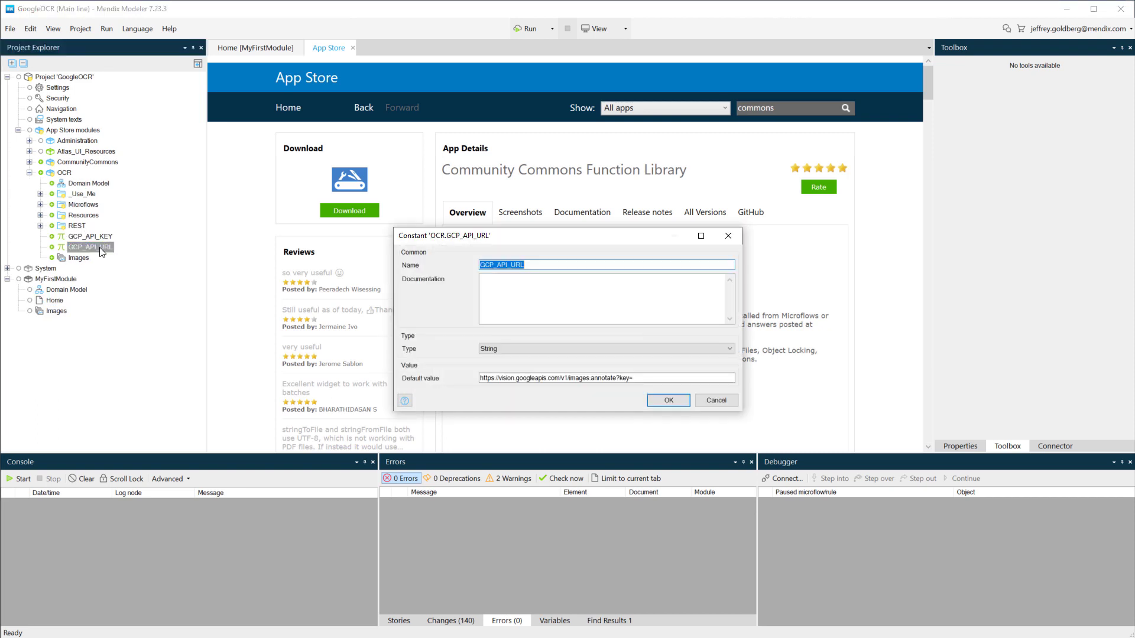
mouse_move(634, 390)
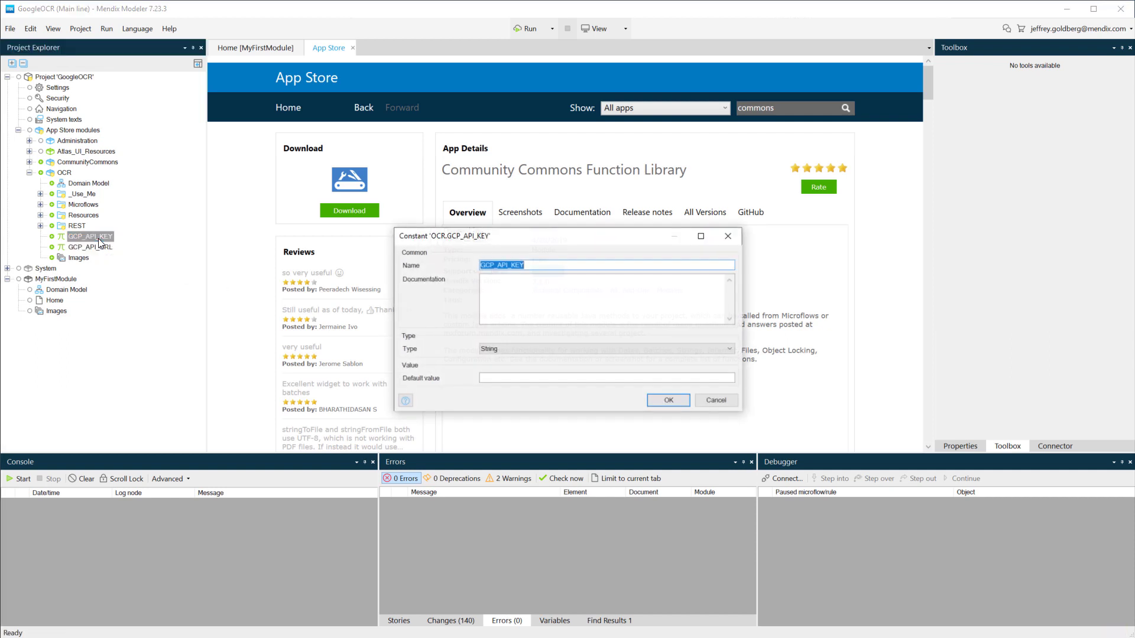
click(606, 377)
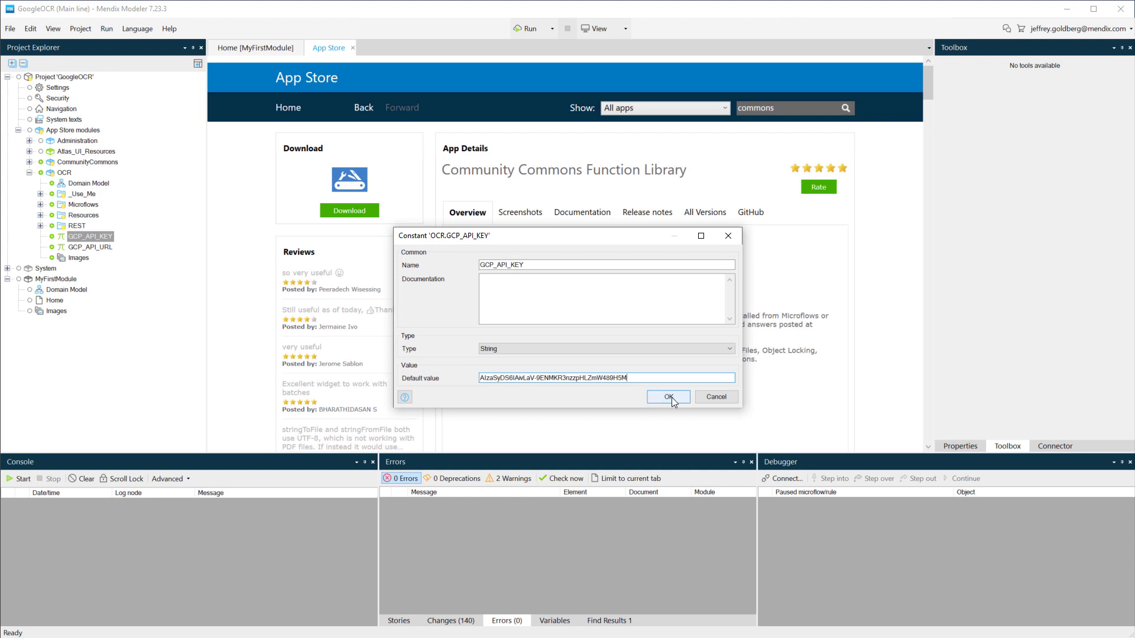
click(666, 397)
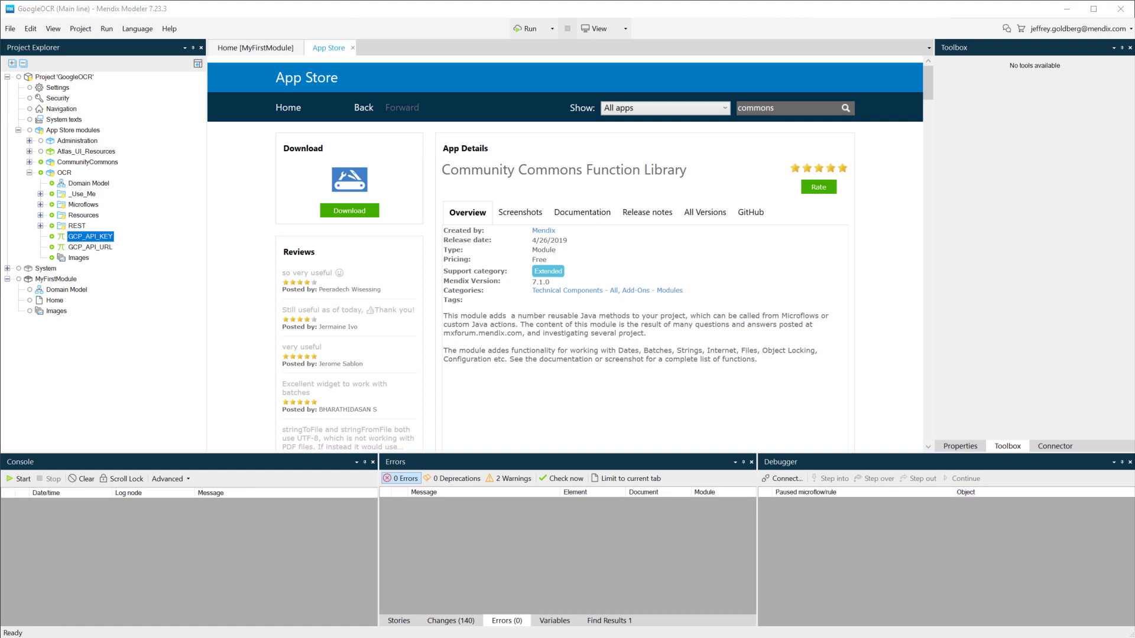
mouse_move(78, 311)
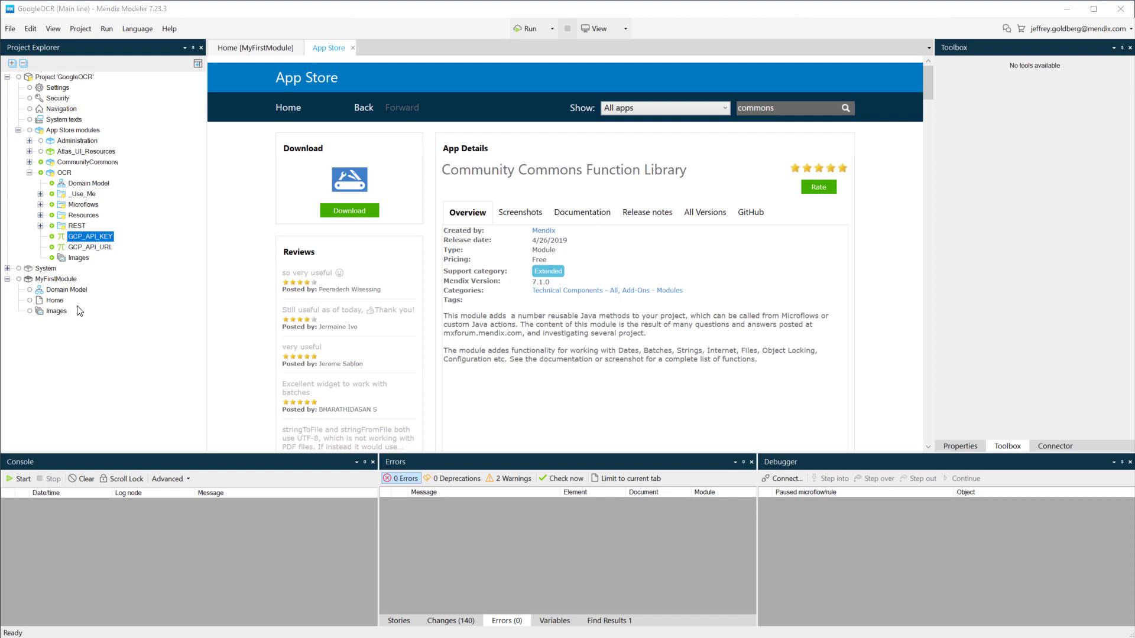
Add an entity named Image generalizing System.Image to MyFirstModule's domain model.
double_click(65, 290)
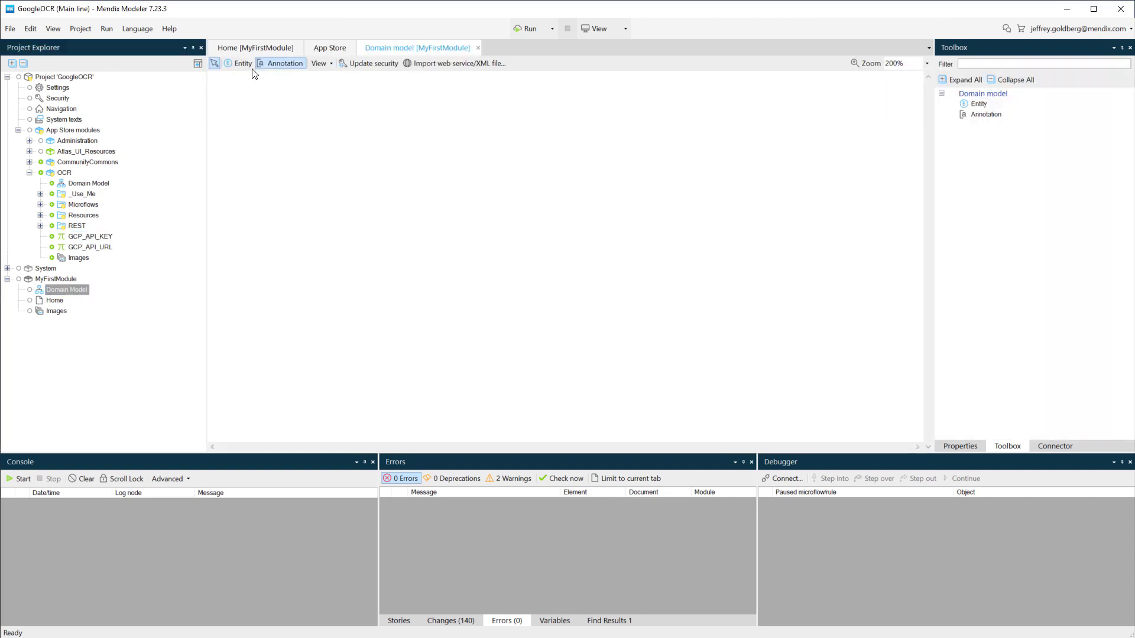
click(241, 63)
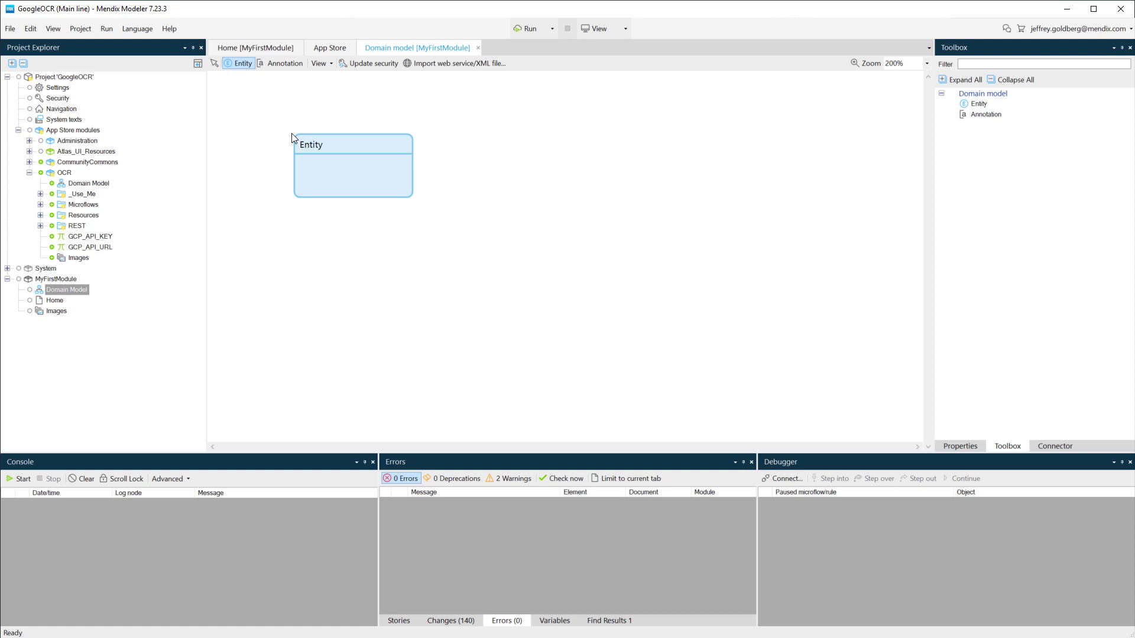
double_click(353, 165)
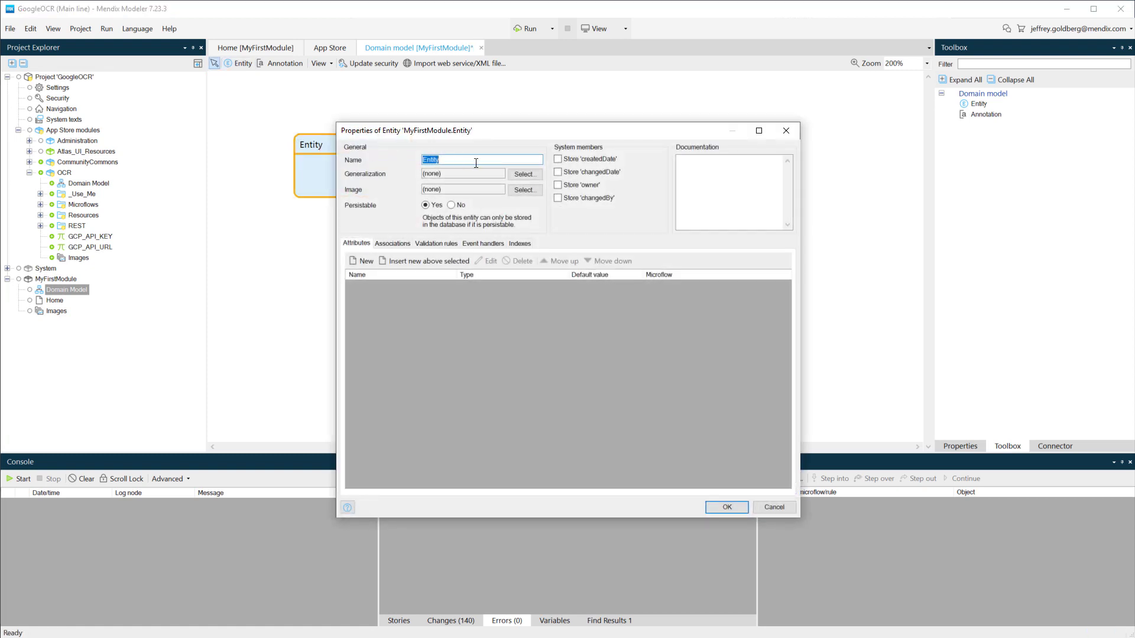
text(Image)
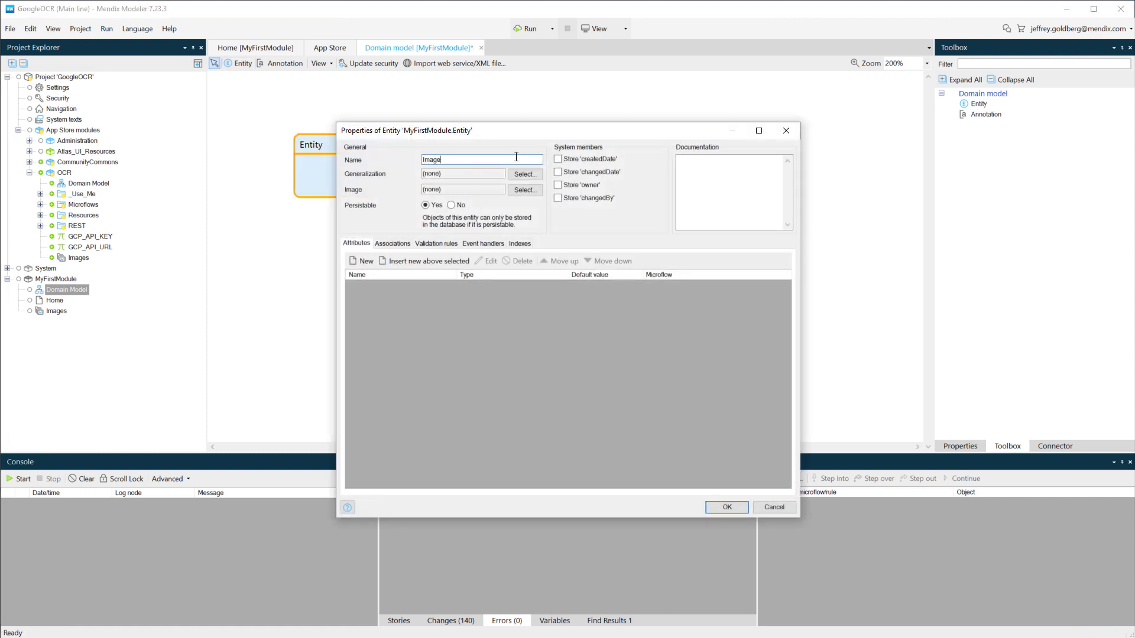
click(524, 174)
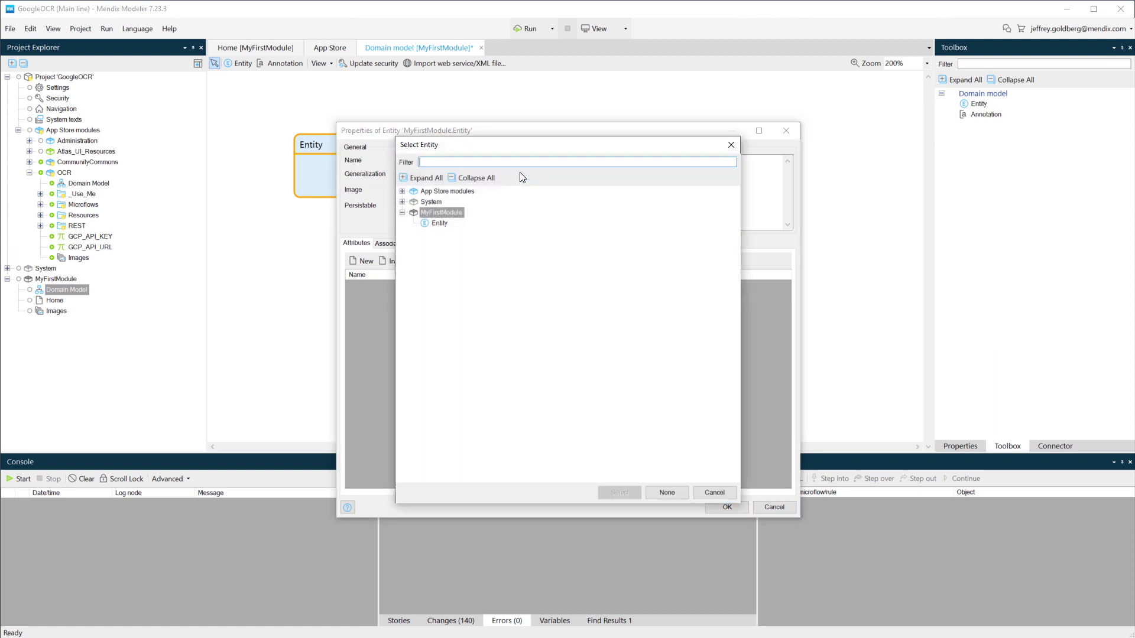
click(403, 201)
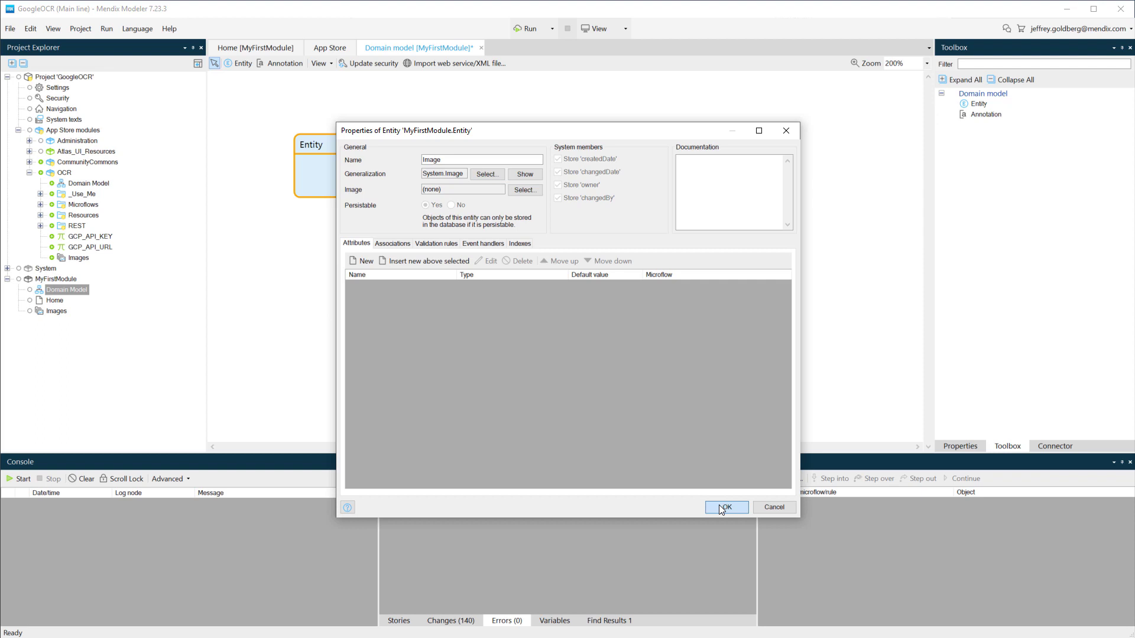
click(725, 507)
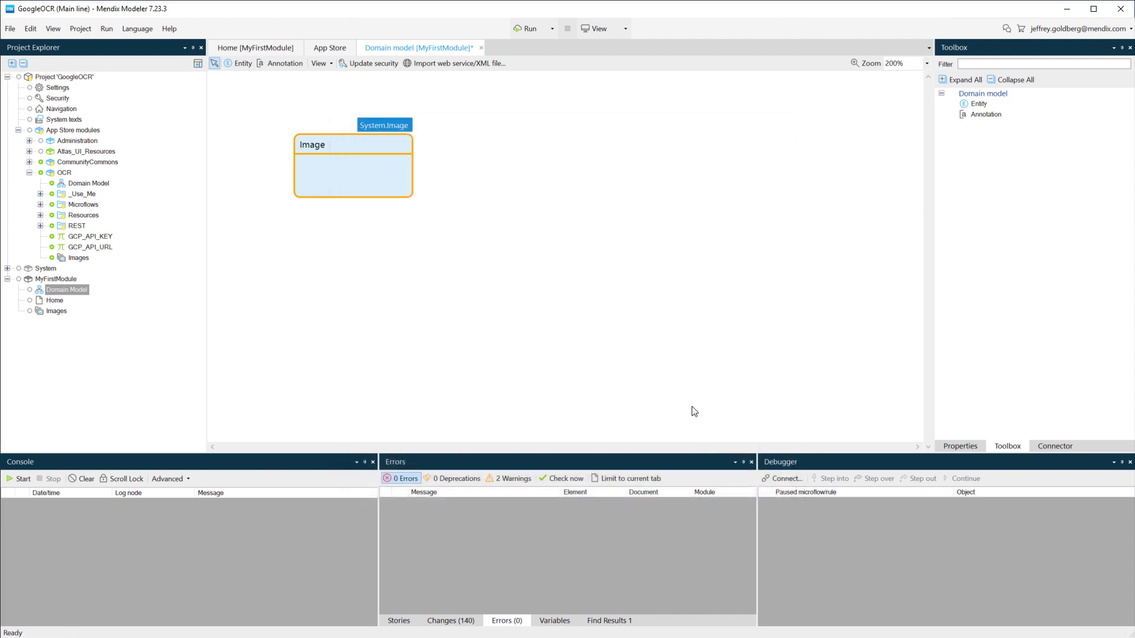
mouse_move(683, 396)
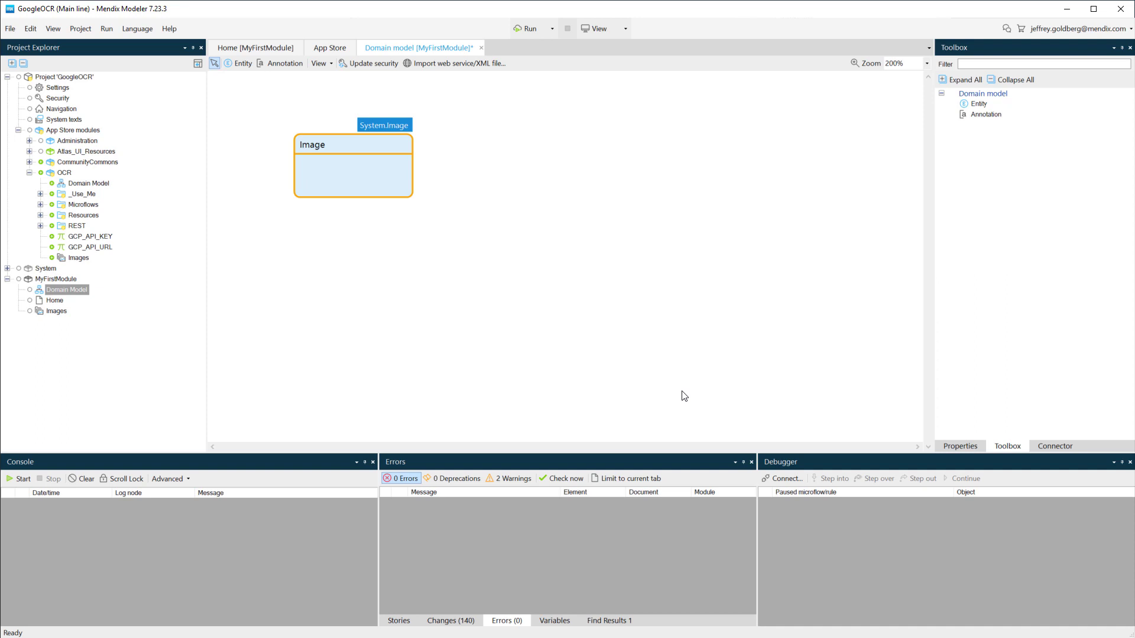
Add a data view to Home sourced from a new microflow named CreateImage.
click(53, 300)
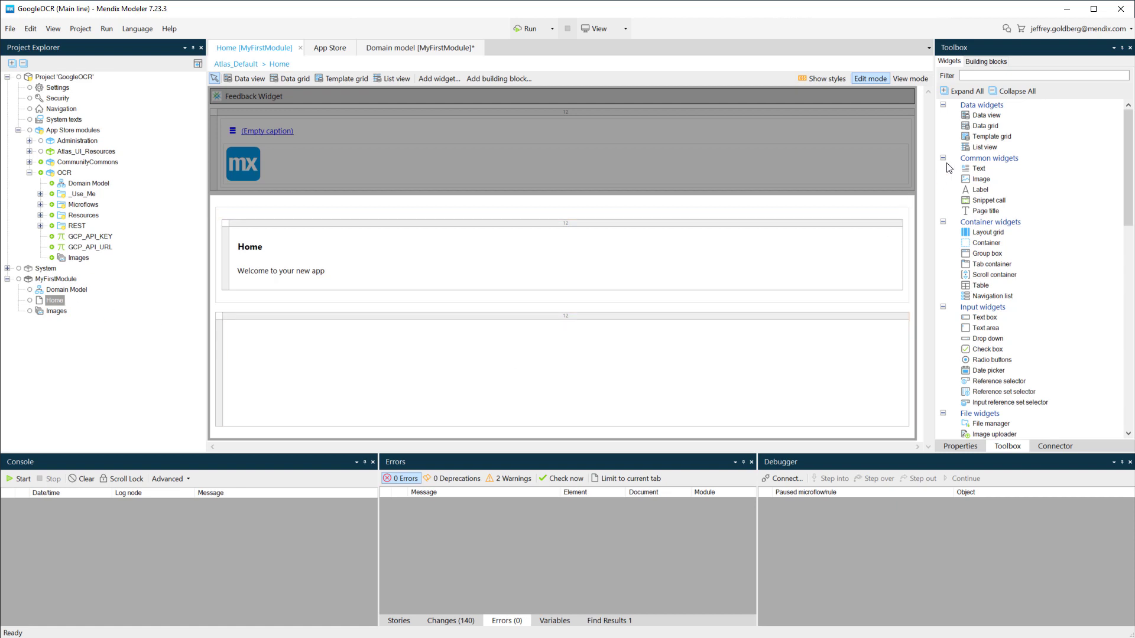
click(986, 114)
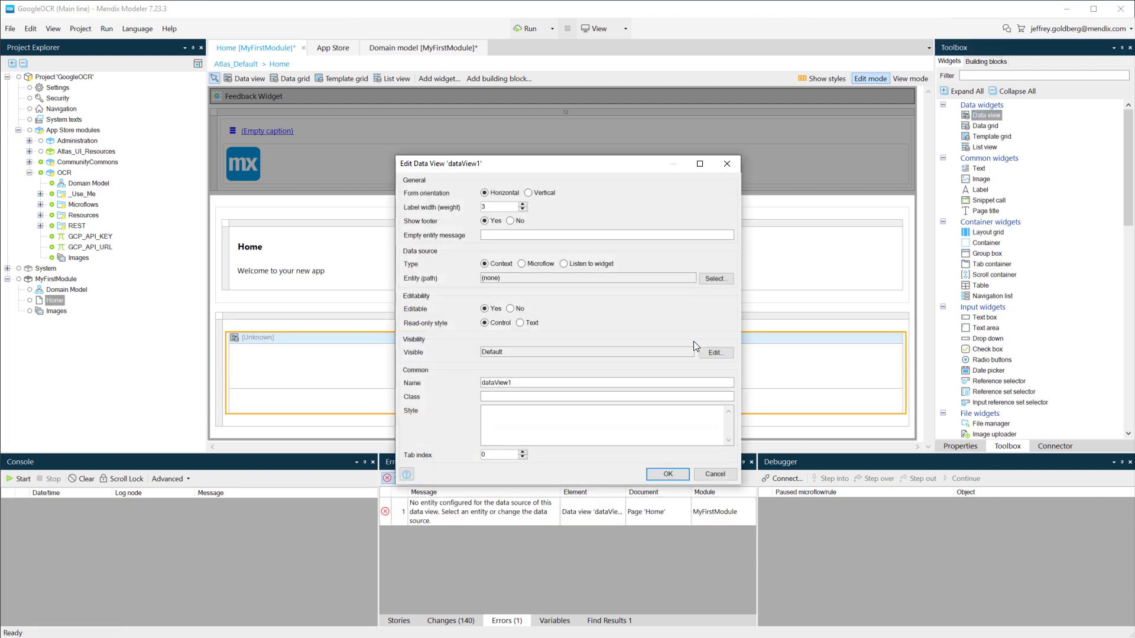
click(522, 264)
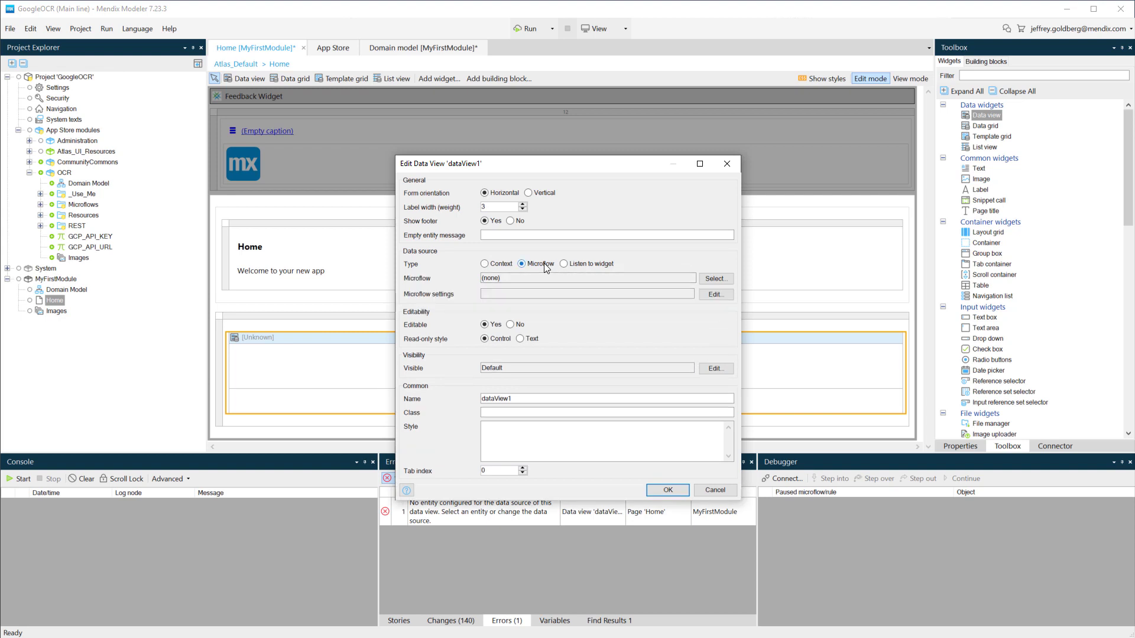
mouse_move(715, 279)
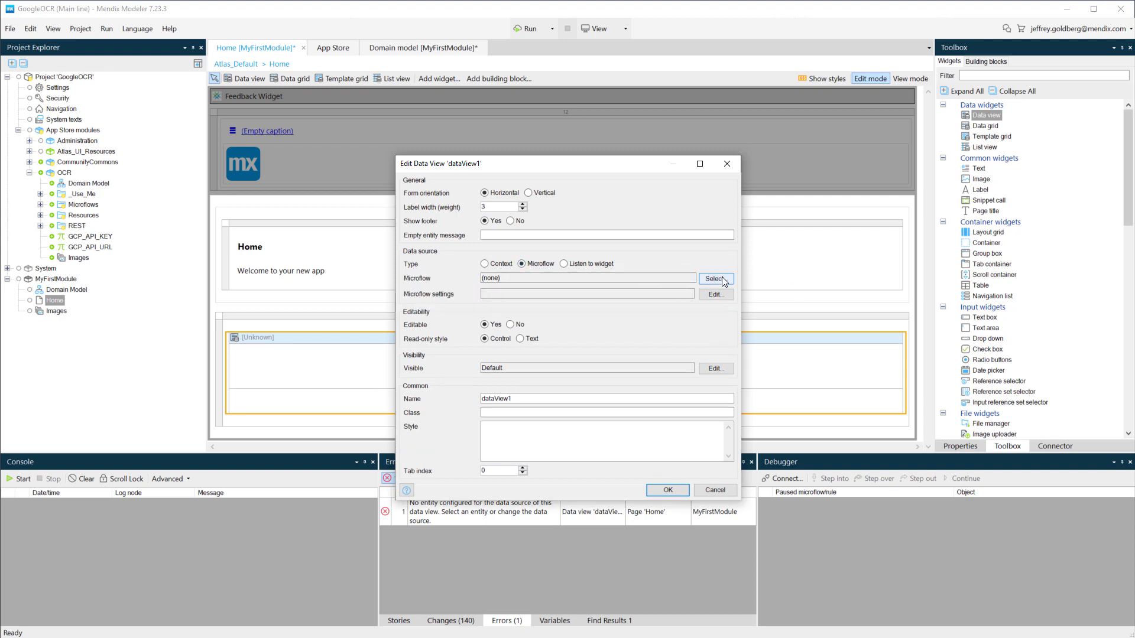
click(715, 279)
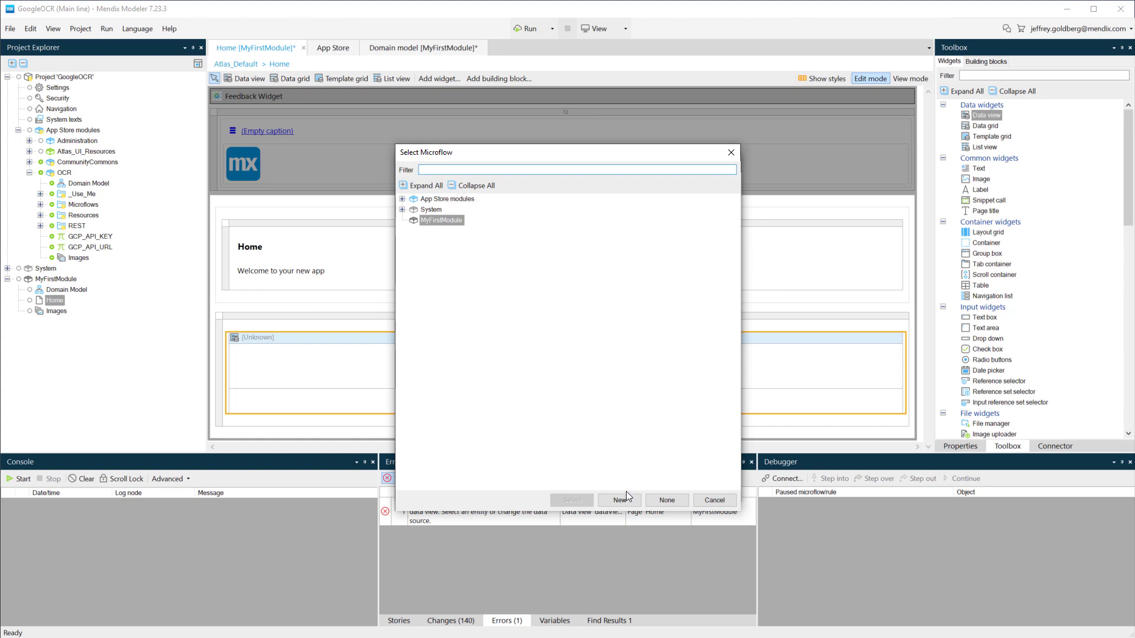
click(618, 500)
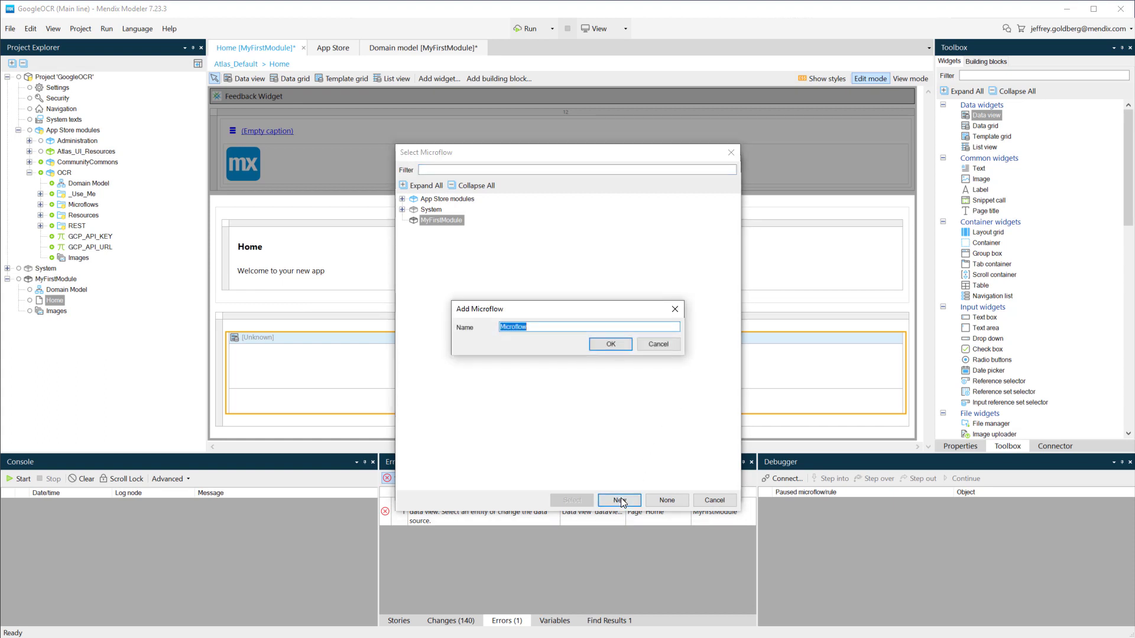
text(Create)
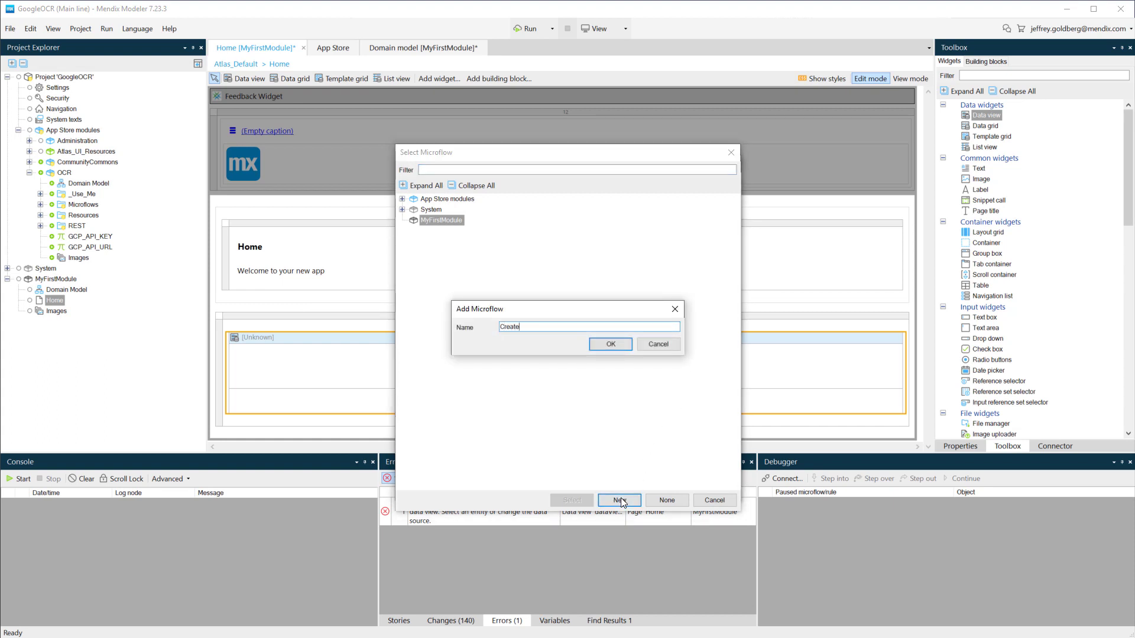
text(Image)
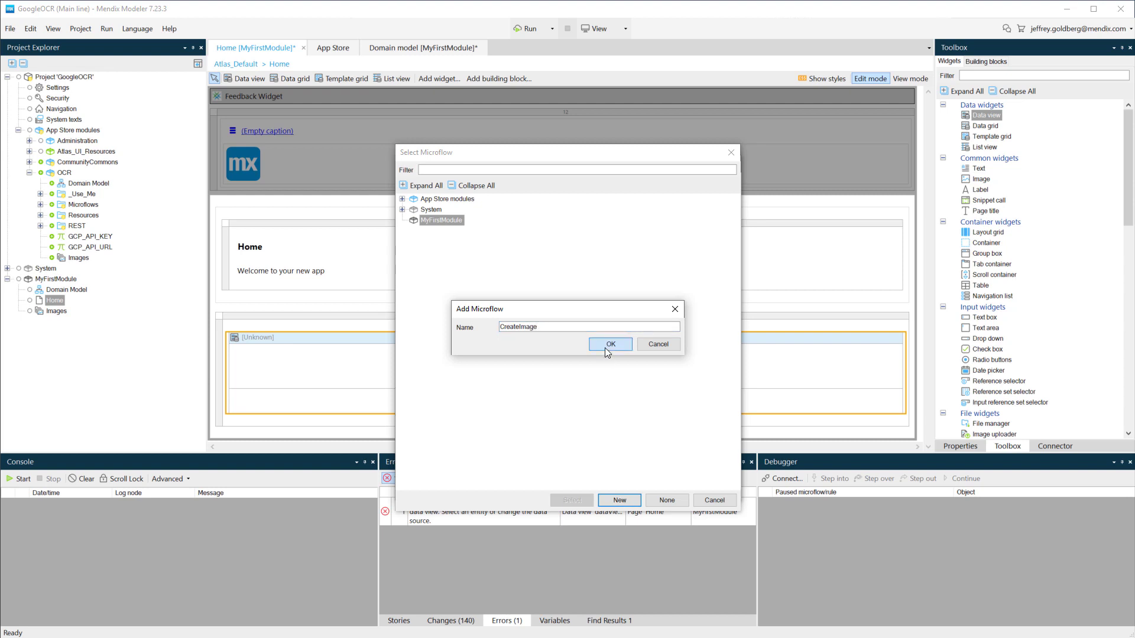
click(610, 344)
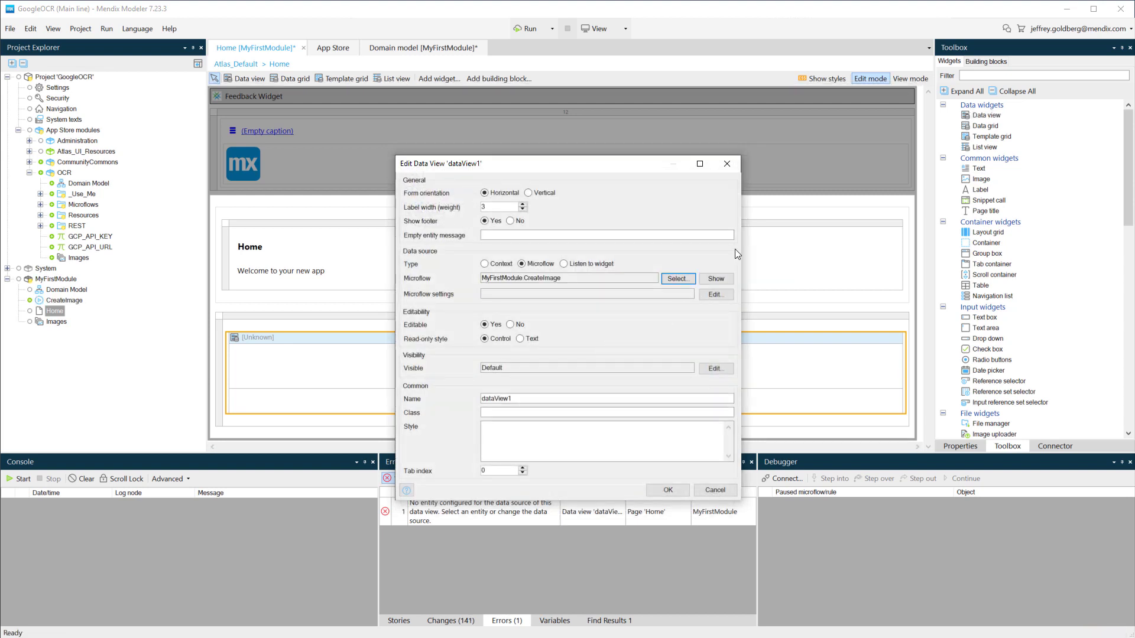
click(715, 279)
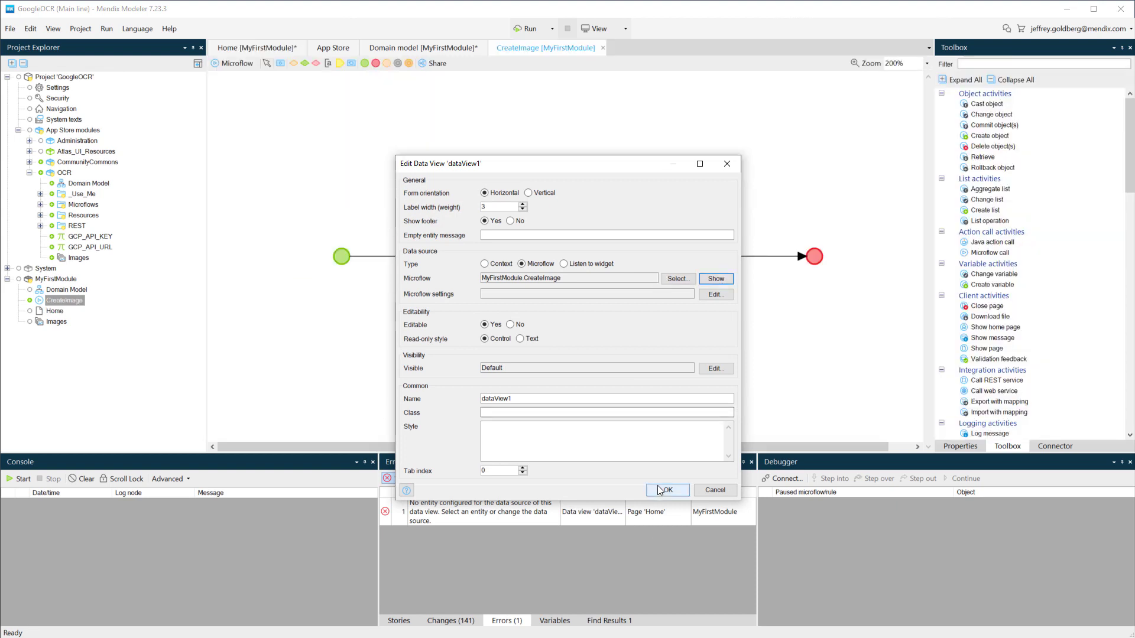
Make CreateImage create a NewImage object of MyFirstModule.Image and return $NewImage.
click(665, 489)
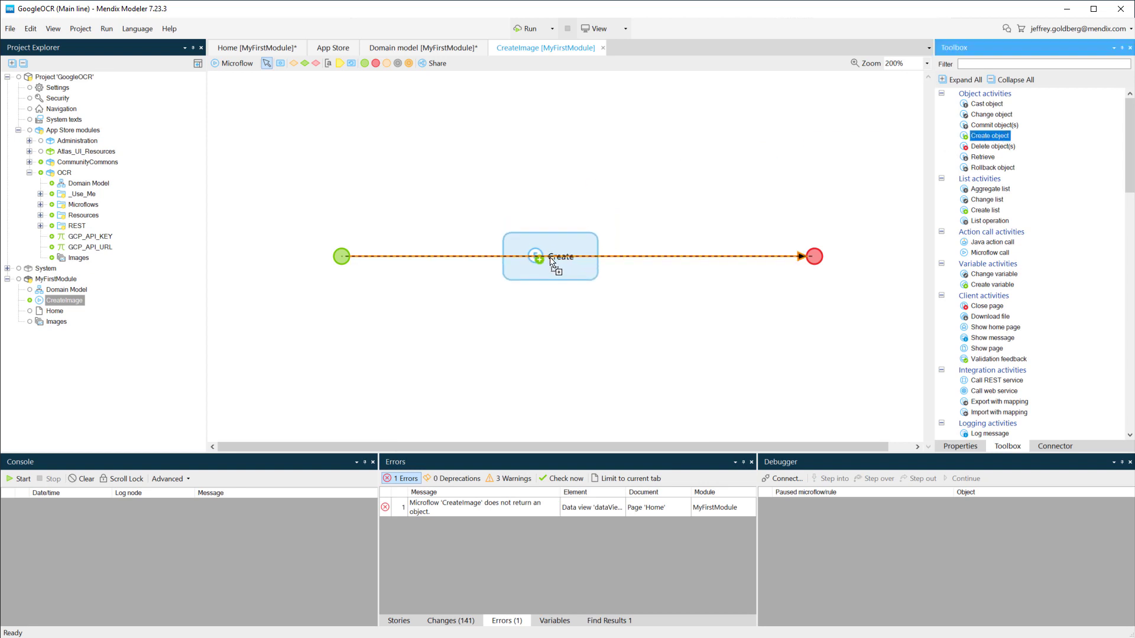
double_click(550, 257)
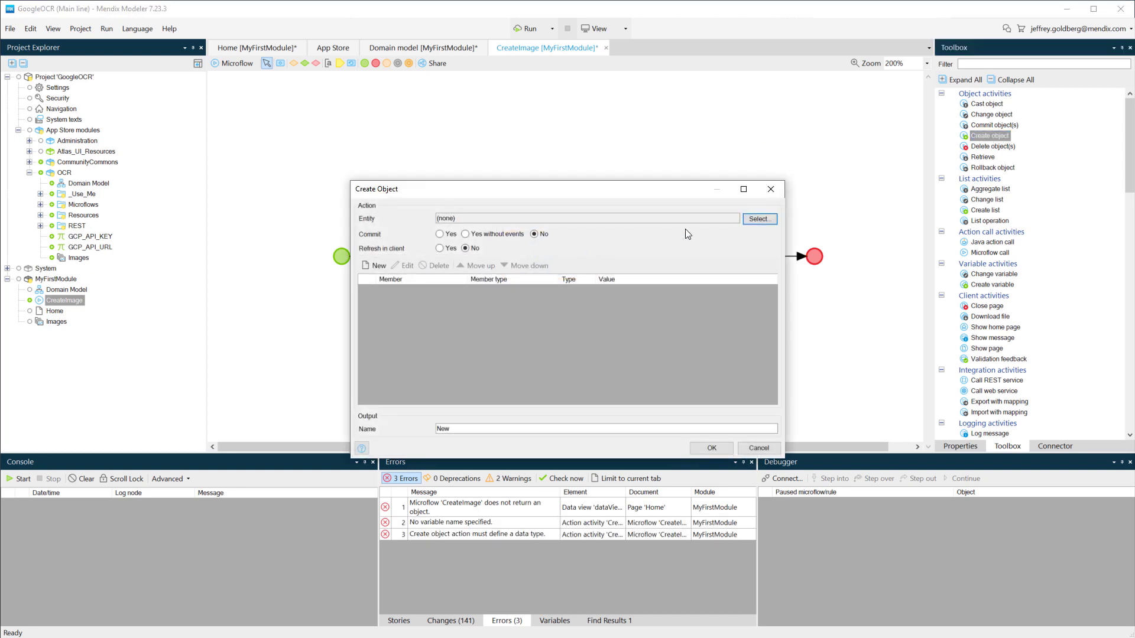
click(759, 219)
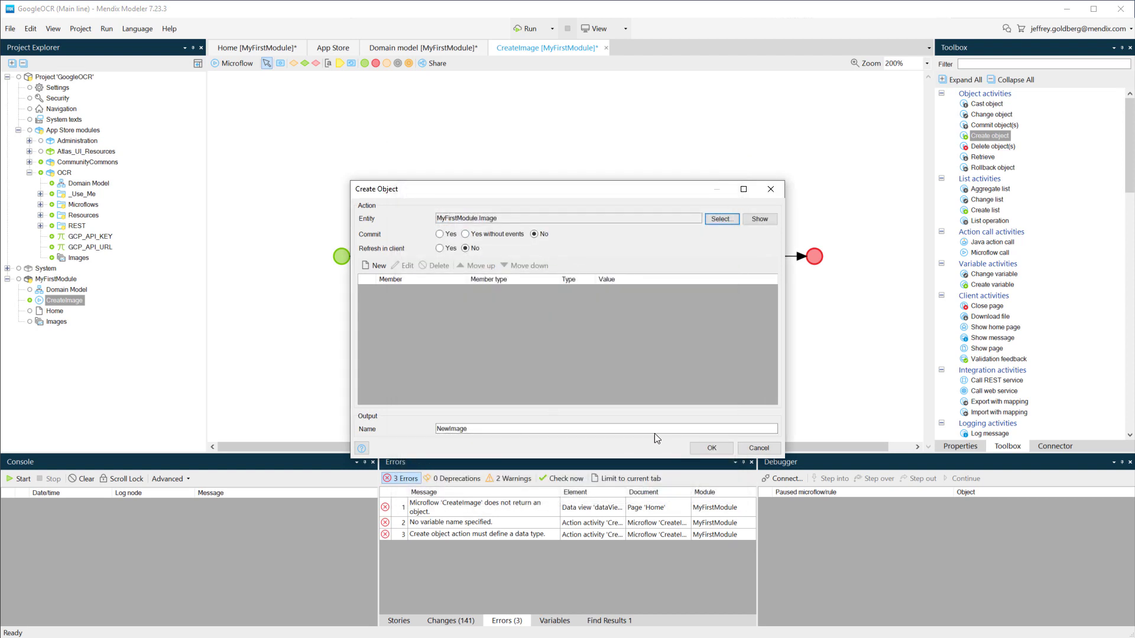
click(710, 447)
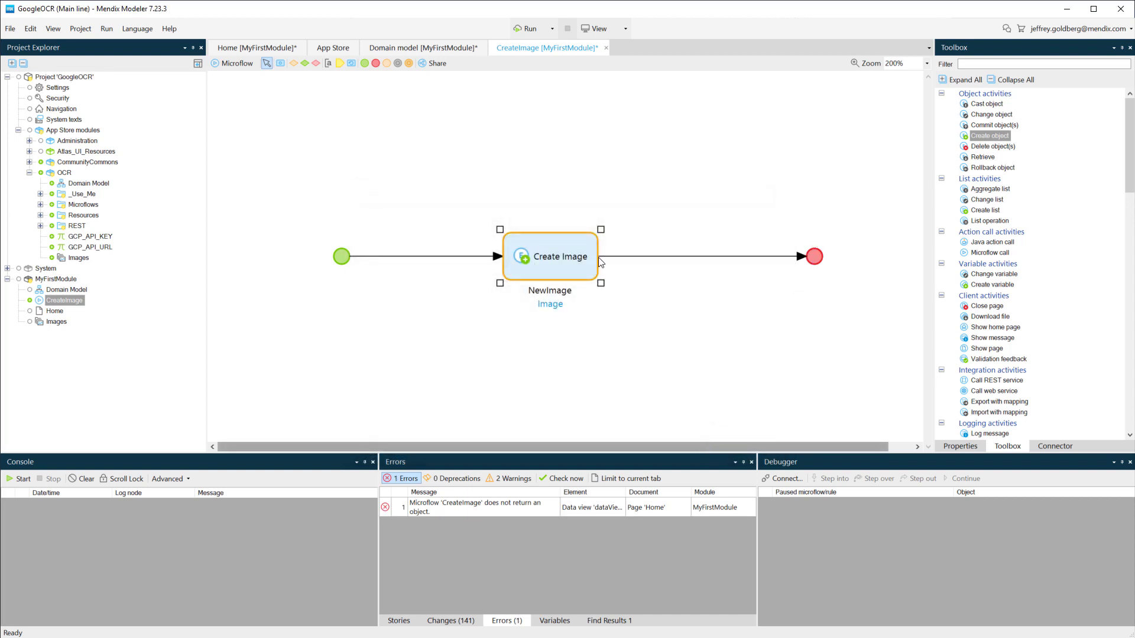
right_click(550, 256)
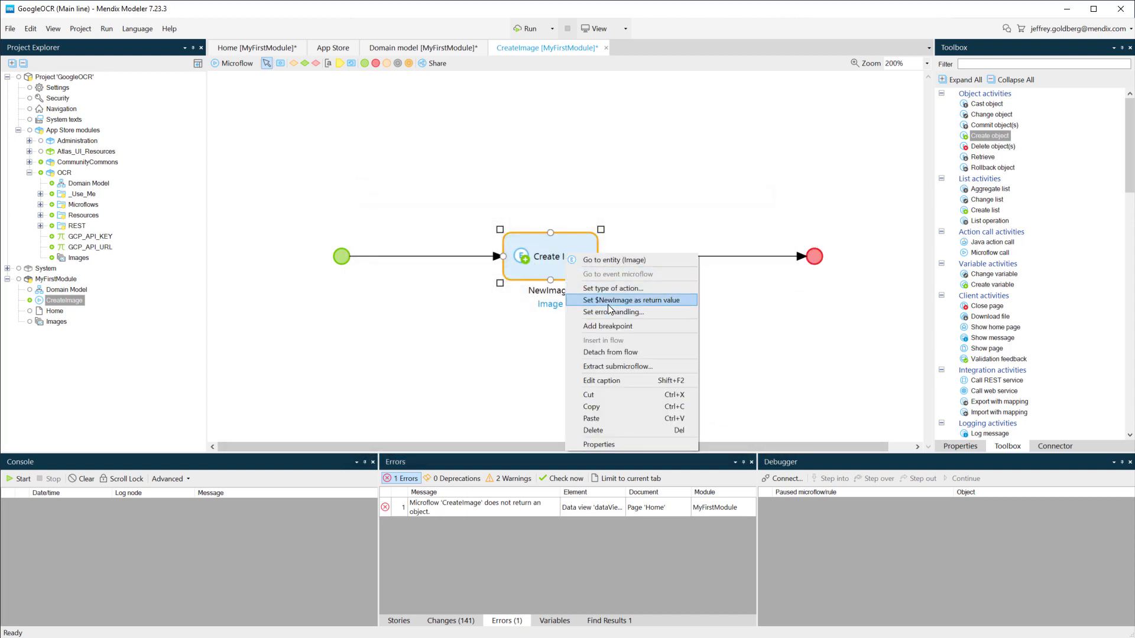
click(630, 299)
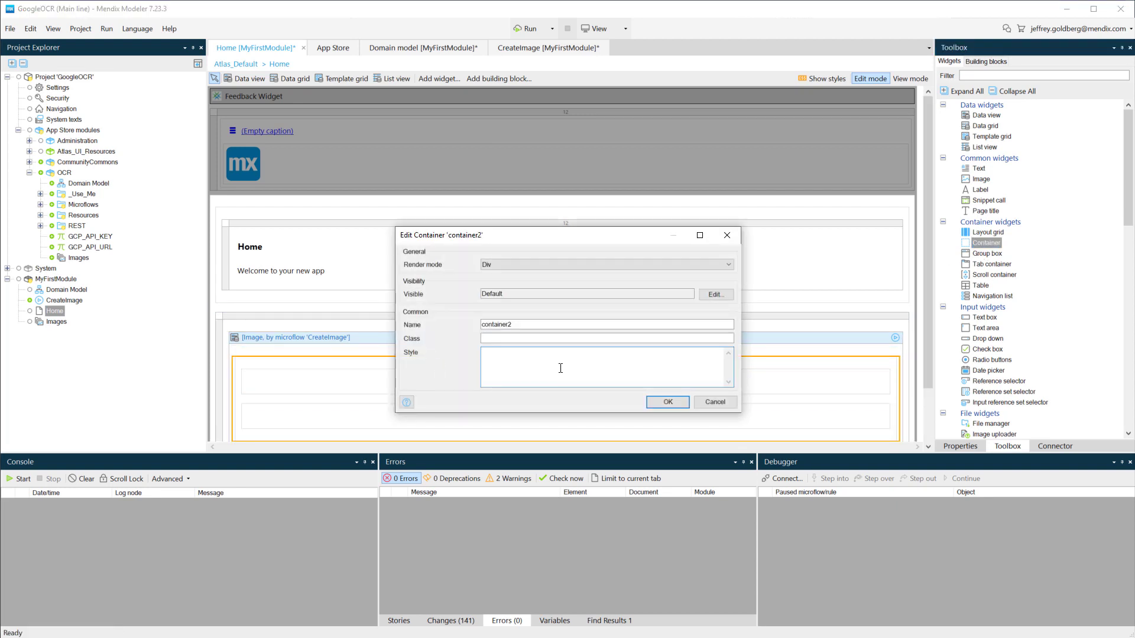
Give the data view's inner containers flex-basis:30% and flex-basis:70% styles.
click(667, 402)
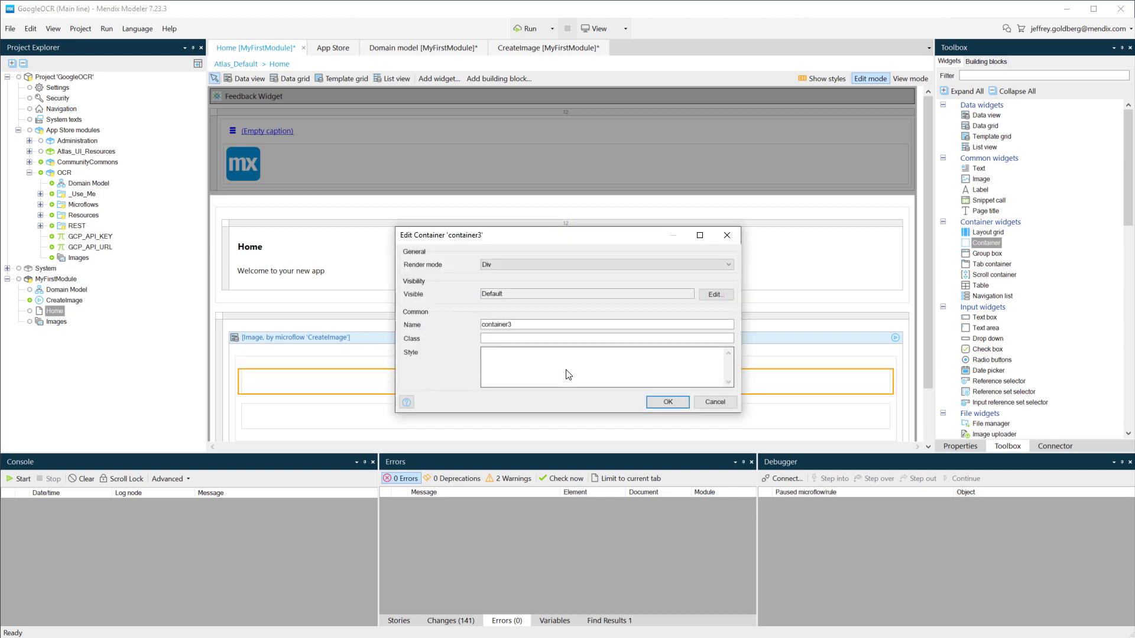
text(flex-basis:30%;)
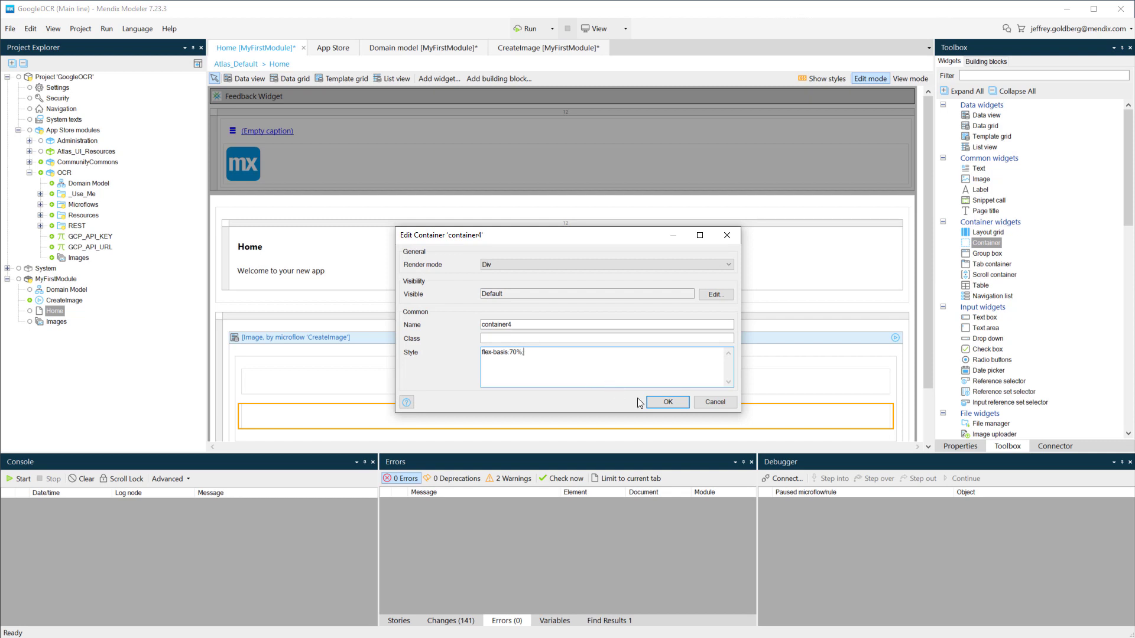
click(665, 402)
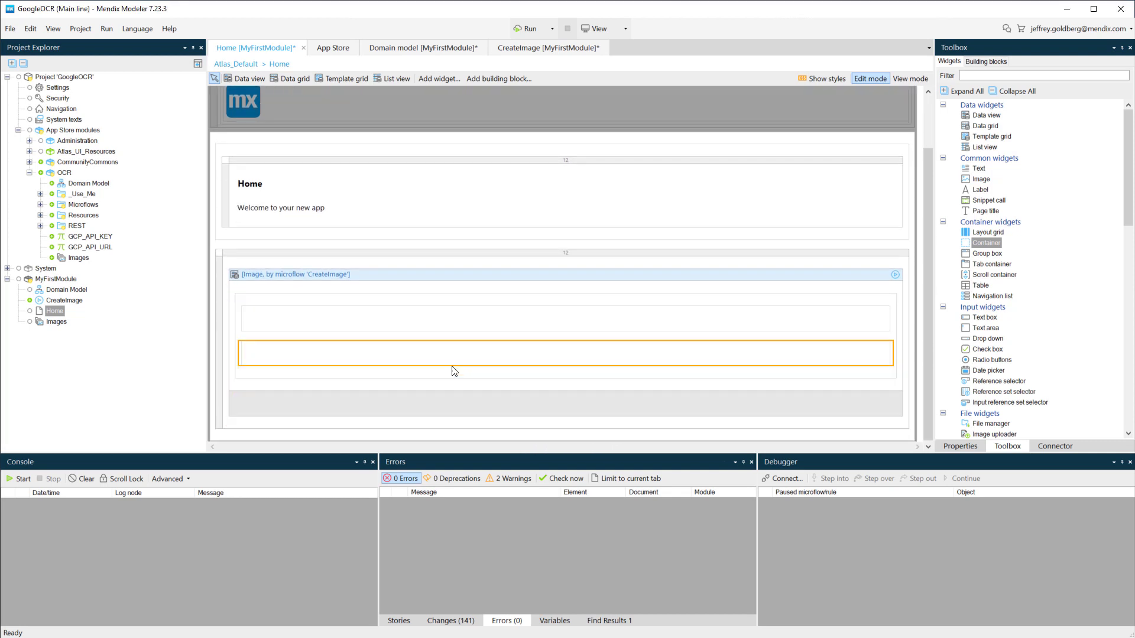
Add an Image viewer bound to MyFirstModule.Image with Auto width into the upper container.
click(1043, 76)
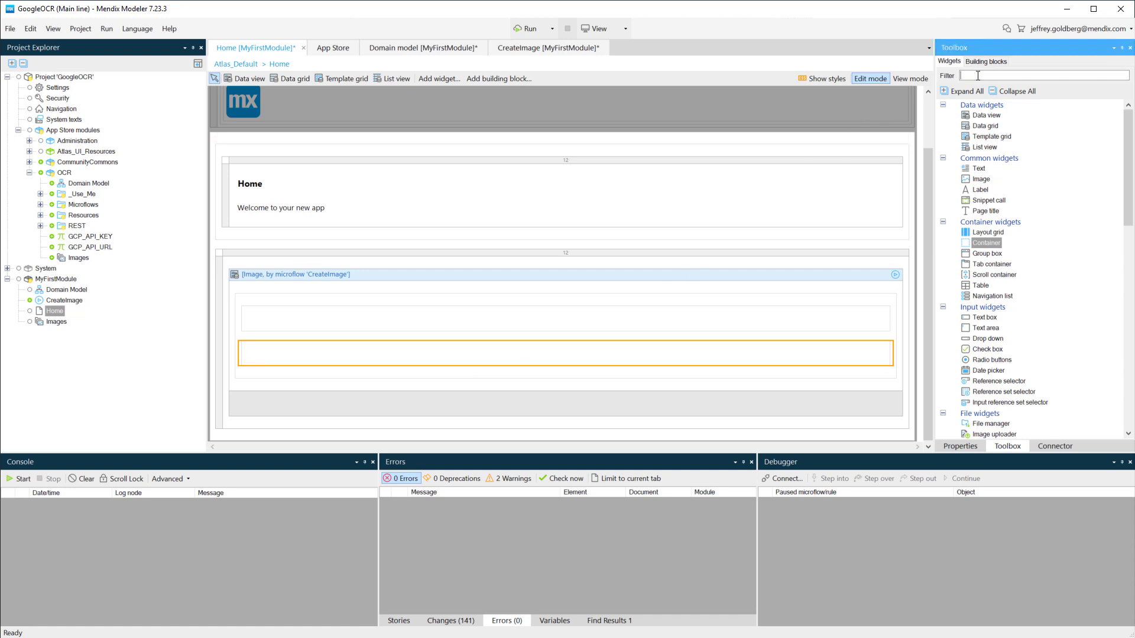
text(image)
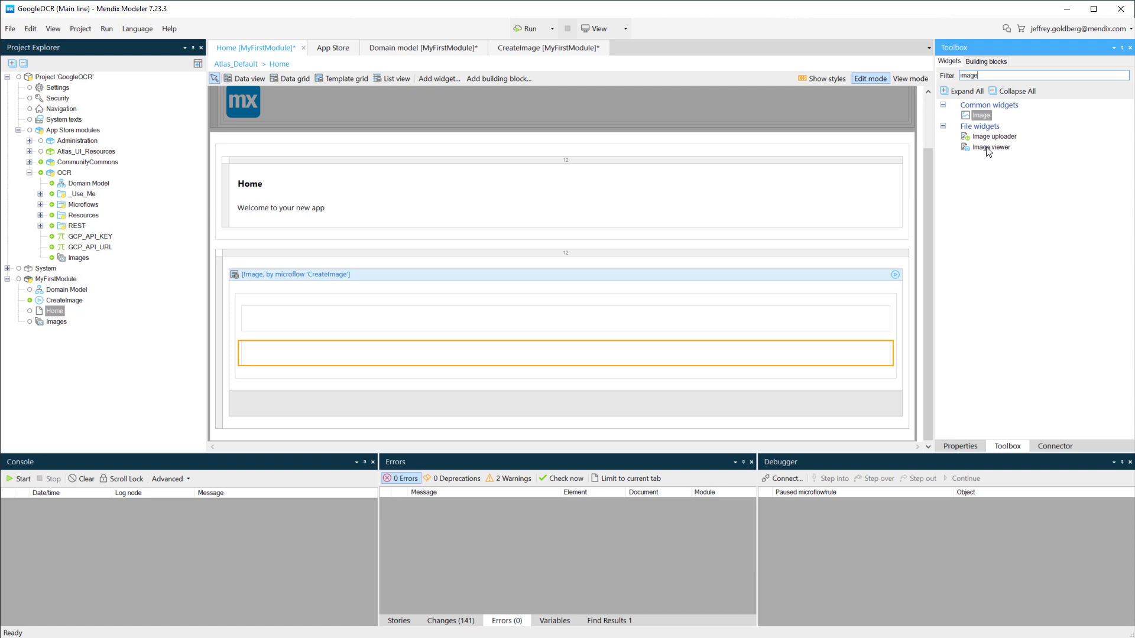
click(991, 147)
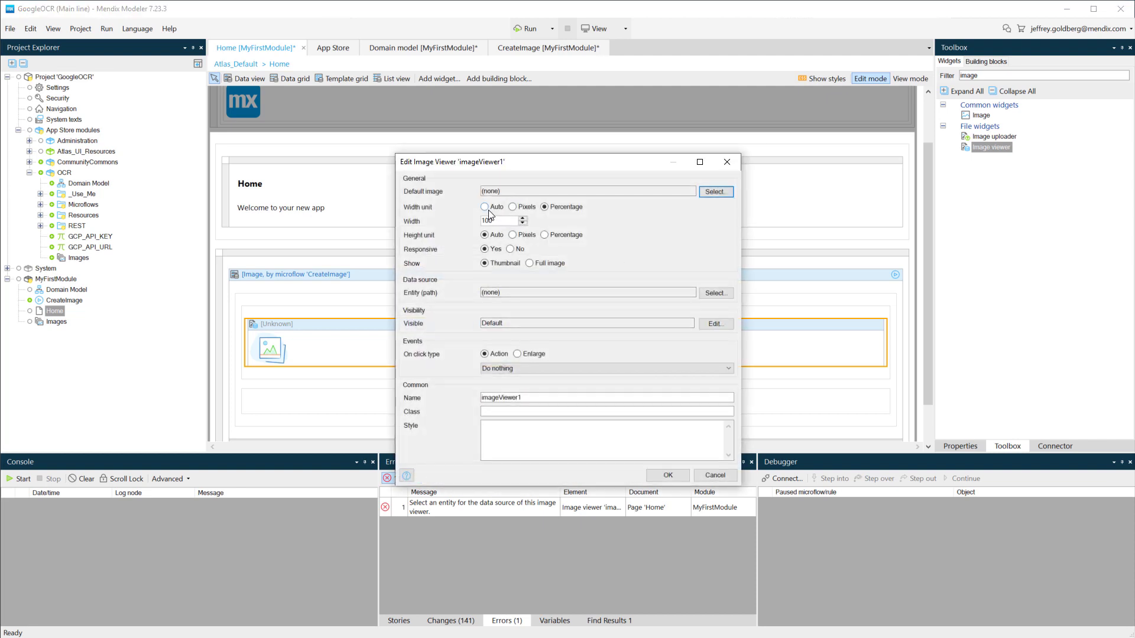
click(484, 206)
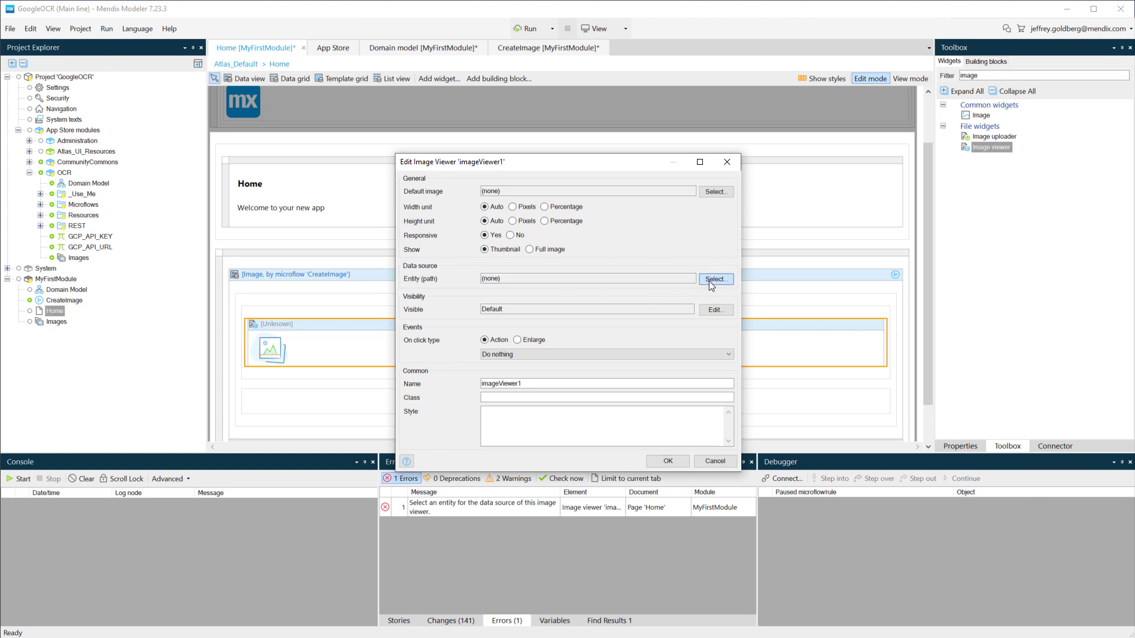
click(714, 279)
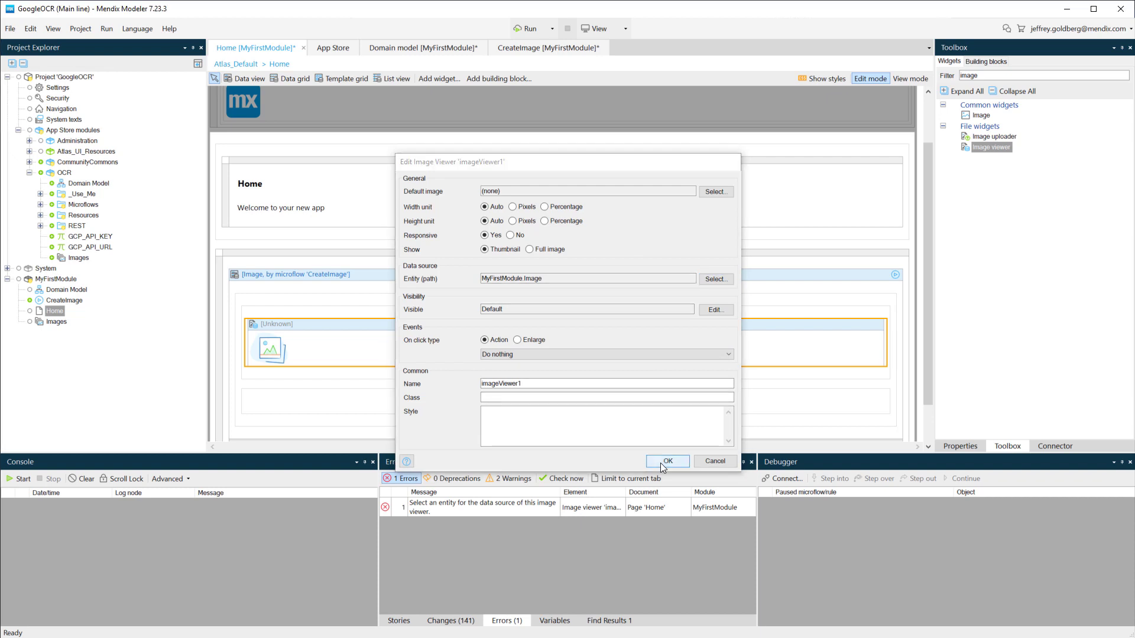
click(667, 461)
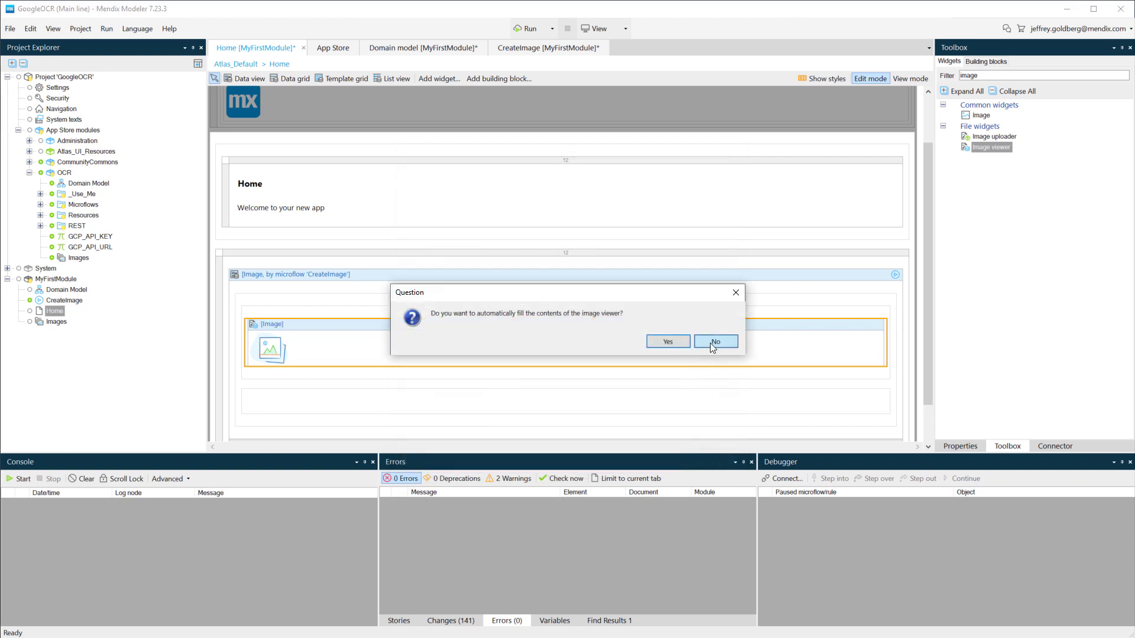
Decline auto-fill and place an Image uploader captioned 'Upload image' in the lower container.
click(716, 341)
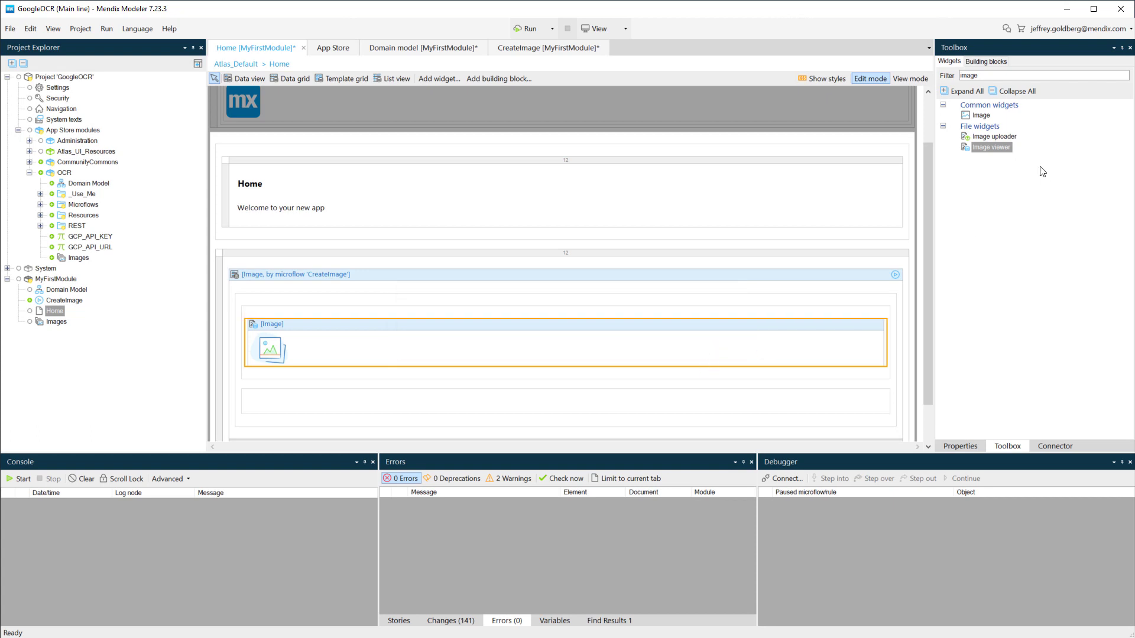
mouse_move(979, 140)
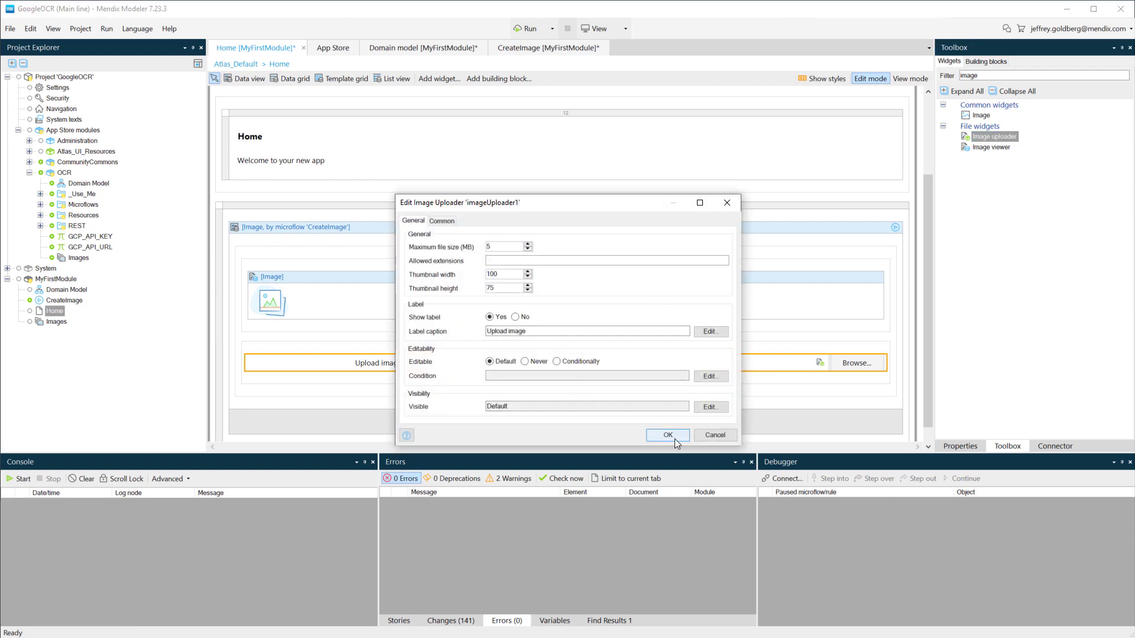
click(666, 435)
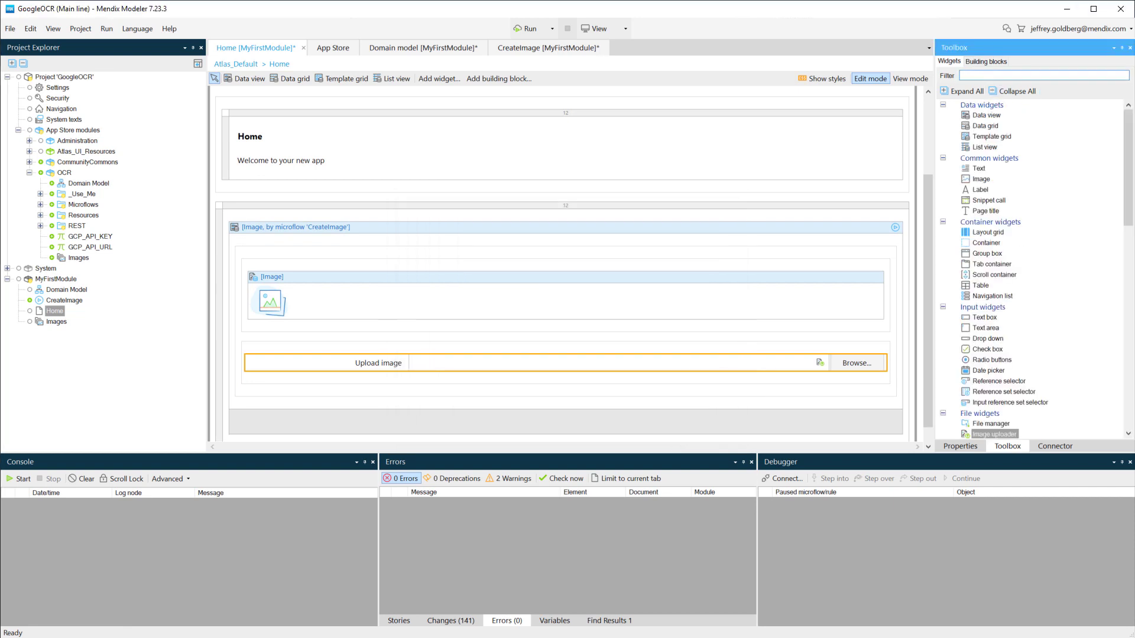
text(button)
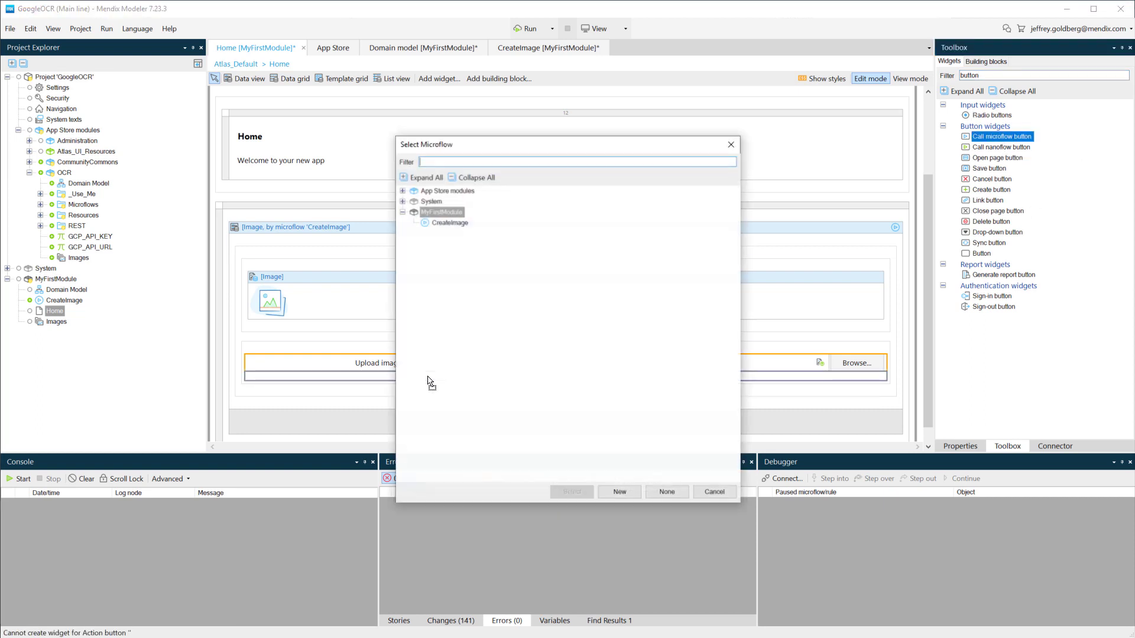
Create the SetImage microflow for the new button and caption it 'Upload Image'.
click(618, 492)
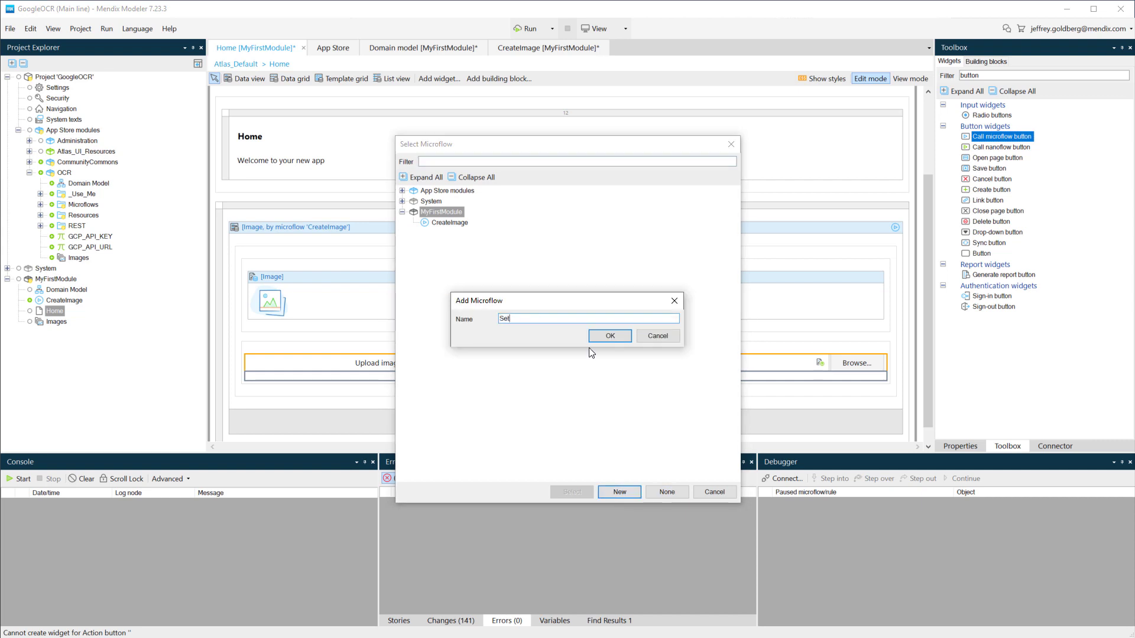
click(608, 336)
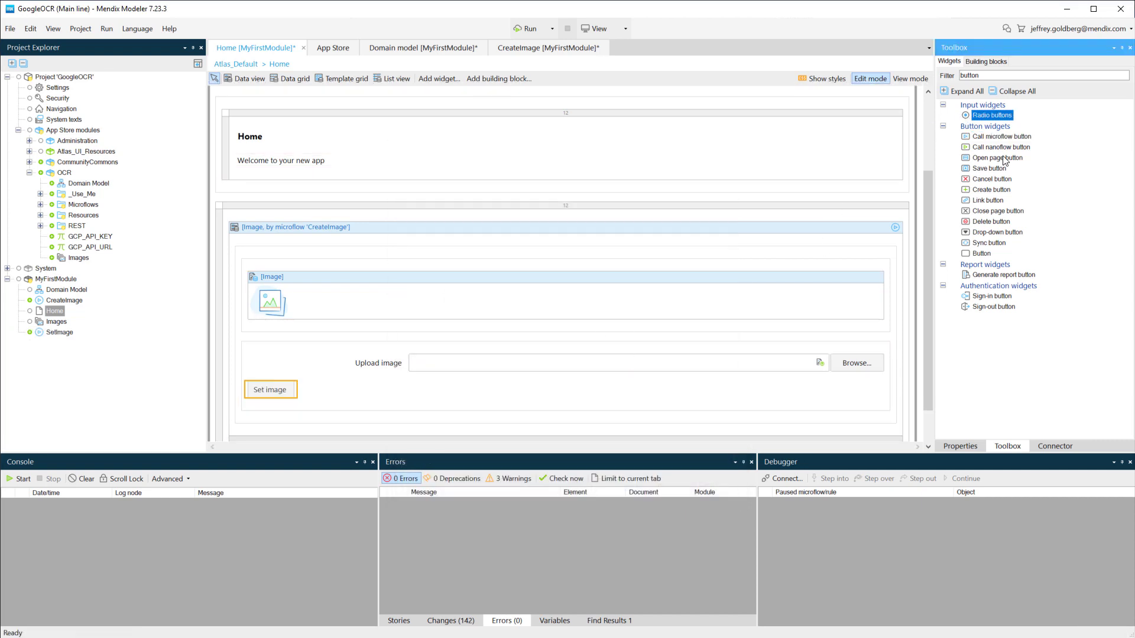
double_click(269, 389)
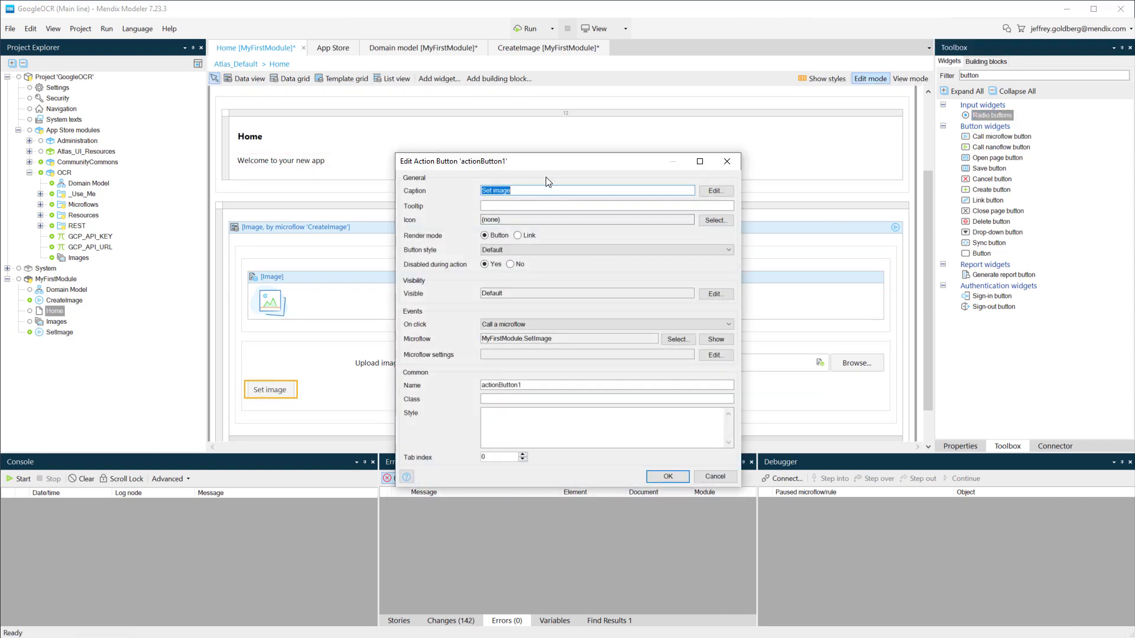
text(Upload Image)
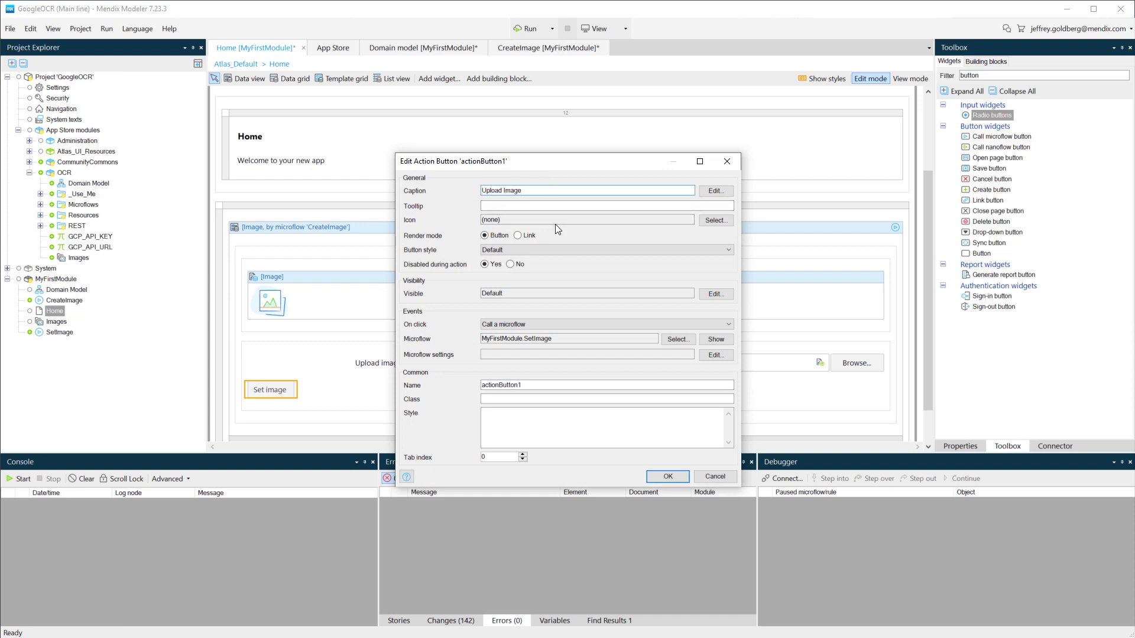
click(666, 476)
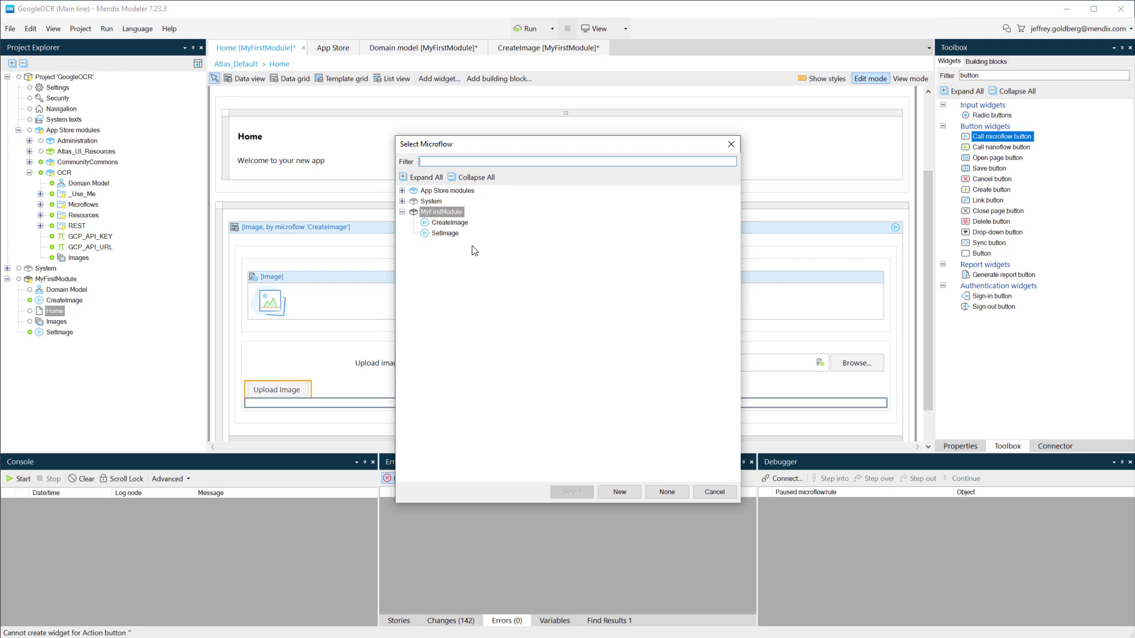
mouse_move(607, 490)
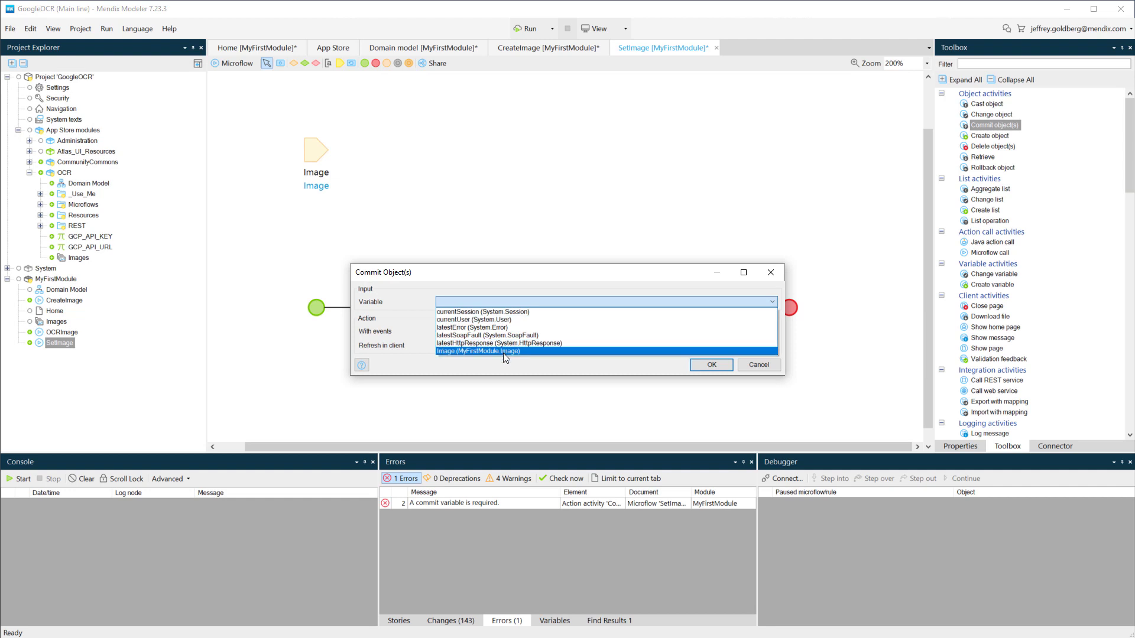
Commit the Image variable in SetImage's Commit Object(s) activity.
click(478, 351)
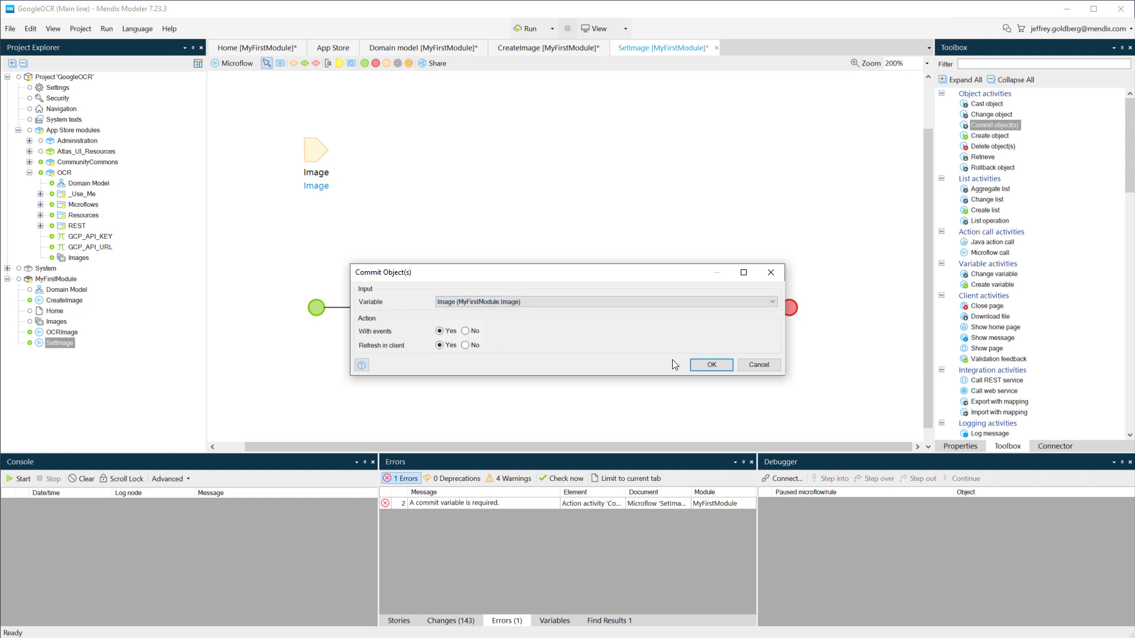
click(711, 364)
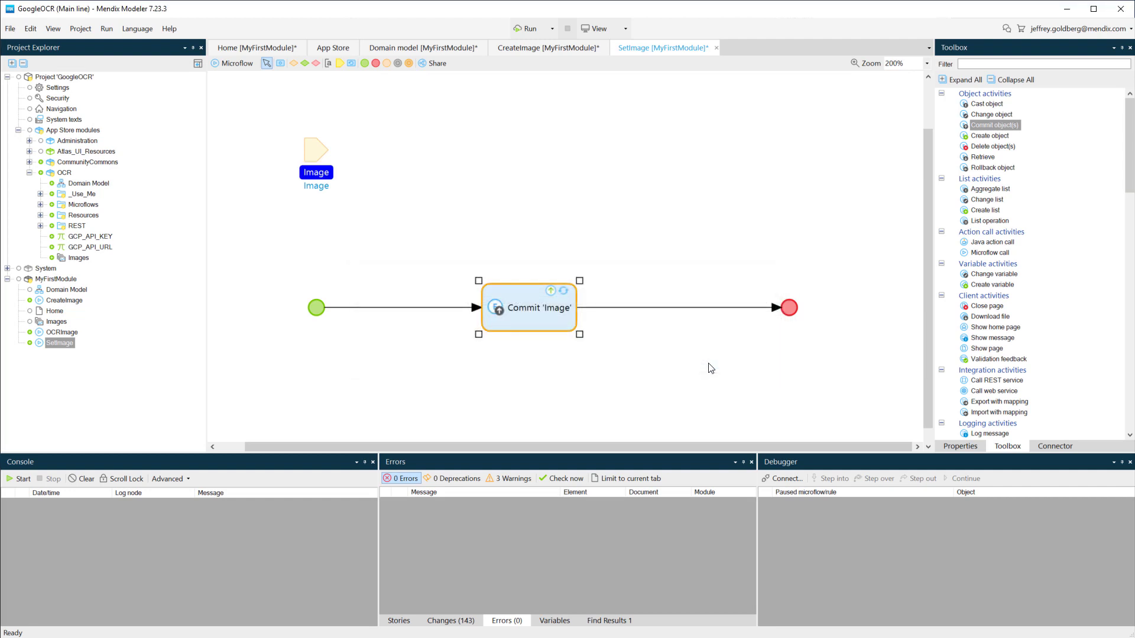
mouse_move(244, 381)
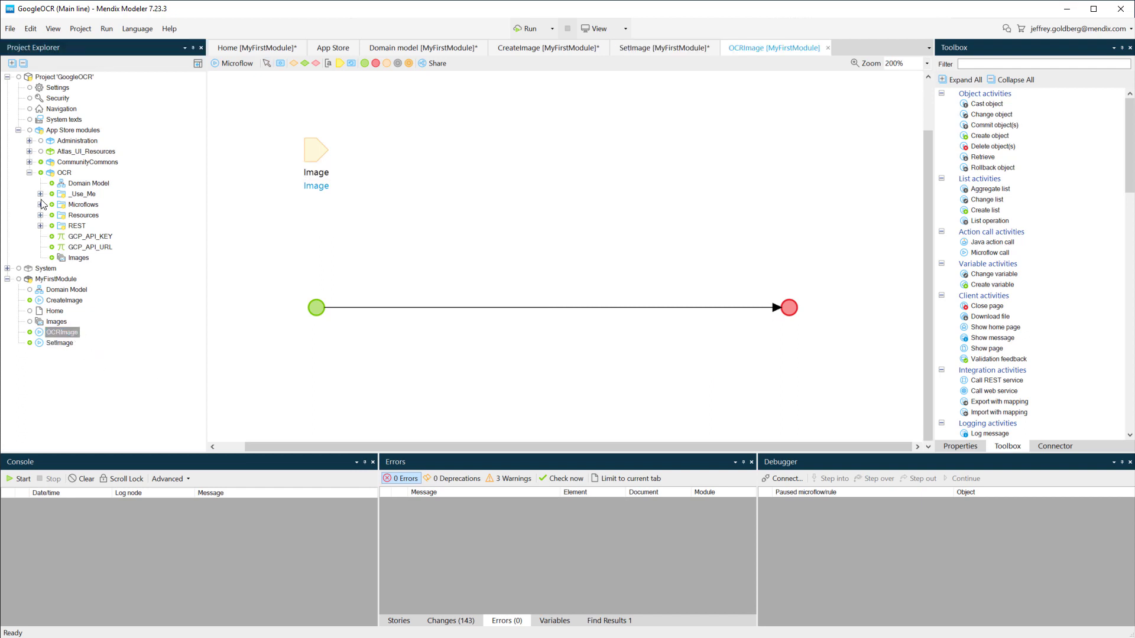
Call OCR.Example_IMG_OCR from OCRImage with $Image as its Image argument.
click(528, 28)
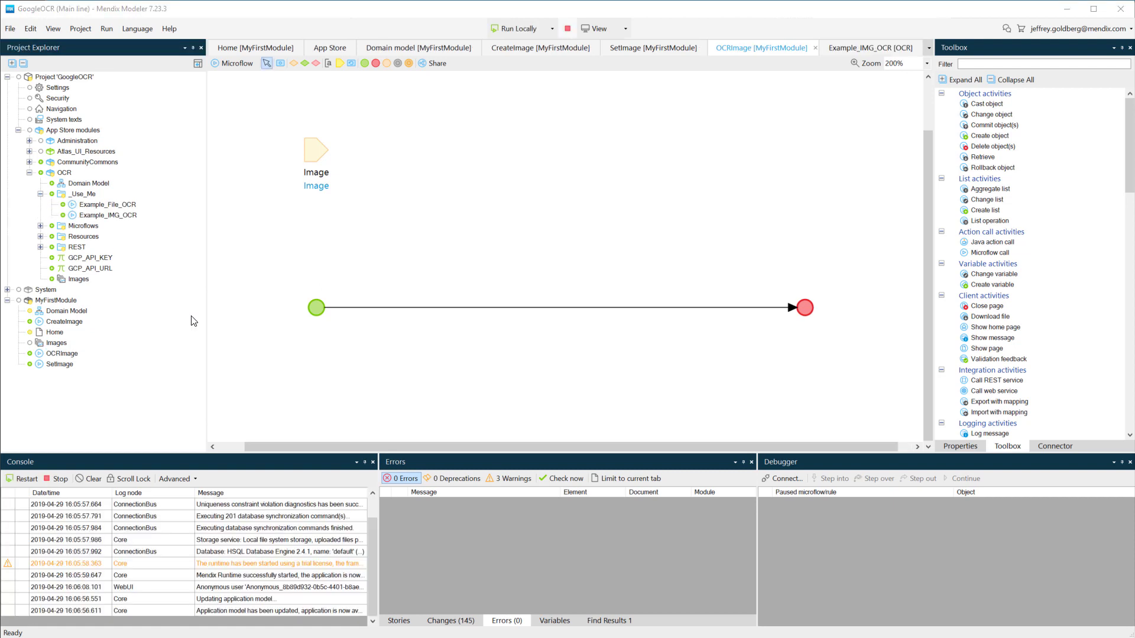
mouse_move(193, 315)
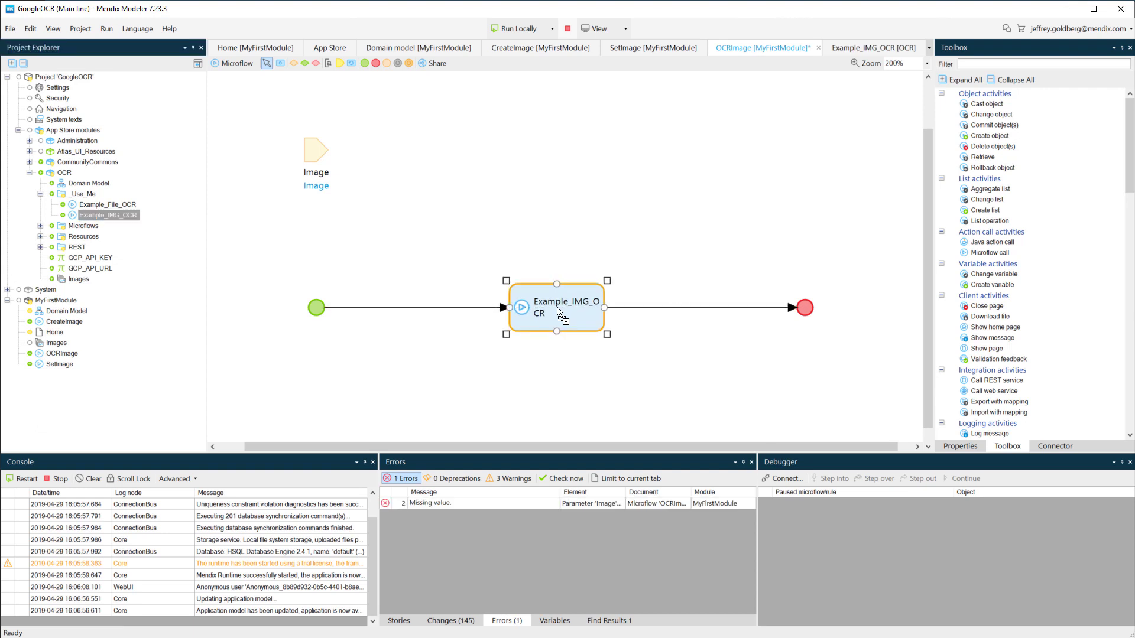
double_click(556, 307)
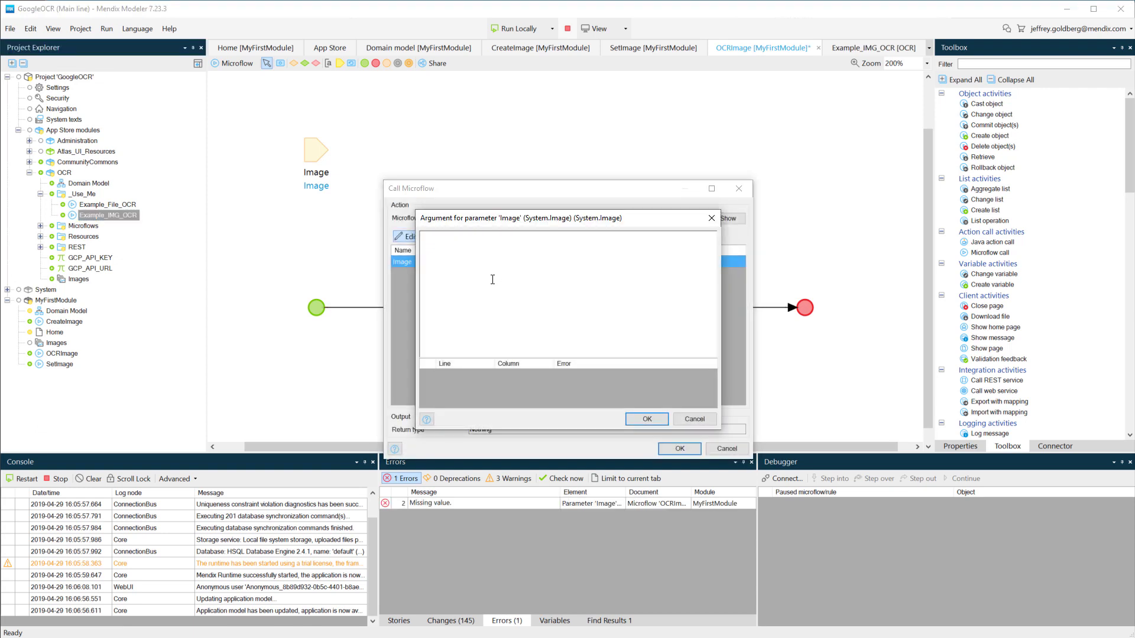
click(646, 418)
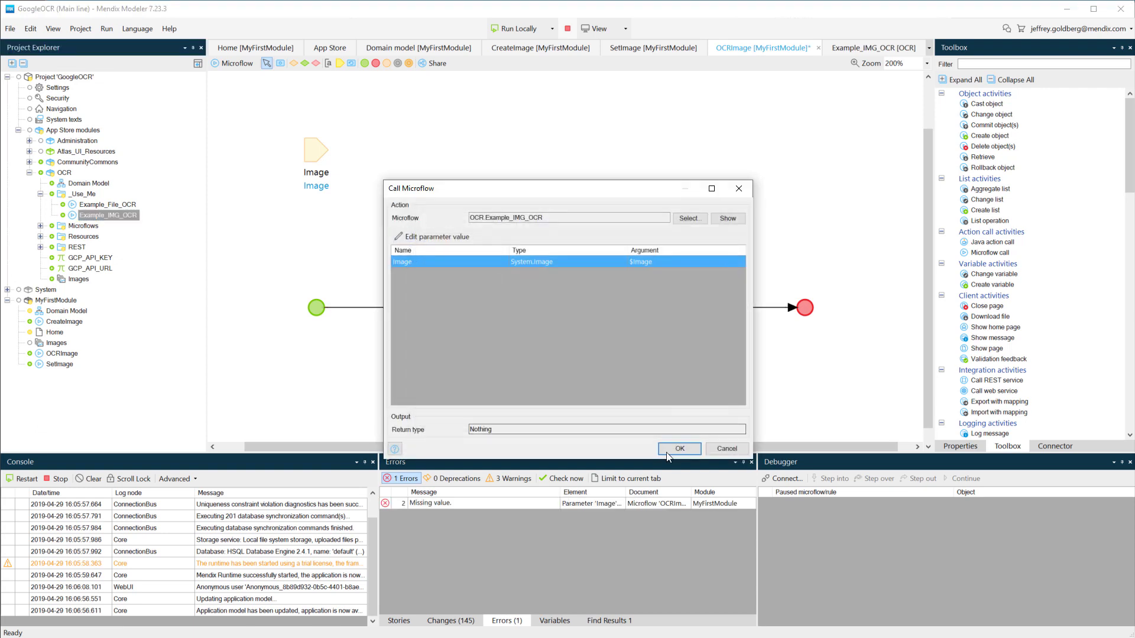
click(679, 449)
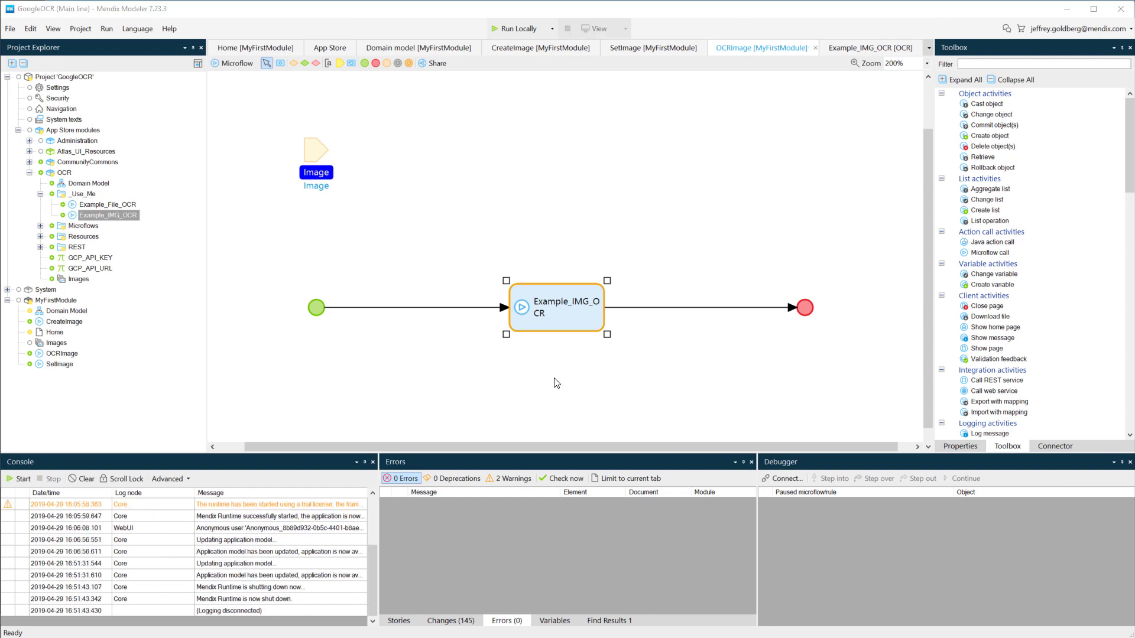
click(556, 307)
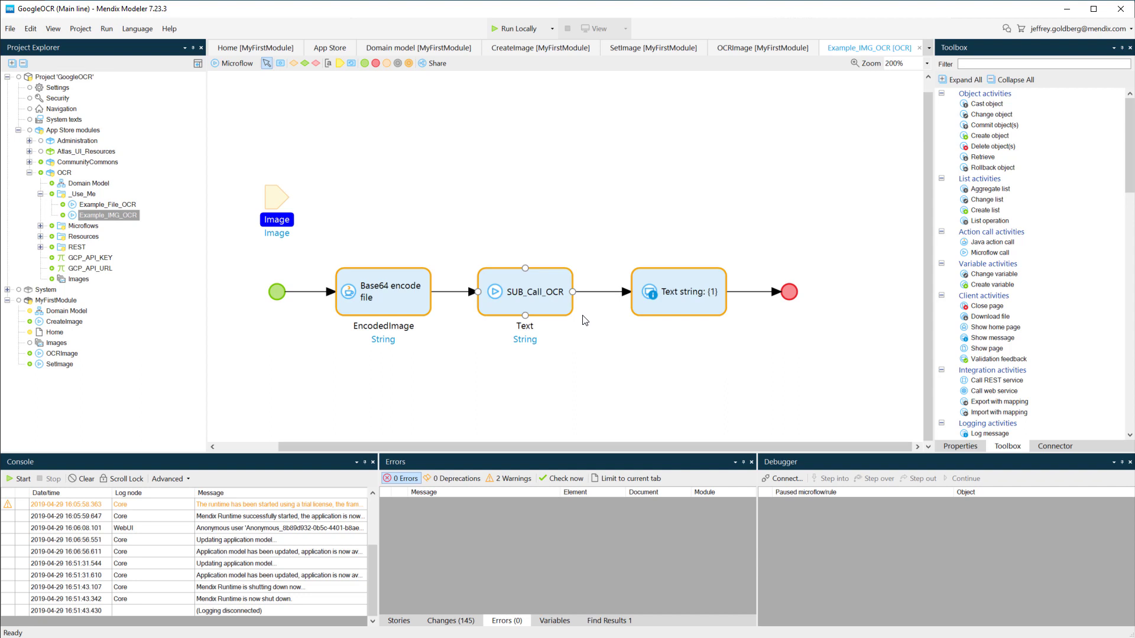
mouse_move(548, 308)
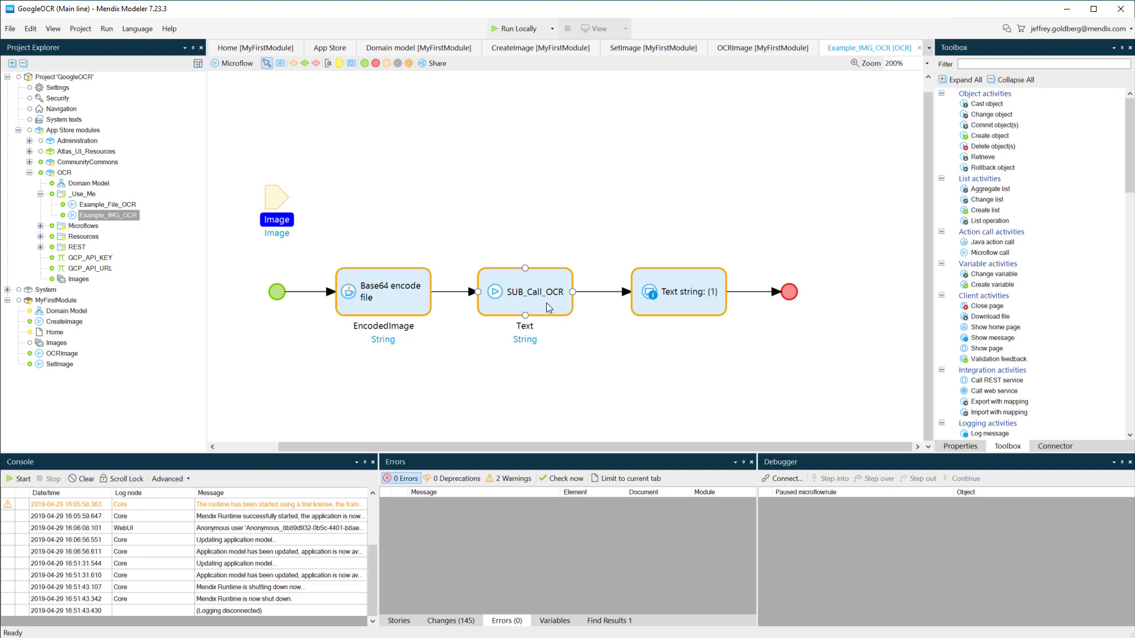
Review the Example_IMG_OCR flow and launch the running GoogleOCR app in the browser.
click(508, 72)
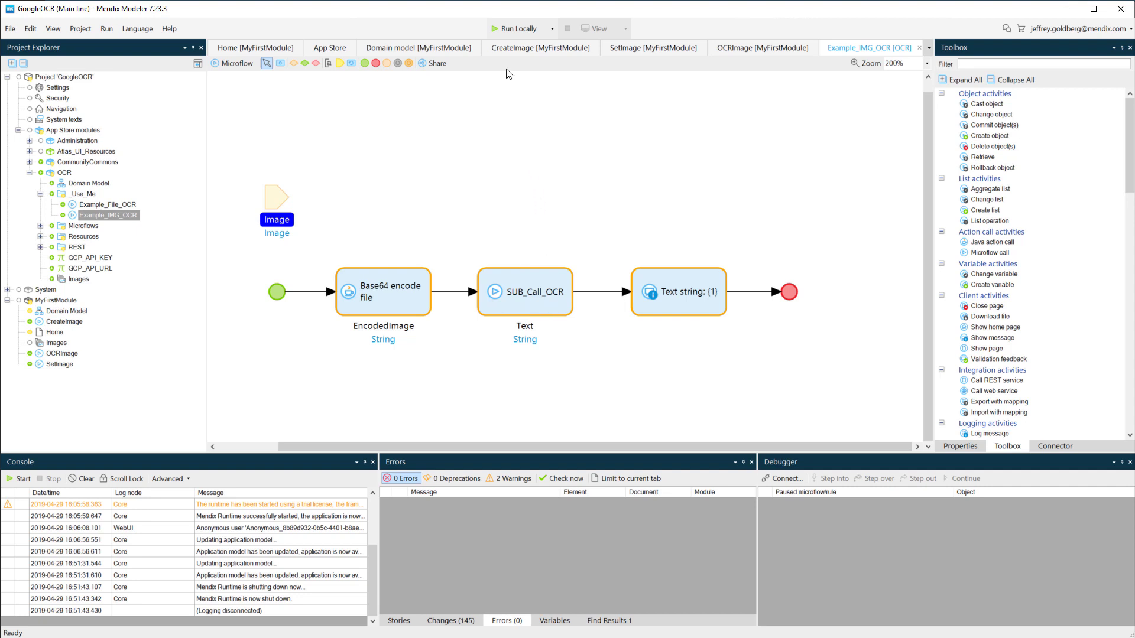
click(516, 29)
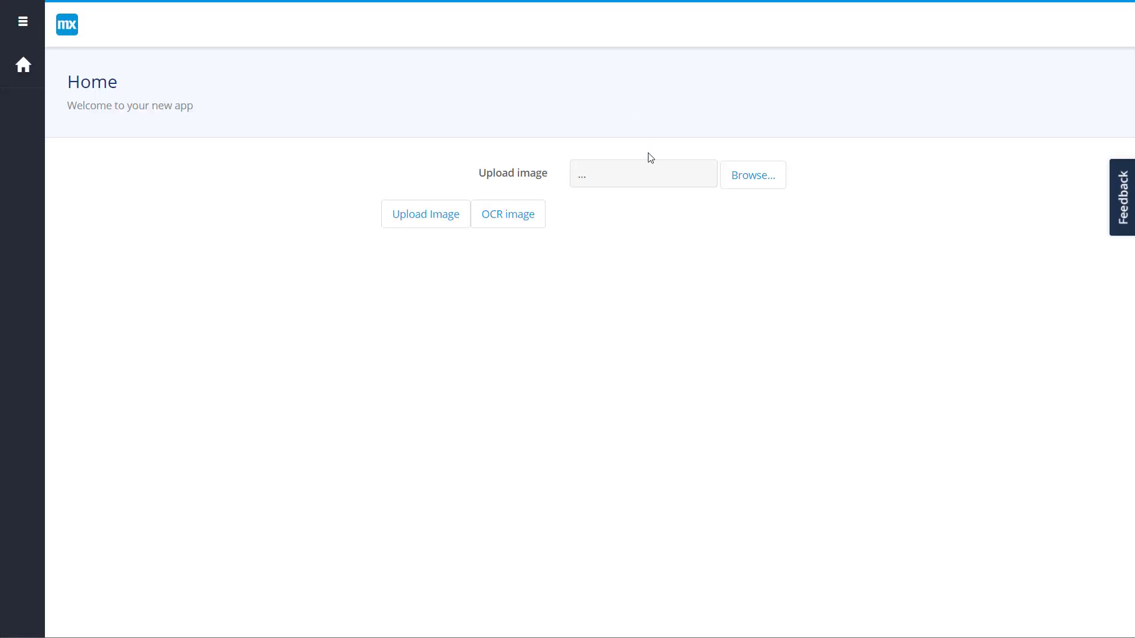
mouse_move(759, 210)
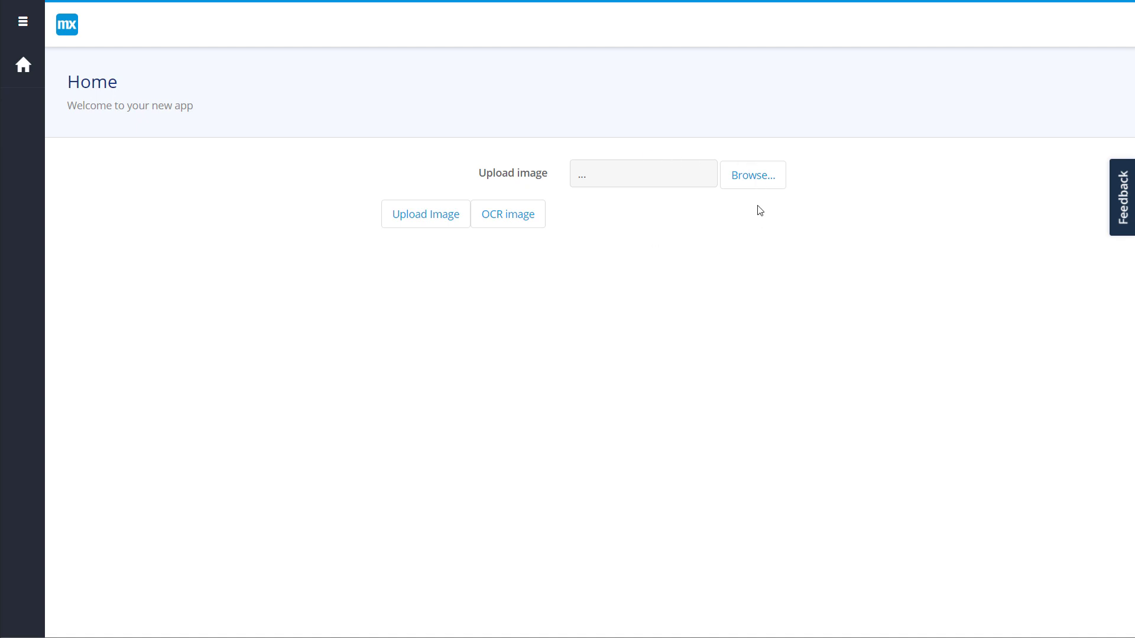
Upload the bridge sign photo, run OCR image and dismiss the returned text message.
click(752, 175)
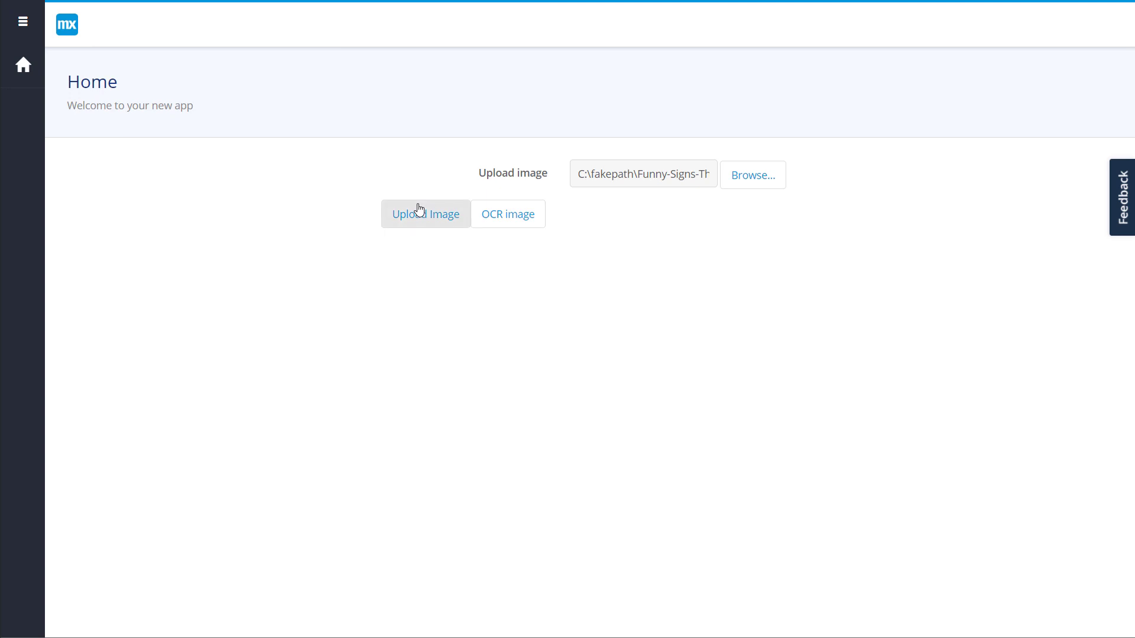
click(425, 214)
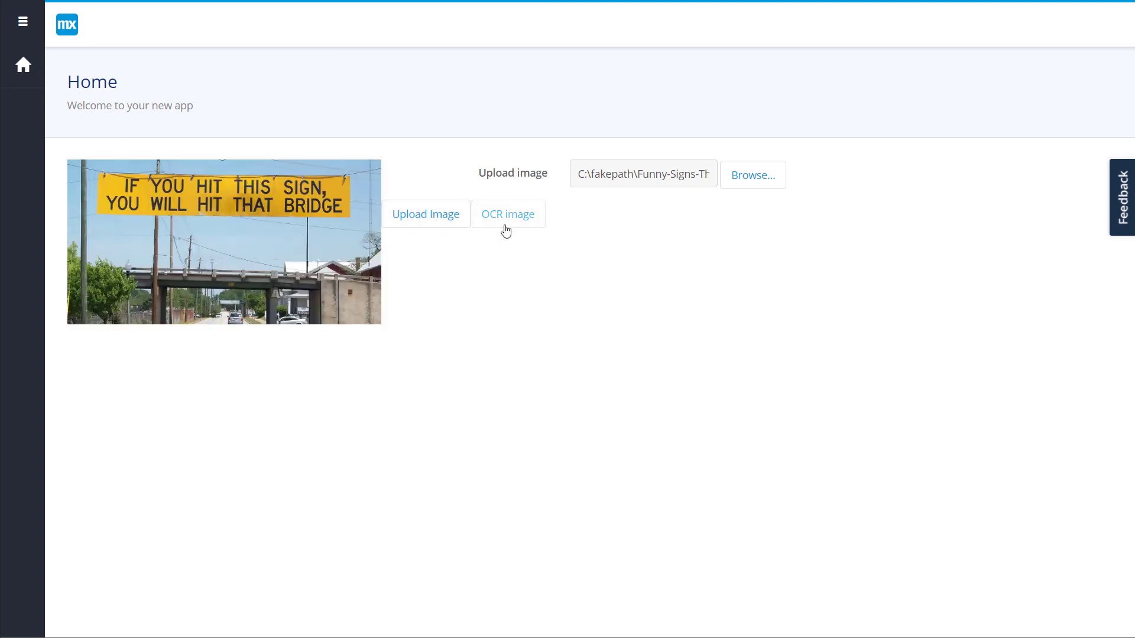
click(507, 214)
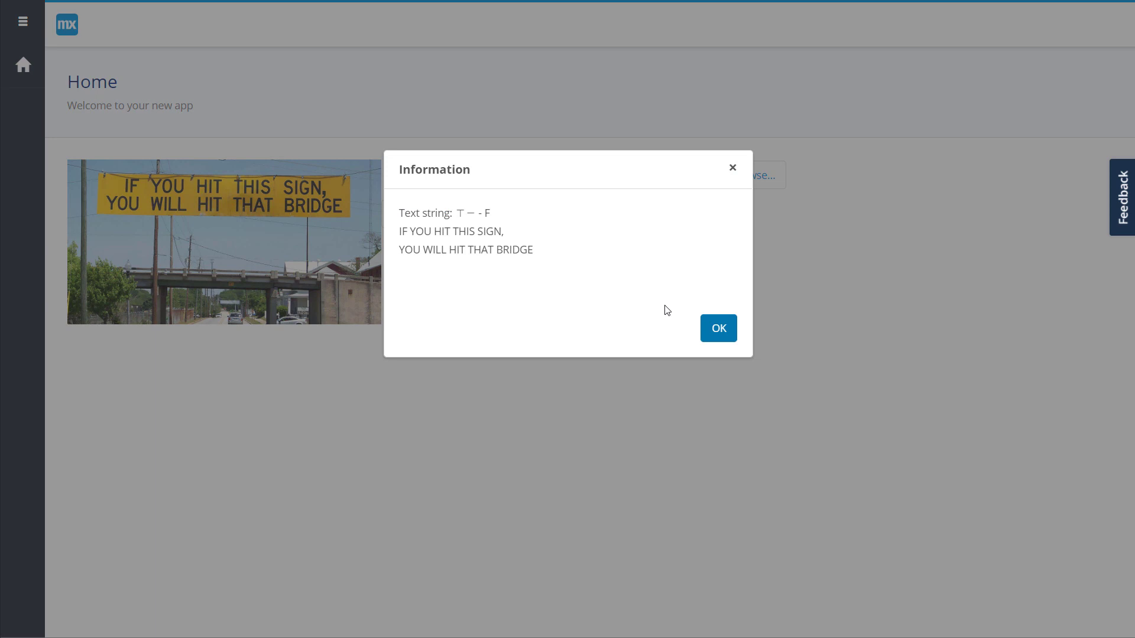
click(717, 327)
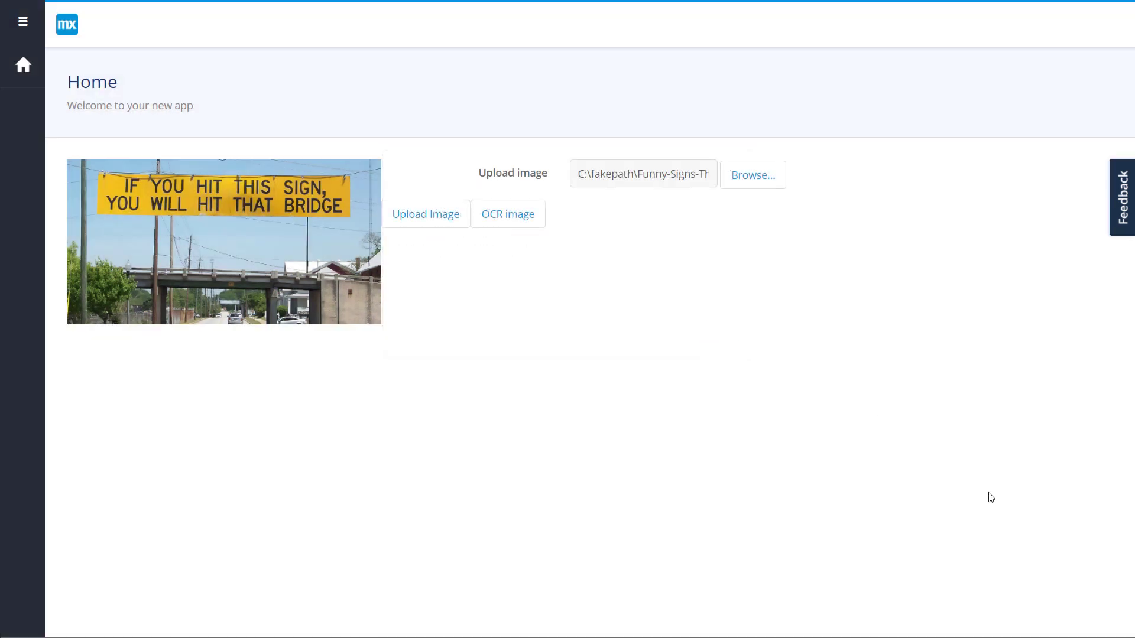
mouse_move(638, 218)
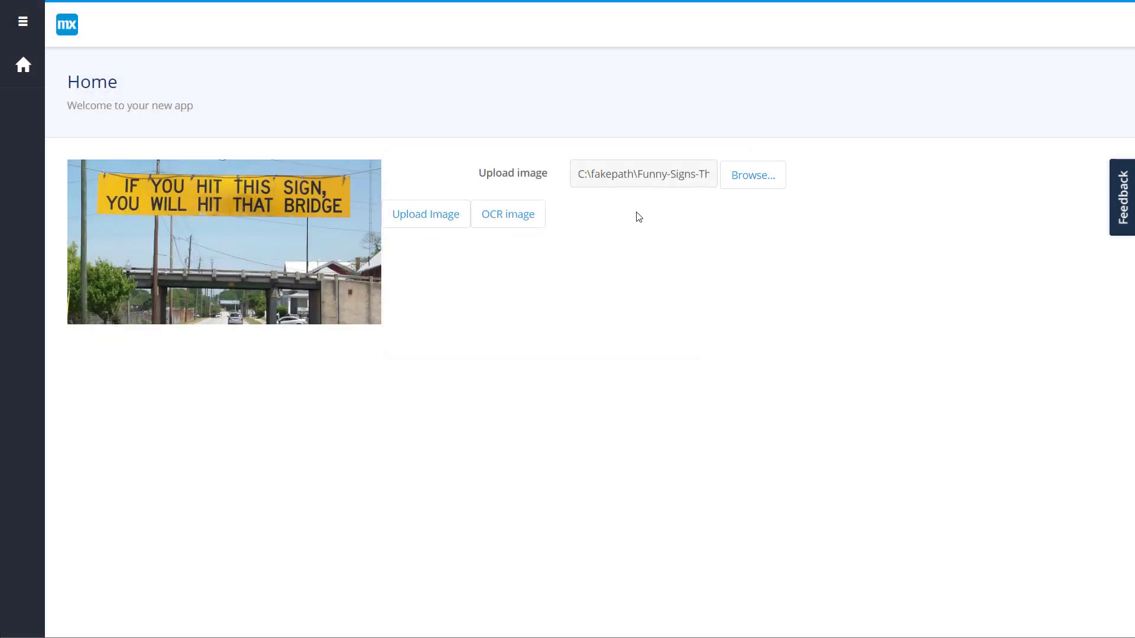
Upload 82811993.jpg, run OCR image and dismiss the 'I WAS PROMISED DONUTS' result.
click(752, 175)
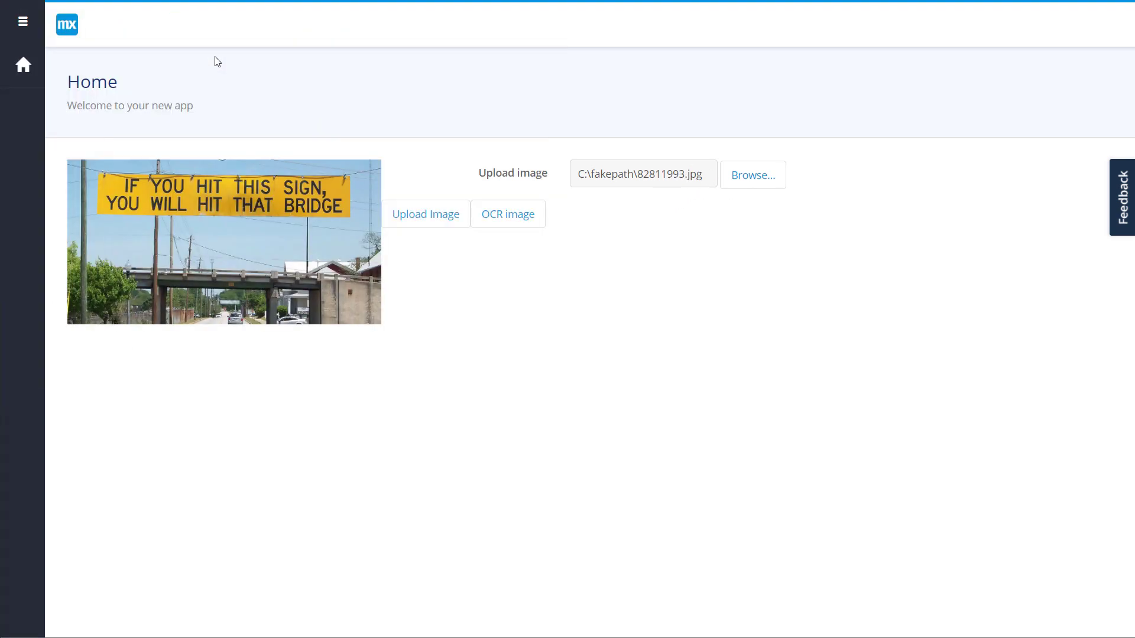
click(426, 214)
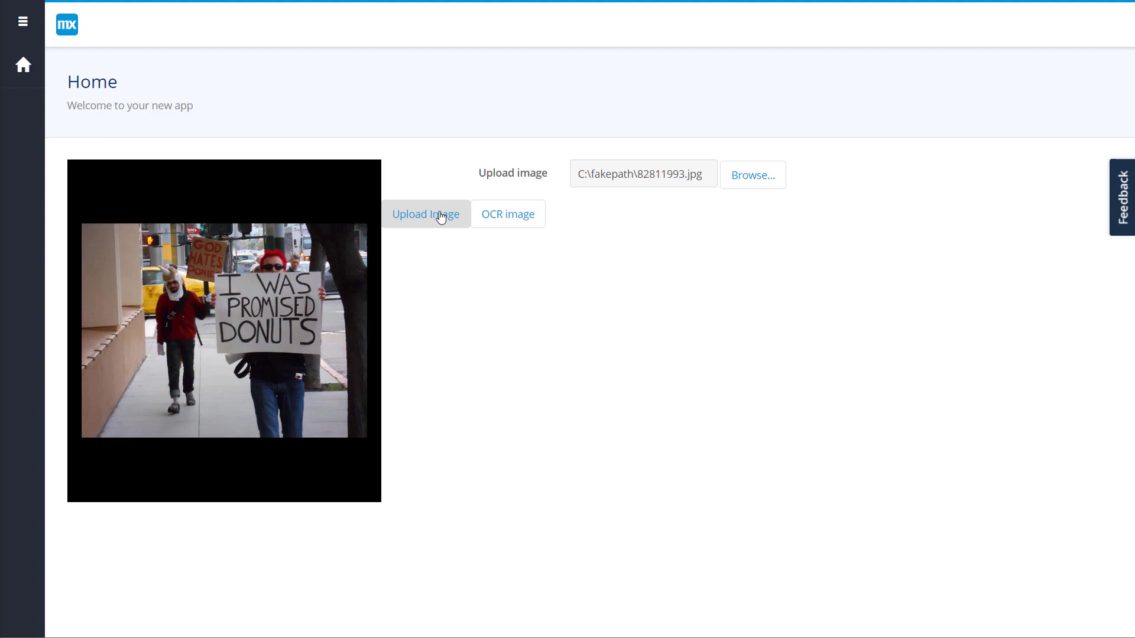
click(507, 214)
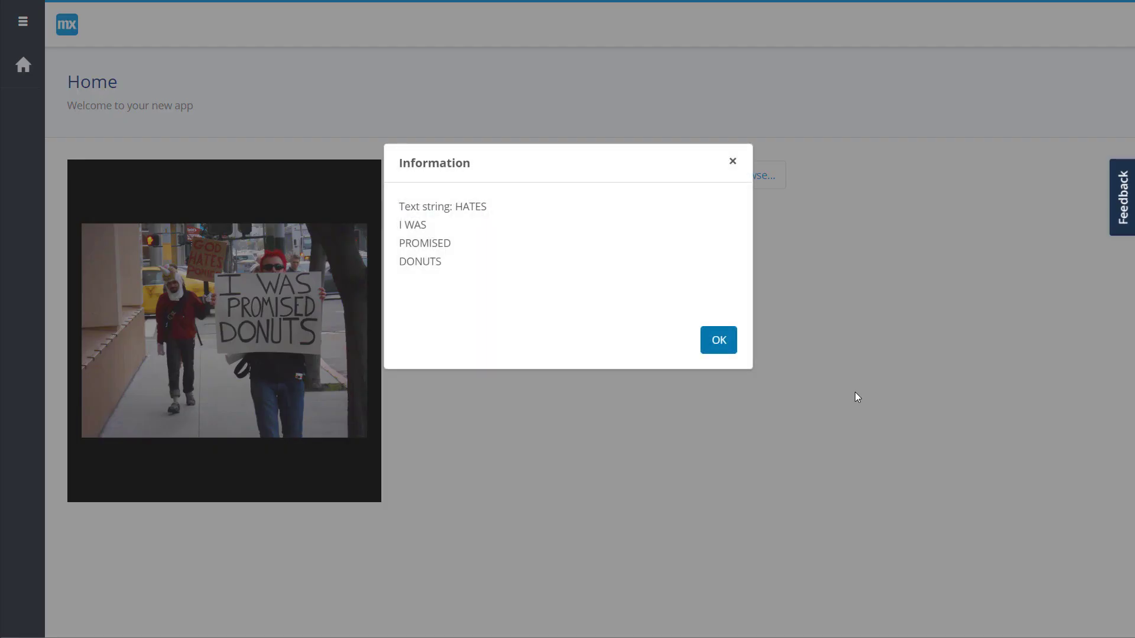
click(718, 340)
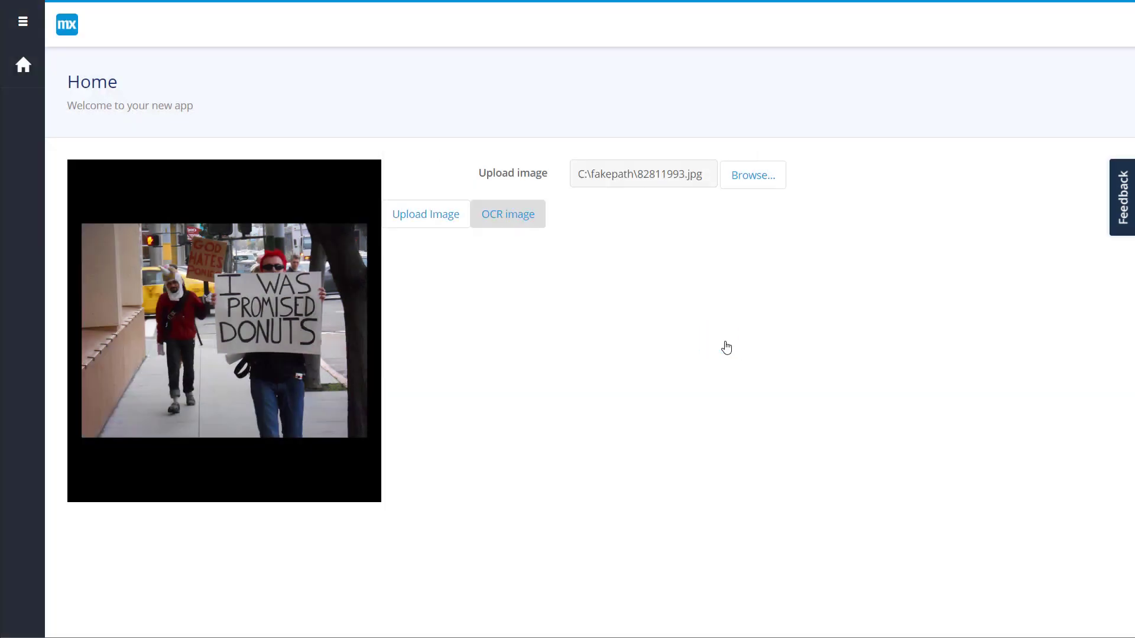